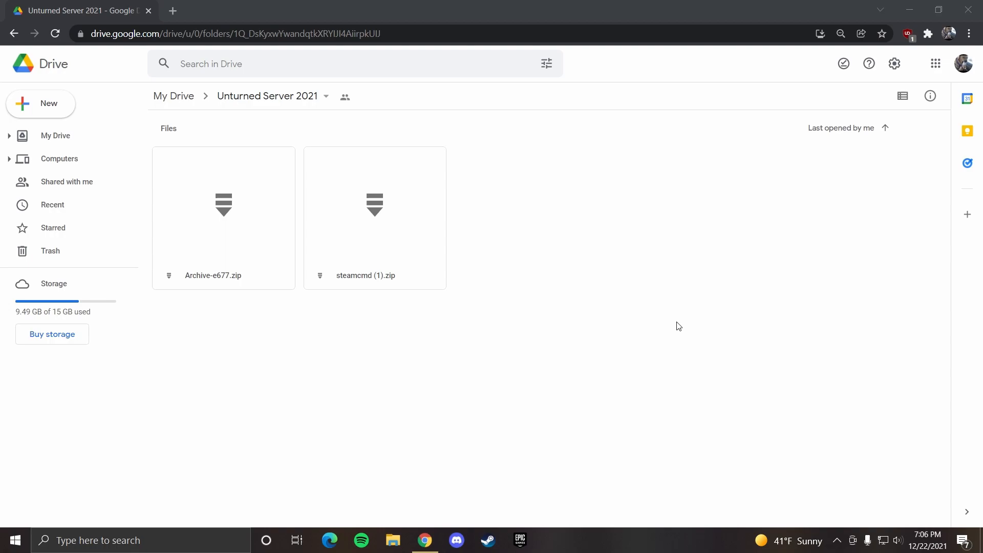
pyautogui.moveTo(676, 328)
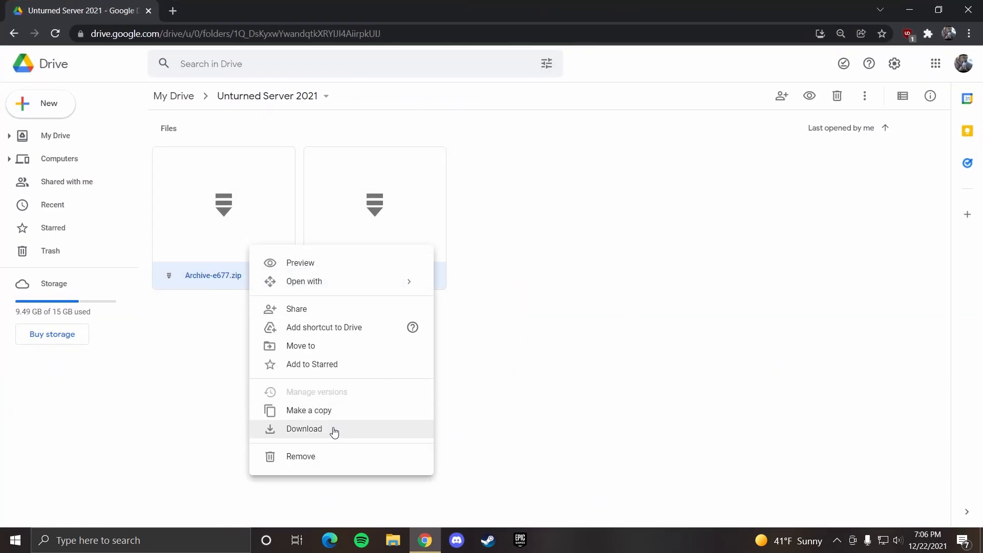
# - Download the two zip files from the Unturned Server 2021 Drive folder and open the download
pyautogui.click(303, 429)
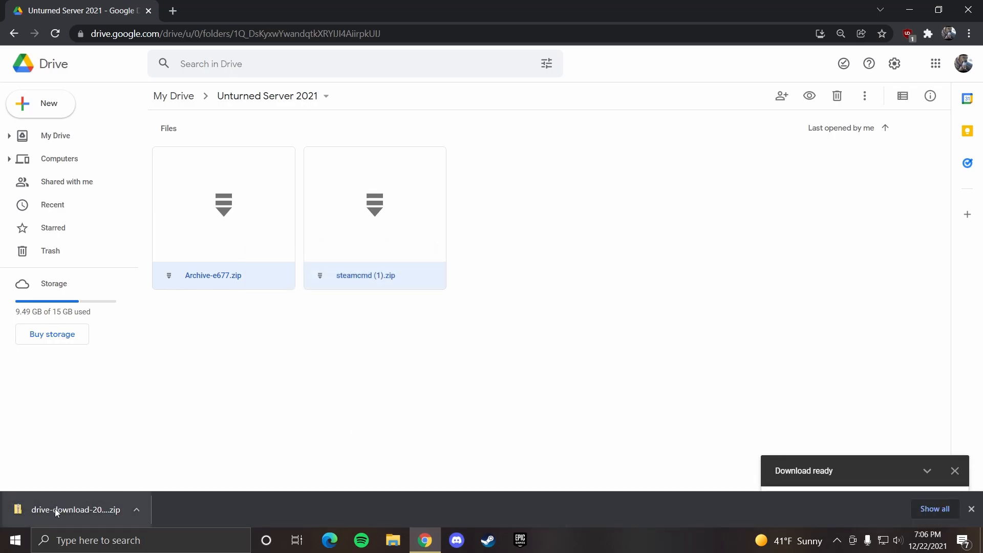
pyautogui.click(75, 509)
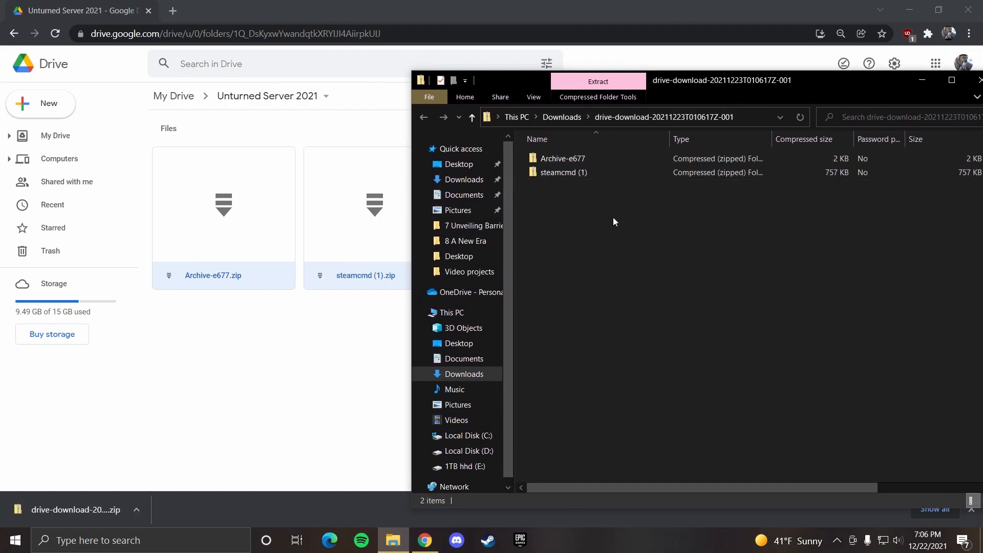
# - Create empty folders Unturned and steamcmd on the C: drive, then return to the archive window
pyautogui.rightClick(393, 540)
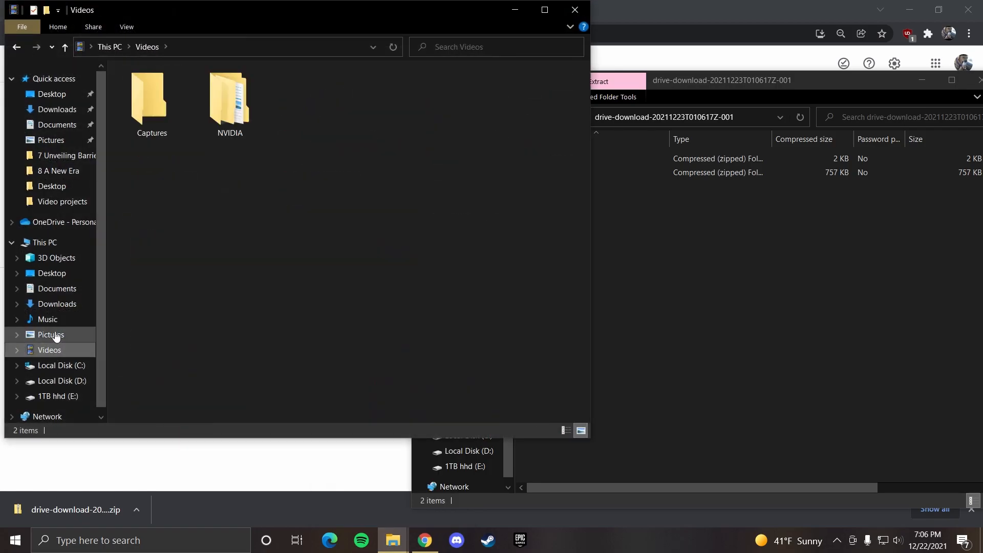
pyautogui.click(59, 364)
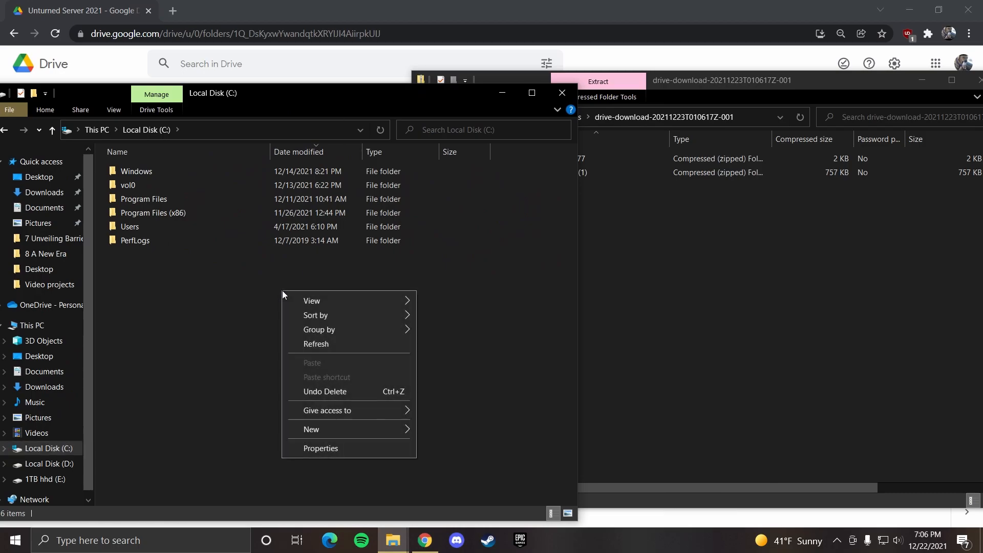
pyautogui.click(312, 429)
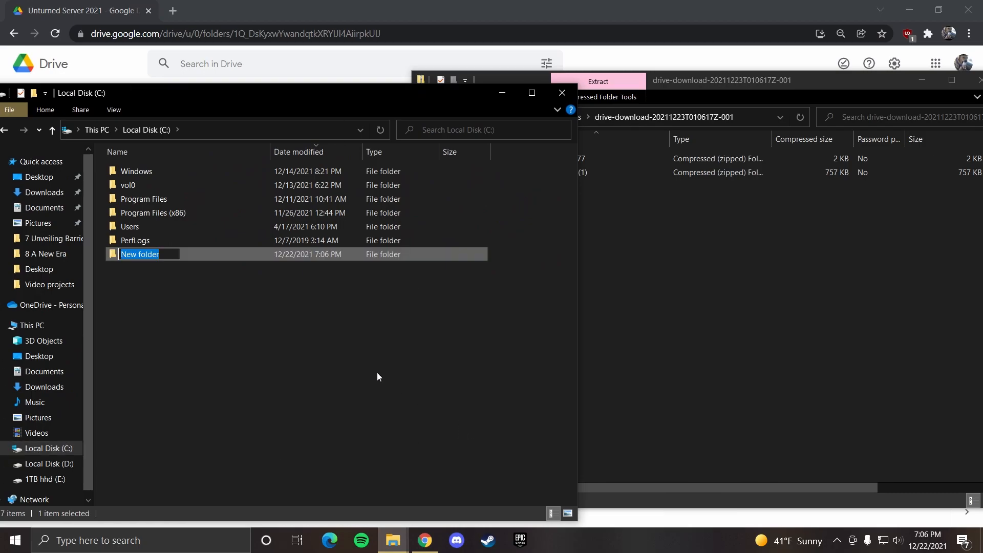
pyautogui.write('Unt')
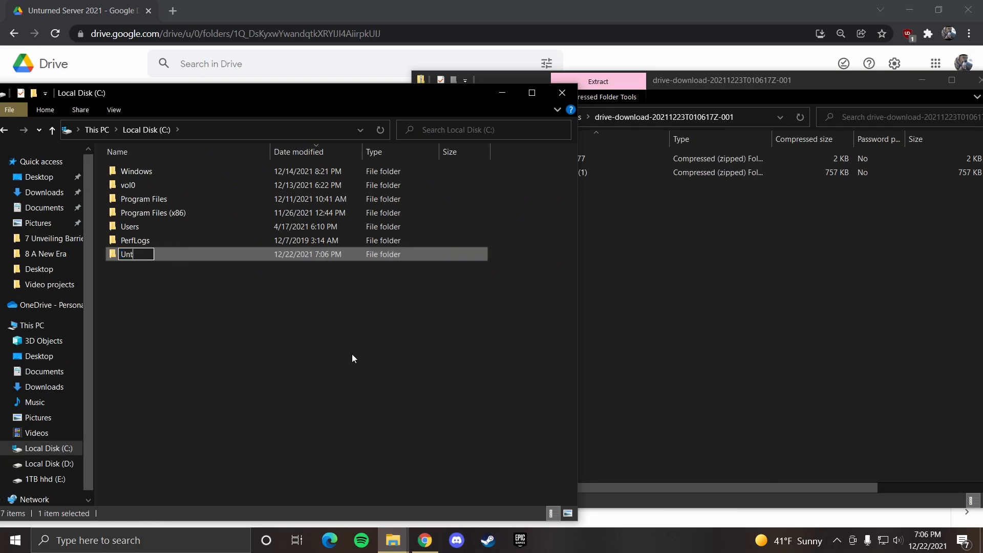
pyautogui.rightClick(345, 357)
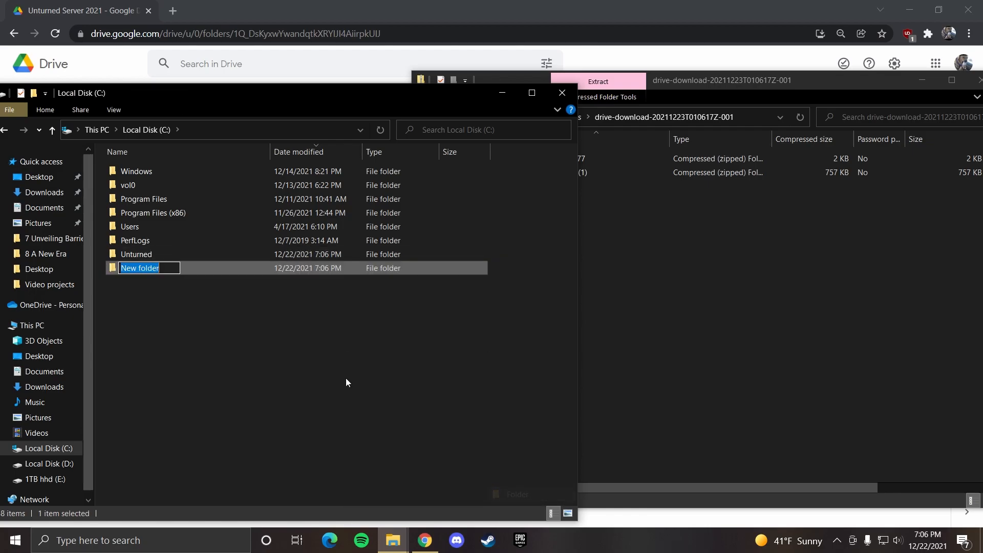
pyautogui.write('s')
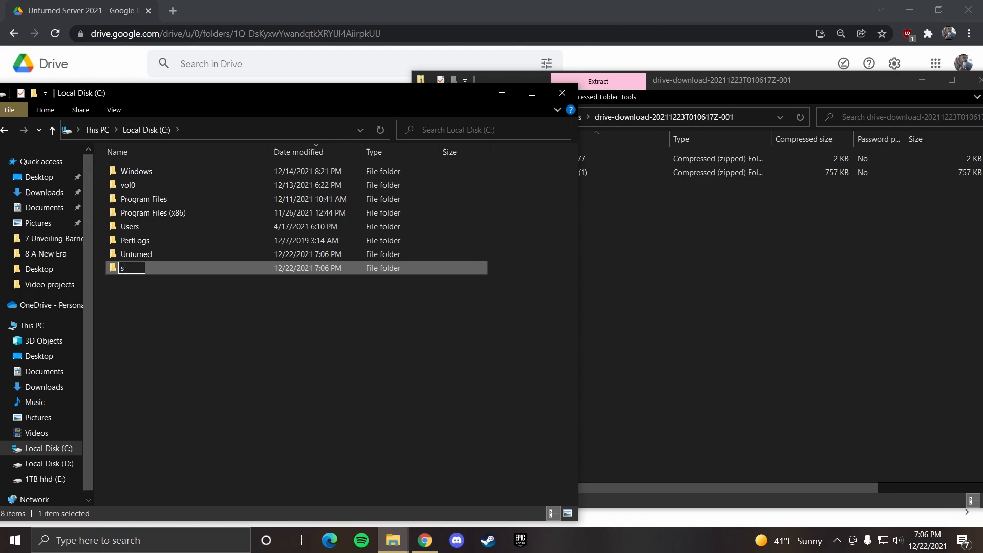
pyautogui.write('teamcmd')
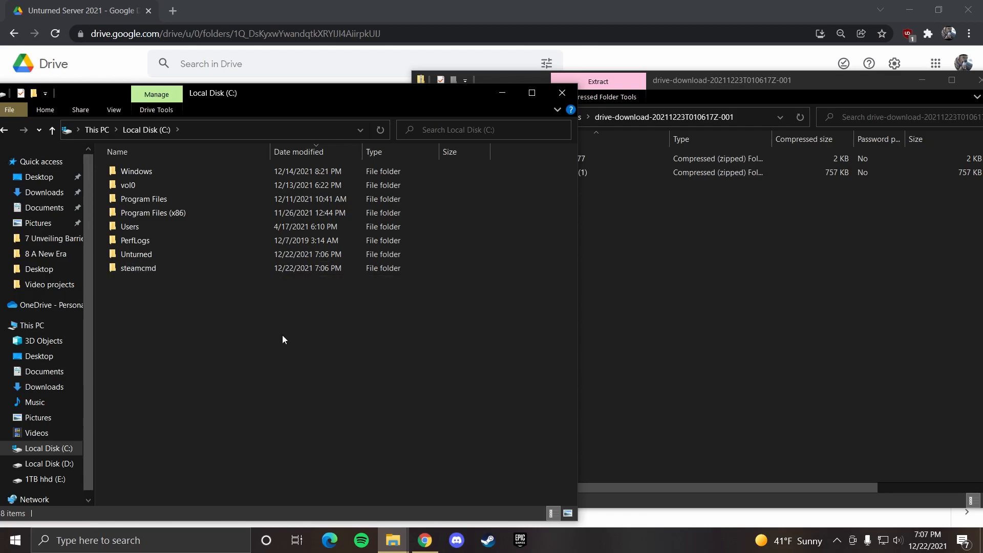
pyautogui.click(138, 267)
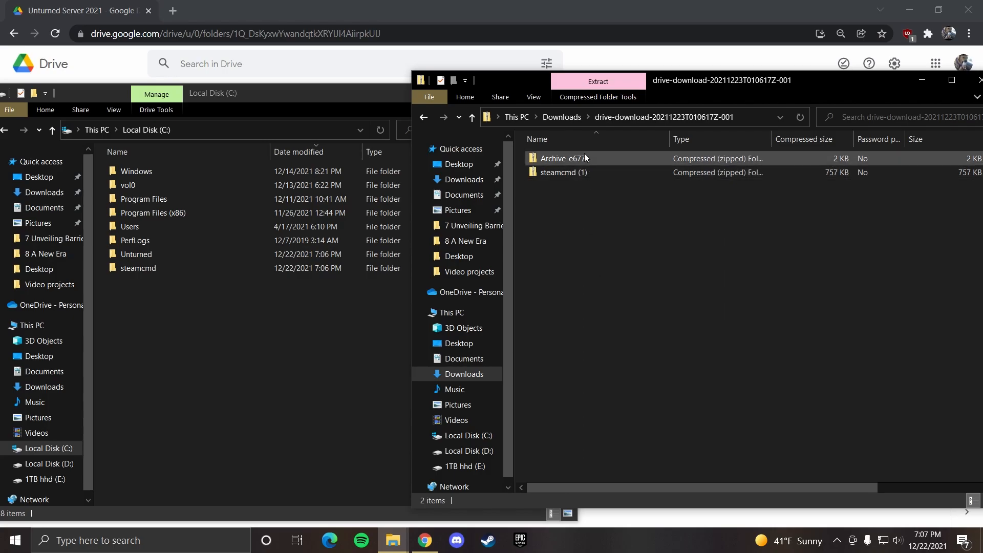
# - Copy the zips into the new folders and extract Archive-e677 inside C:\Unturned
pyautogui.moveTo(562, 158); pyautogui.dragTo(238, 226)
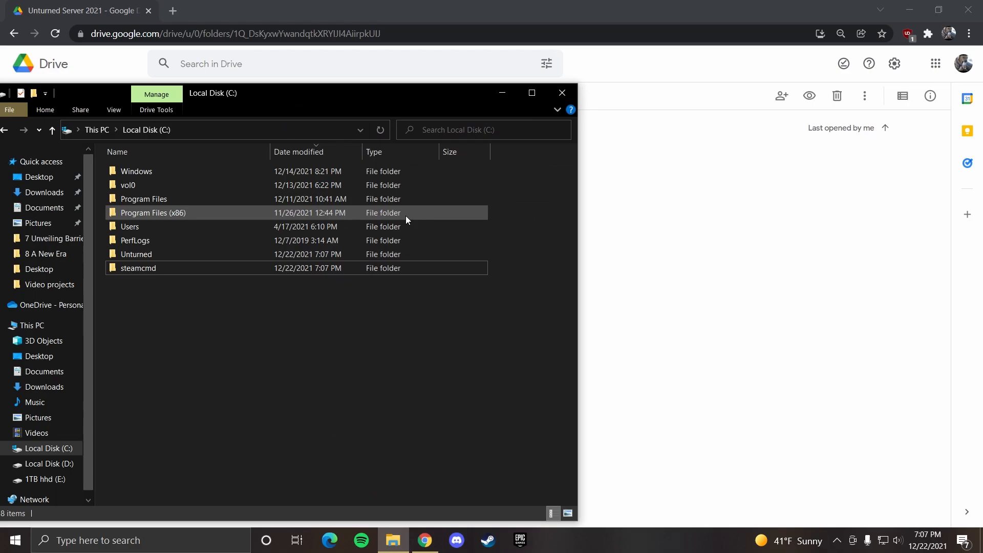
pyautogui.doubleClick(136, 254)
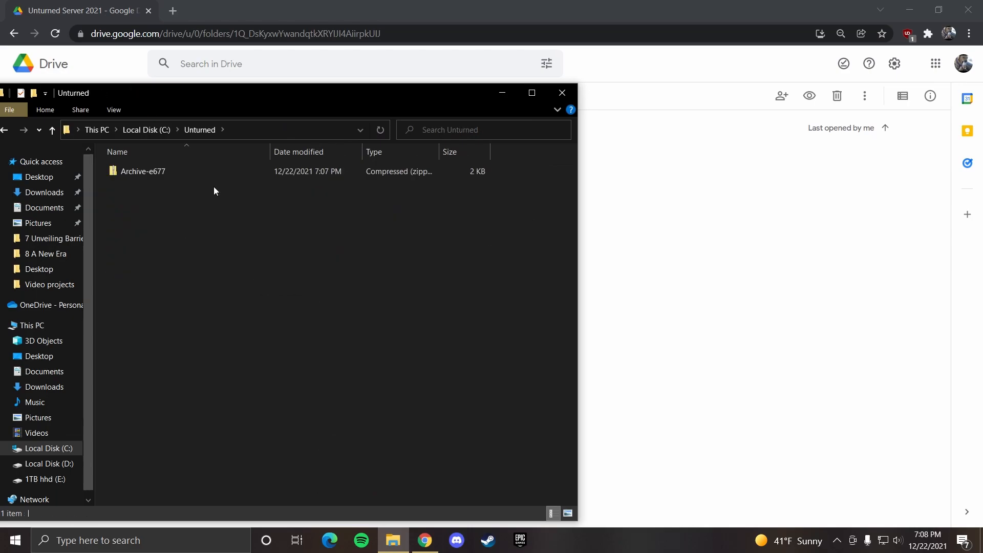
pyautogui.rightClick(142, 171)
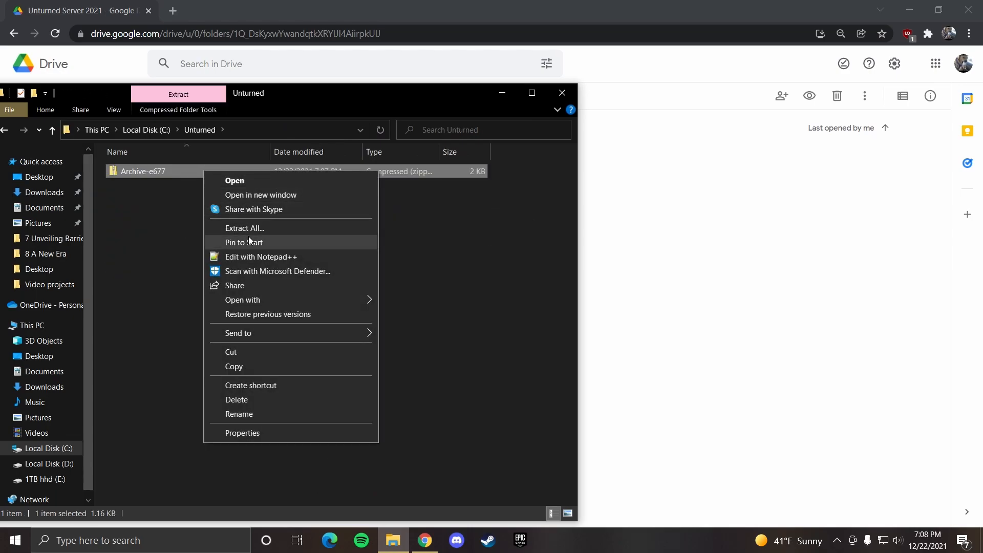
pyautogui.click(243, 227)
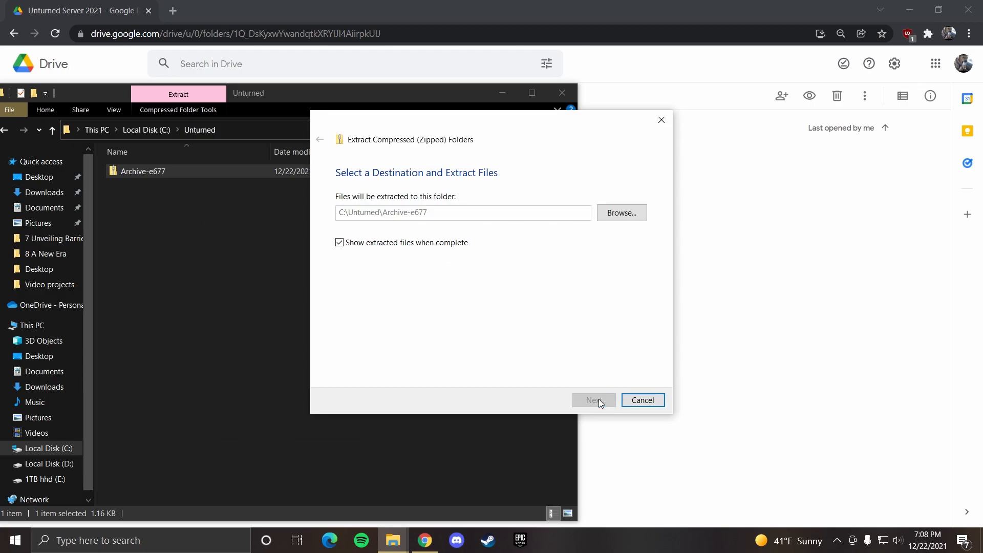
pyautogui.click(592, 400)
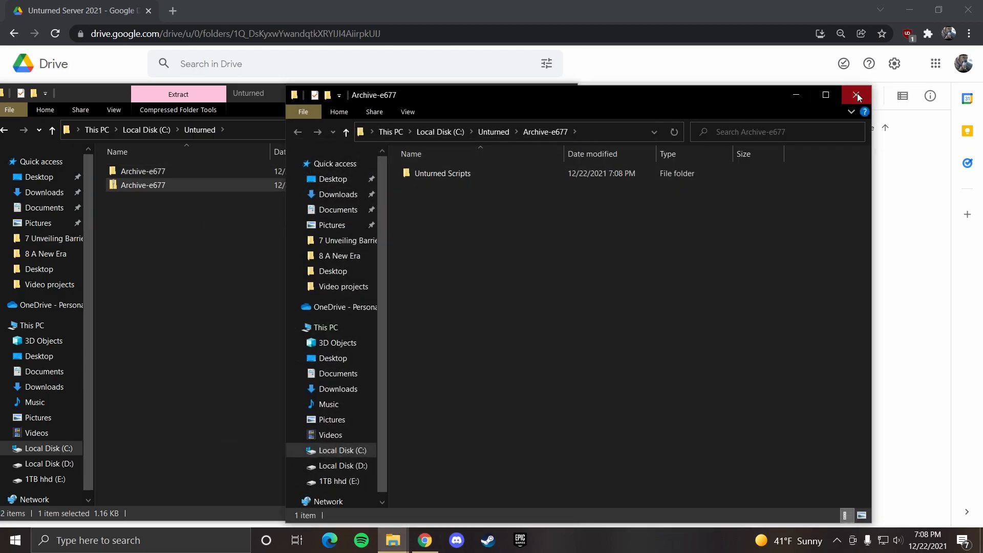
pyautogui.click(857, 95)
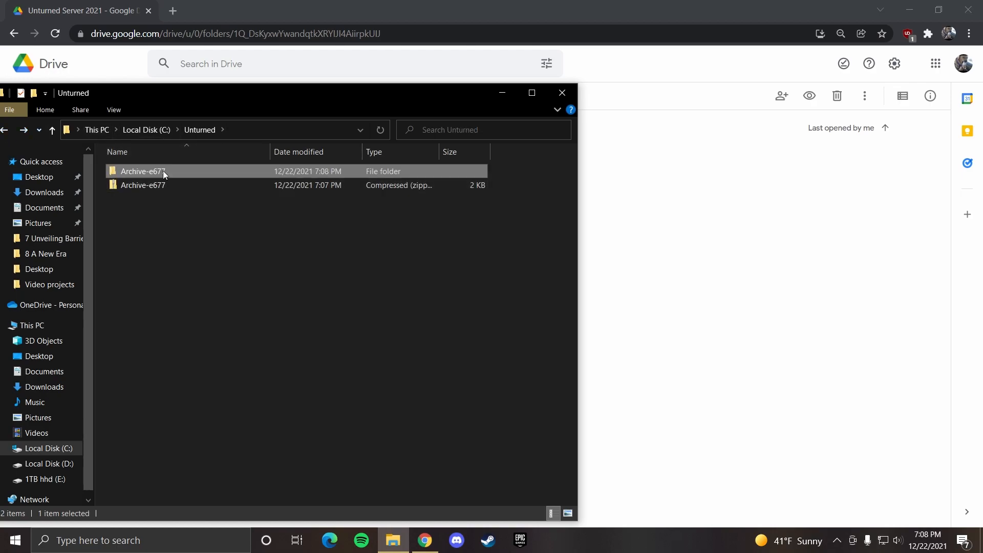
# - Move the Unturned Scripts folder with its batch files up into C:\Unturned and return to C:
pyautogui.doubleClick(144, 171)
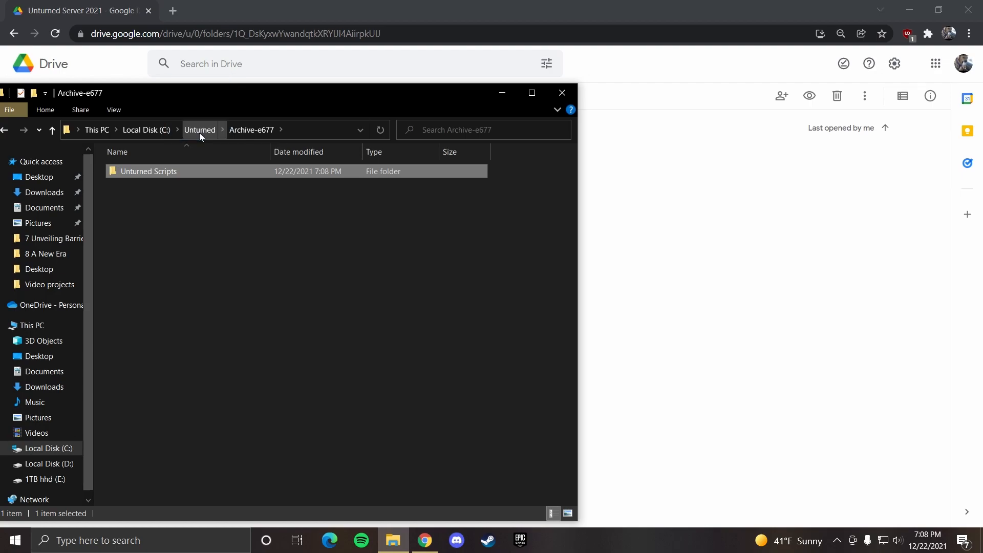
pyautogui.click(199, 130)
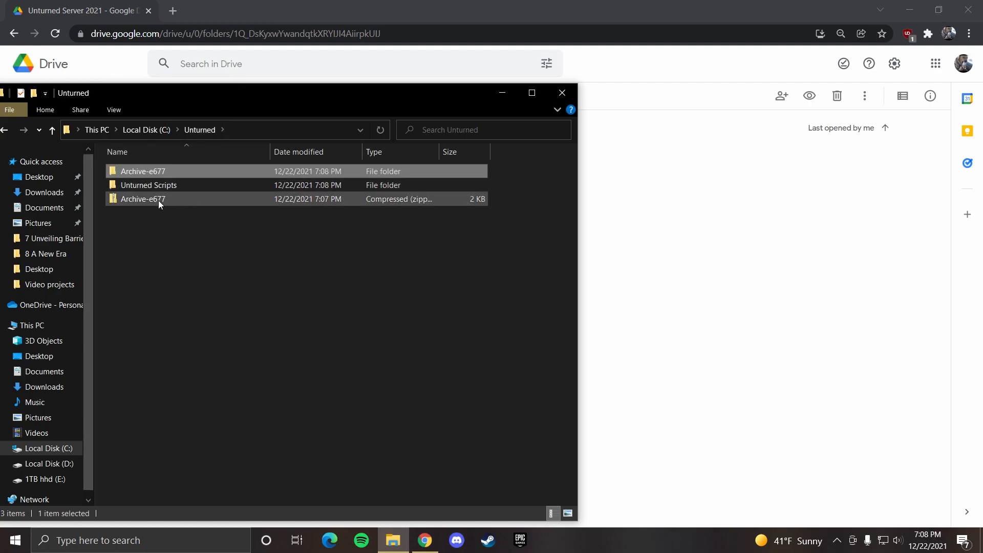
pyautogui.click(143, 199)
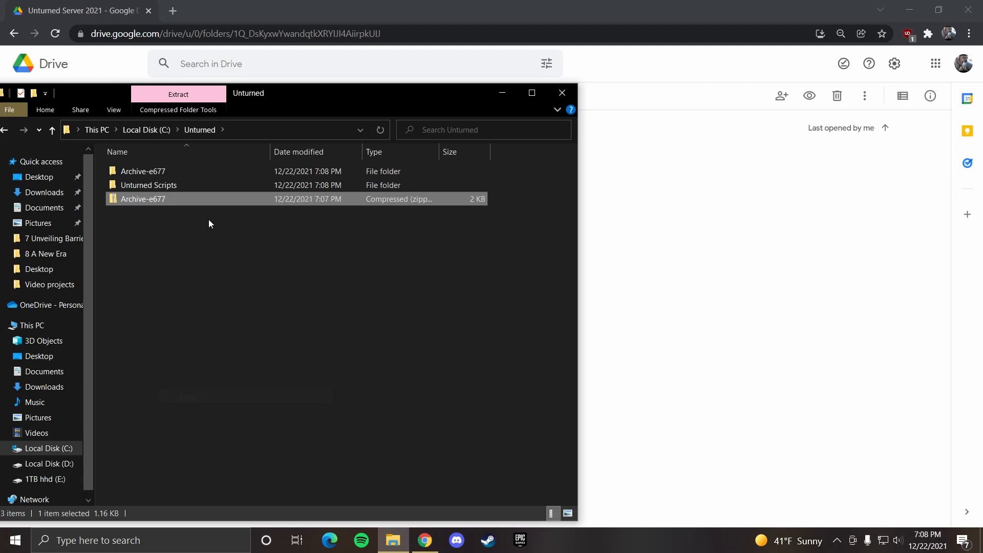
pyautogui.doubleClick(148, 184)
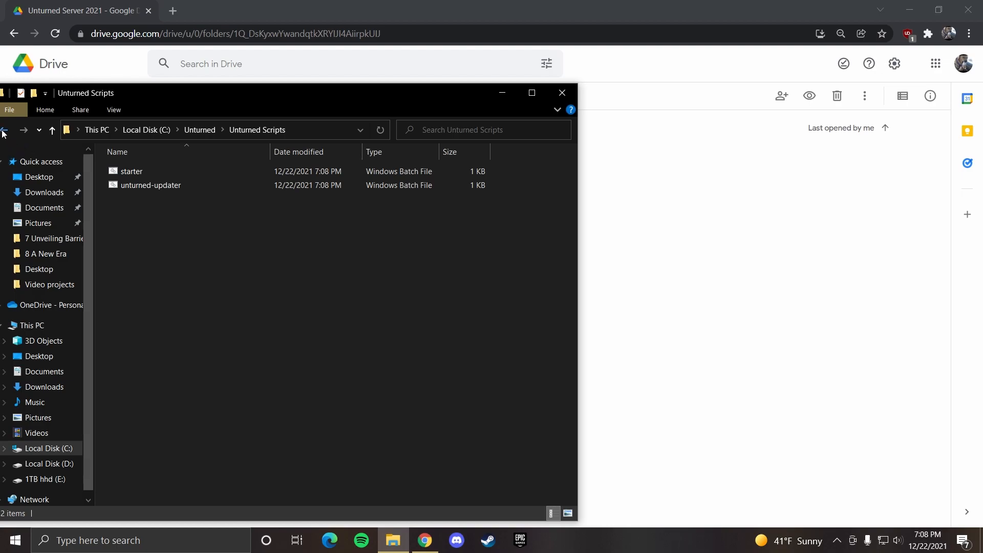
pyautogui.click(132, 171)
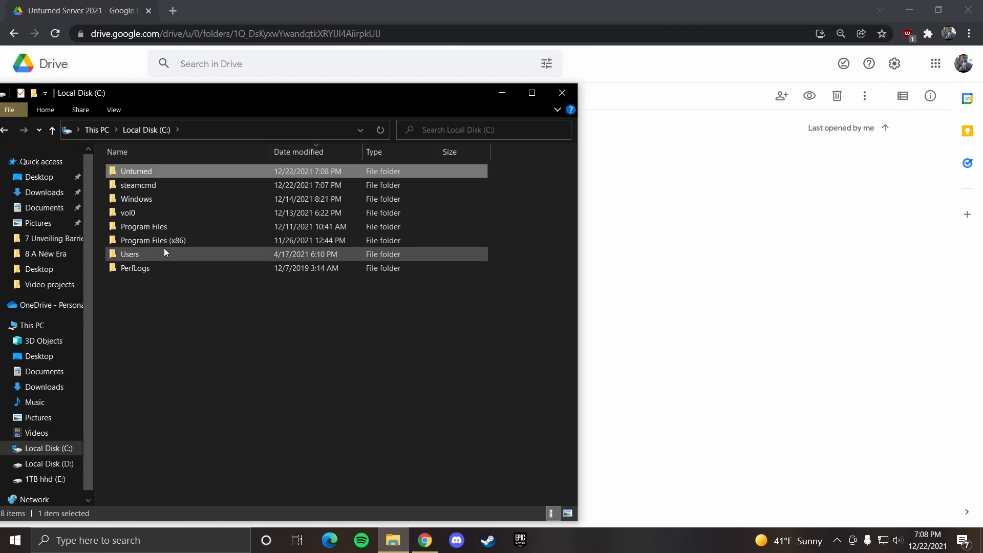
# - Extract steamcmd (1).zip and place steamcmd.exe directly in C:\steamcmd
pyautogui.doubleClick(139, 185)
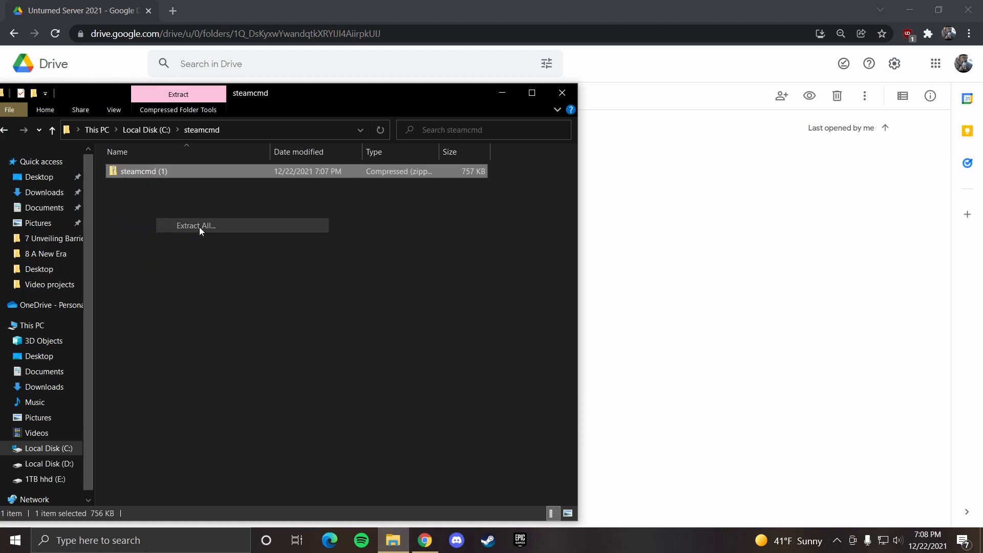
pyautogui.click(195, 225)
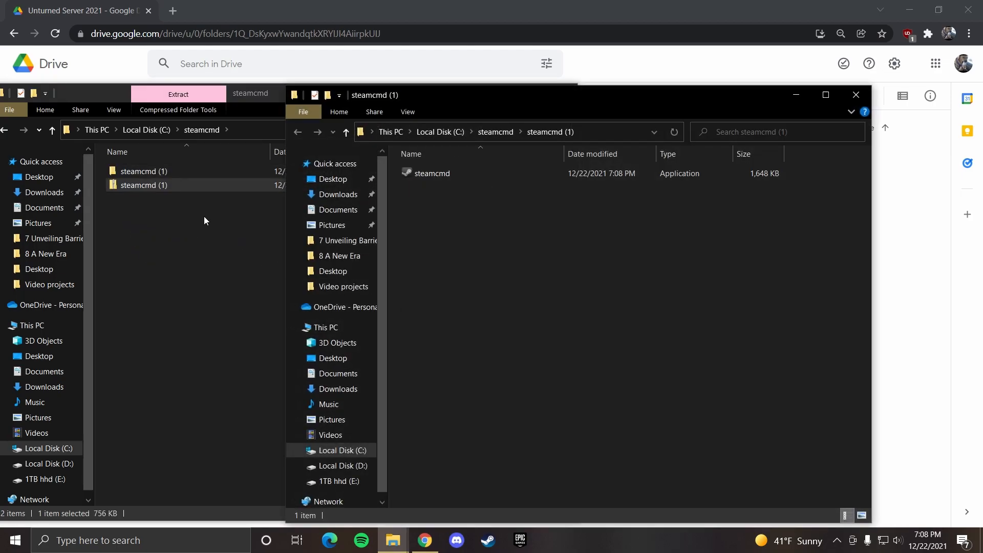
pyautogui.click(431, 173)
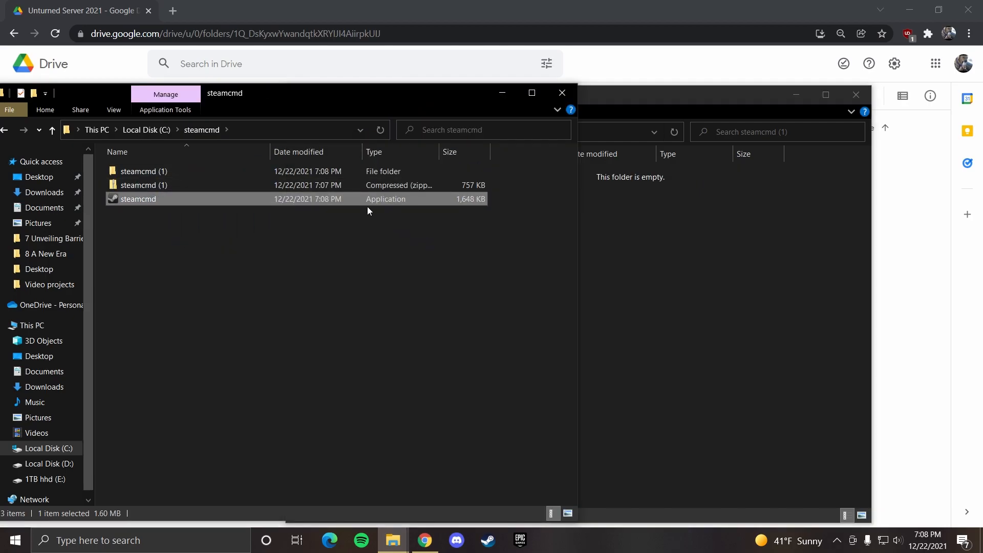
pyautogui.click(209, 230)
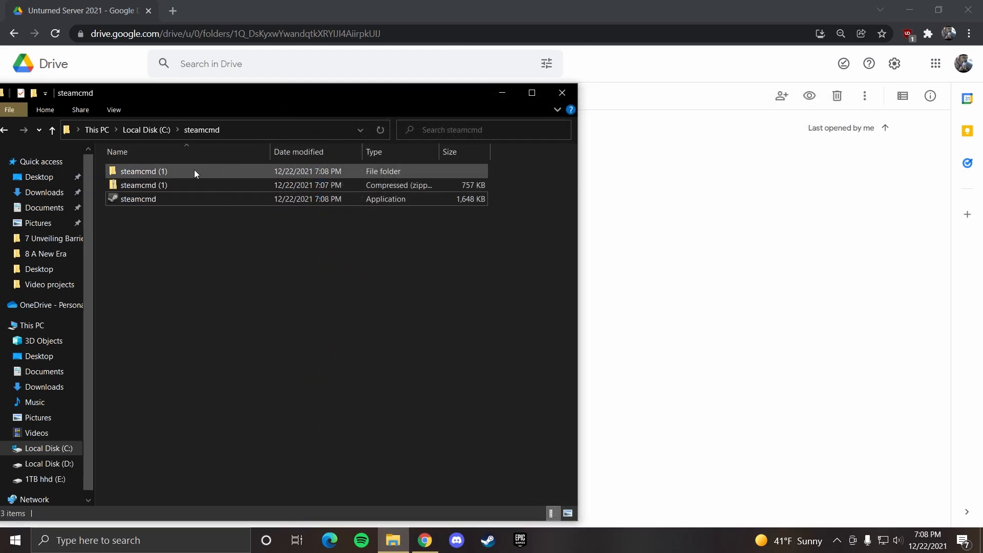
pyautogui.rightClick(143, 185)
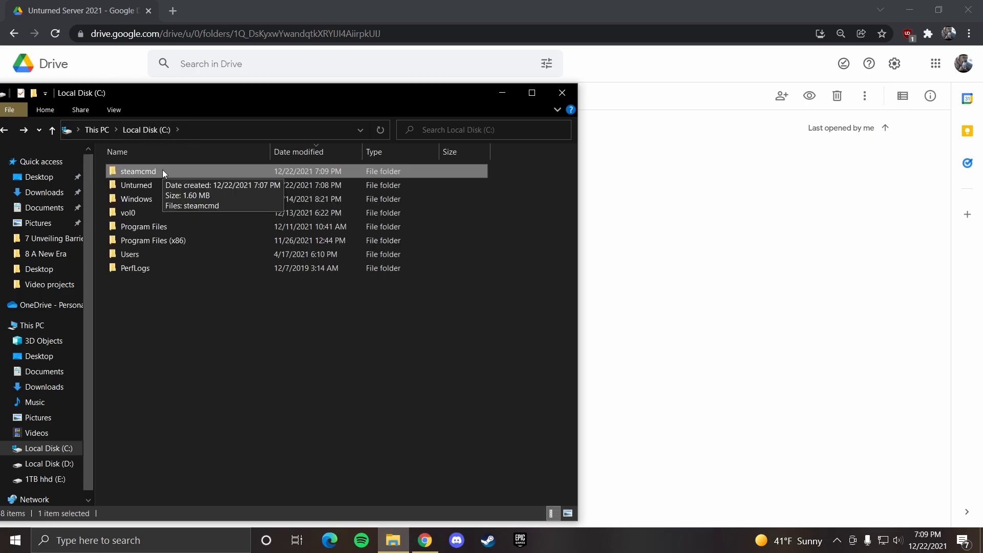
# - Run steamcmd.exe for its first setup and show file name extensions in Explorer
pyautogui.doubleClick(137, 171)
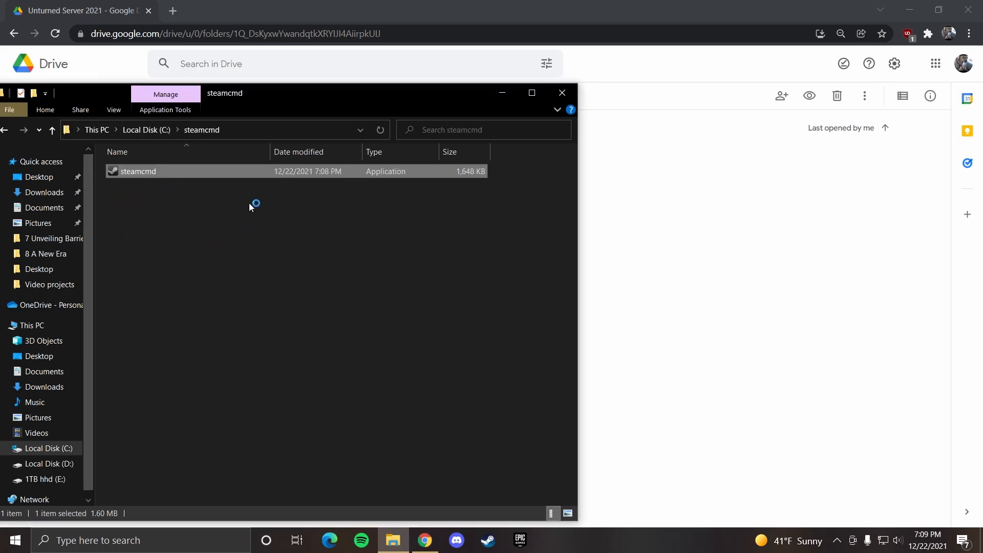
pyautogui.doubleClick(137, 171)
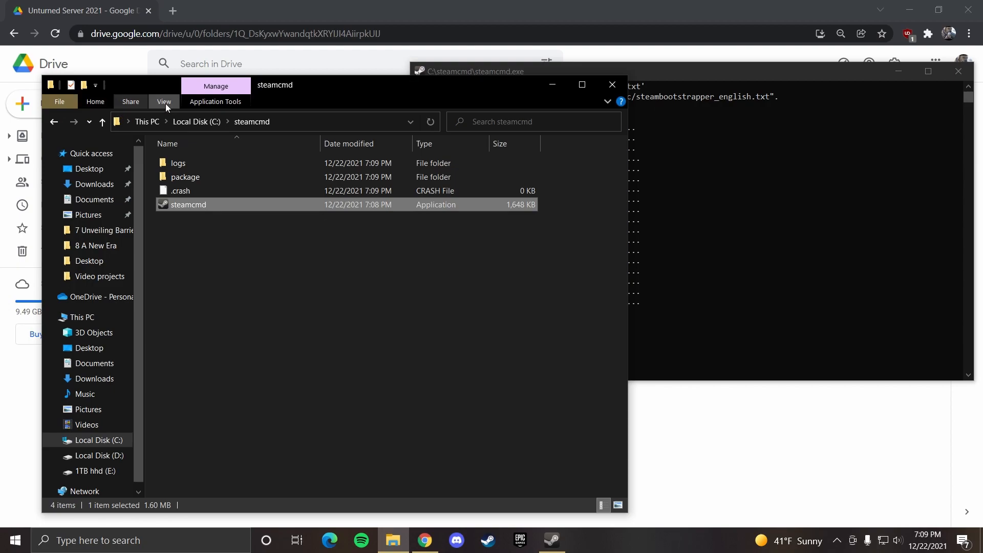
pyautogui.click(164, 101)
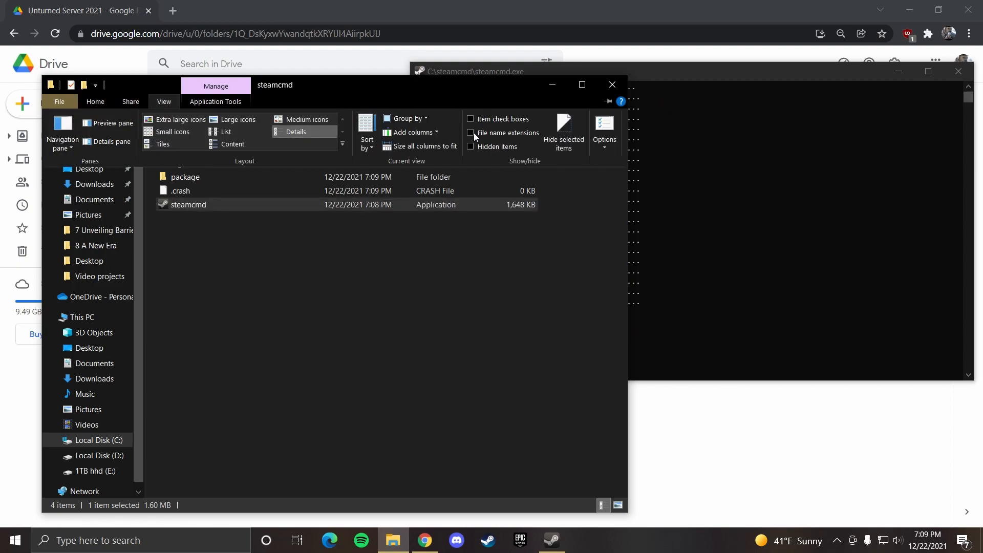
pyautogui.click(471, 133)
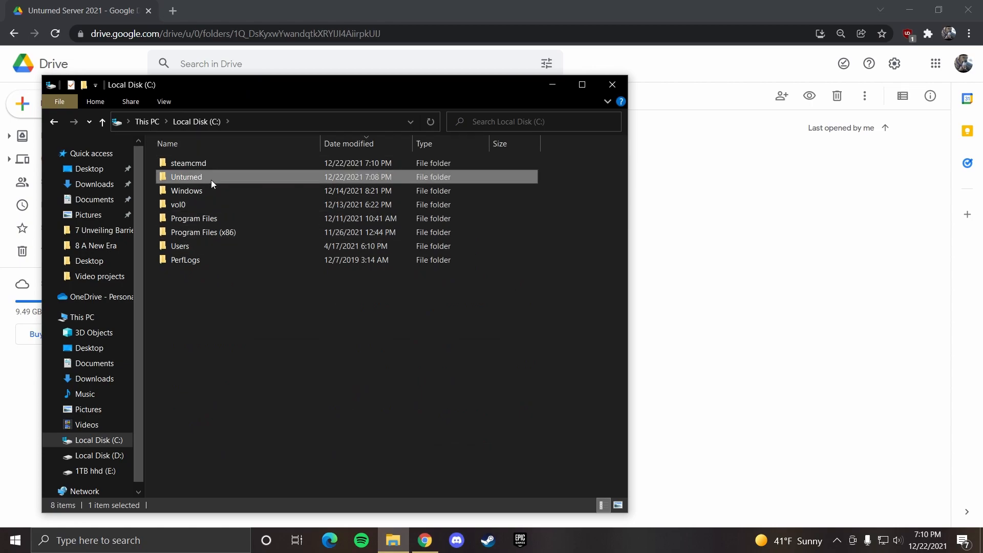
# - Run unturned-updater.bat to install the server files into C:\Unturned, then select starter.bat
pyautogui.doubleClick(186, 176)
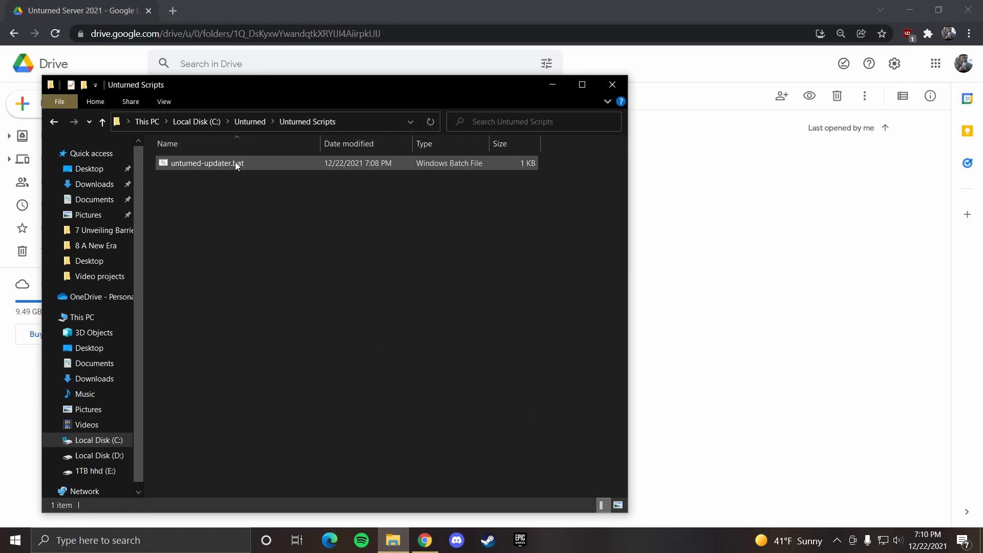
pyautogui.doubleClick(207, 162)
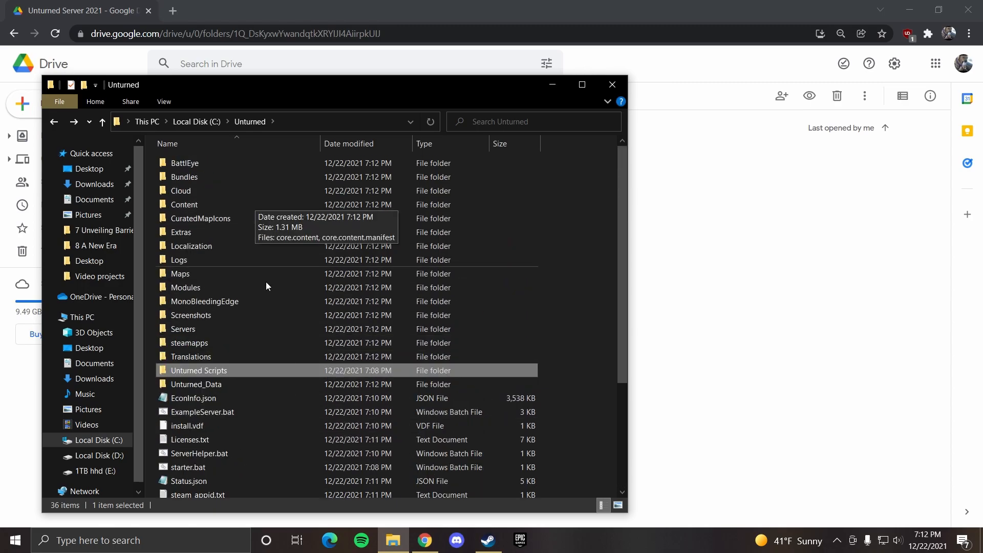
pyautogui.scroll(-3)
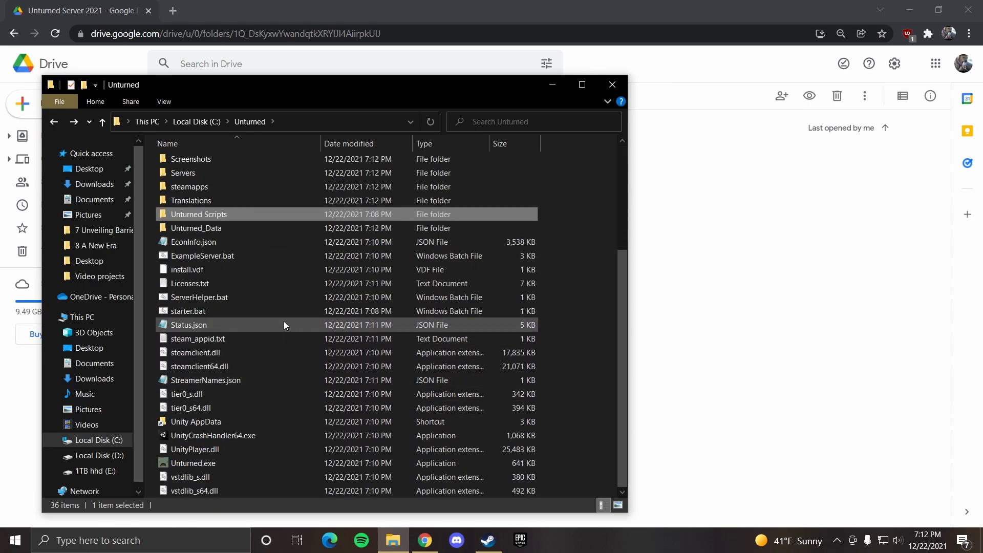
pyautogui.click(188, 311)
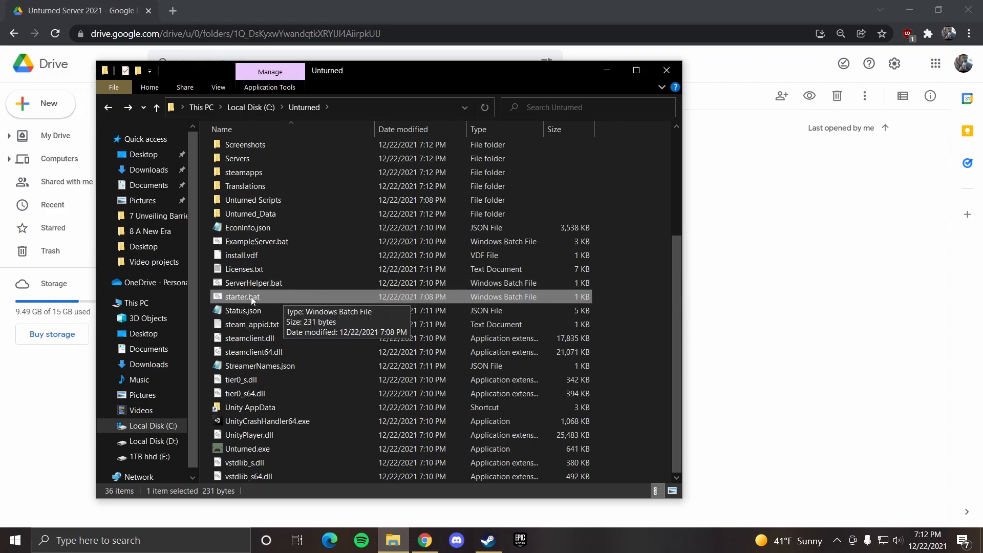
# - Start the server with starter.bat, allow it through the firewall, and launch Unturned from Steam
pyautogui.doubleClick(241, 297)
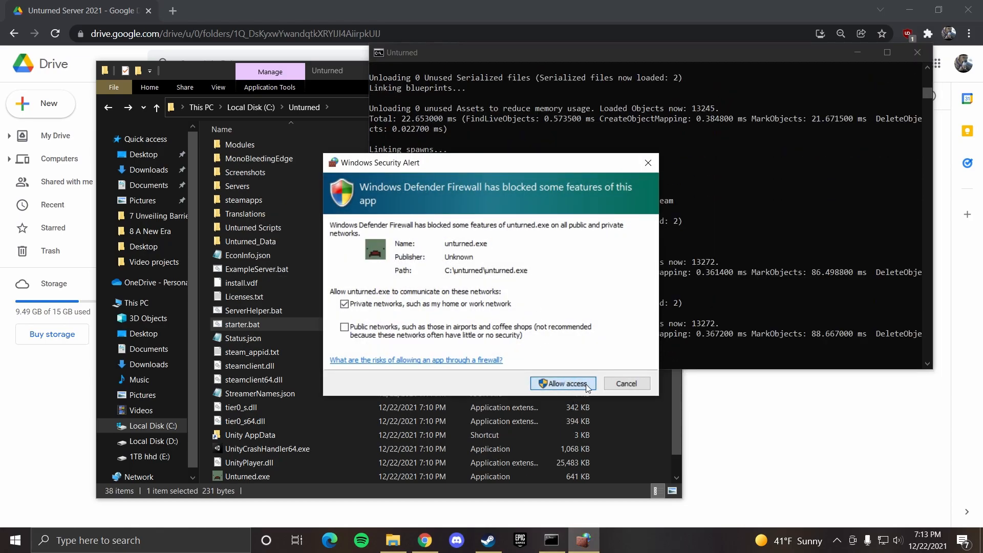
pyautogui.click(562, 383)
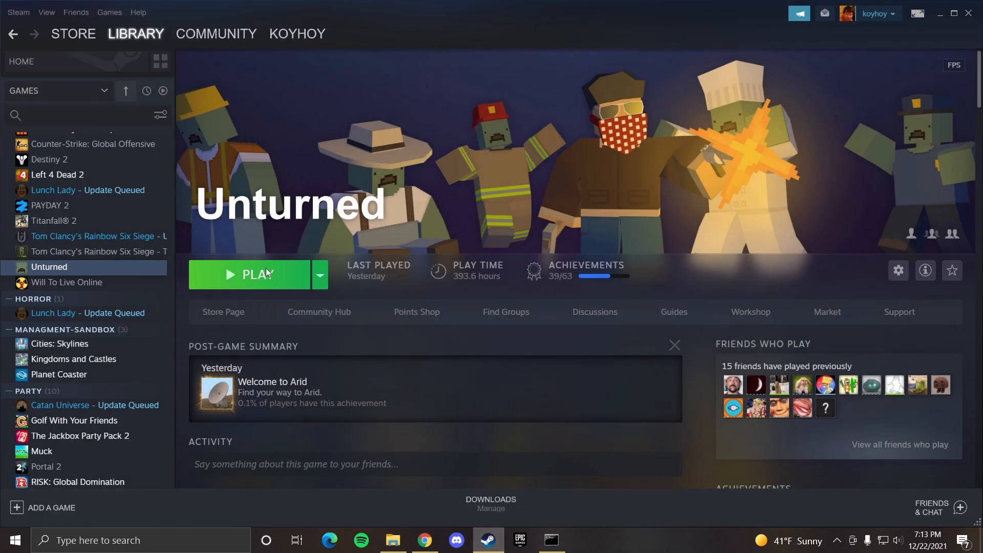
pyautogui.click(251, 274)
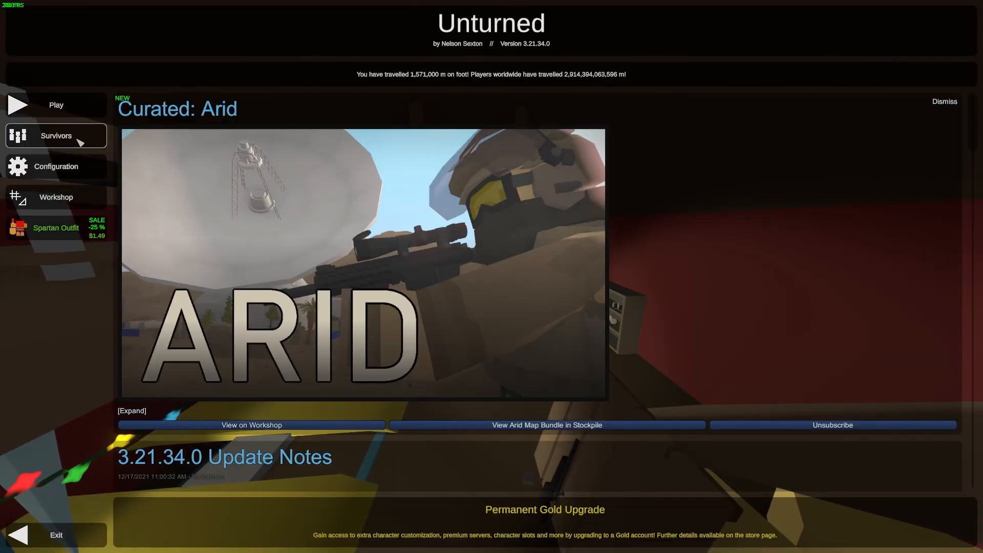
# - Direct-connect to localhost on port 27015 and join the server
pyautogui.click(55, 104)
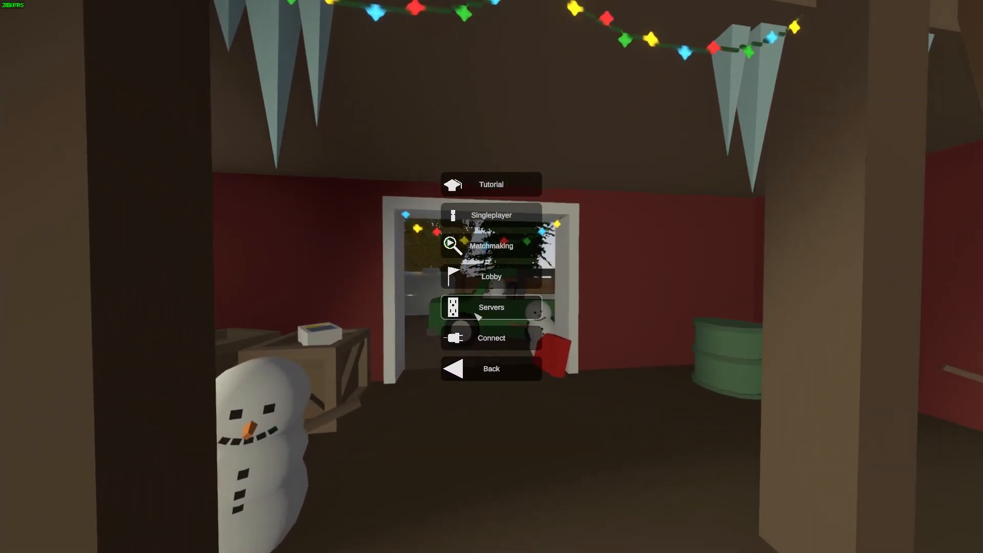
pyautogui.click(491, 336)
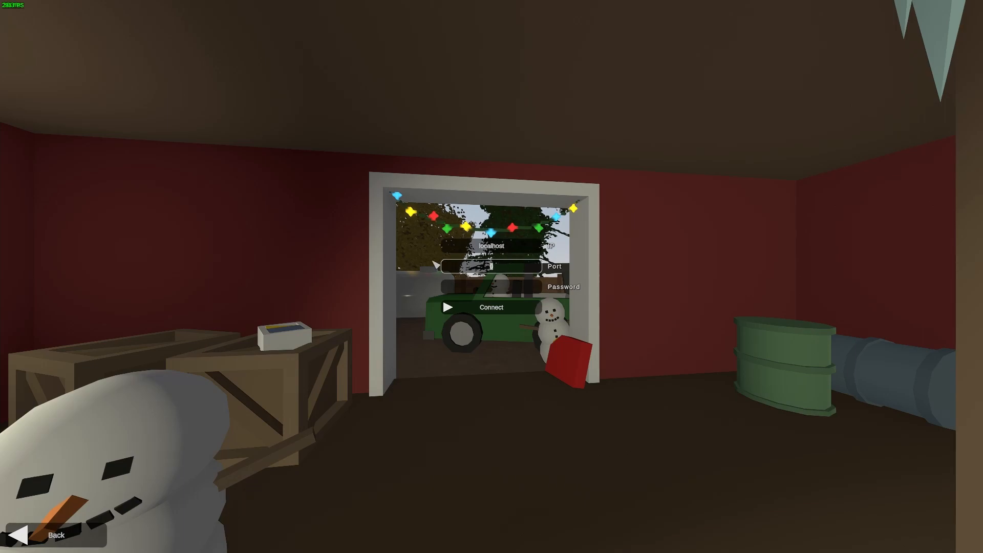
pyautogui.write('27015')
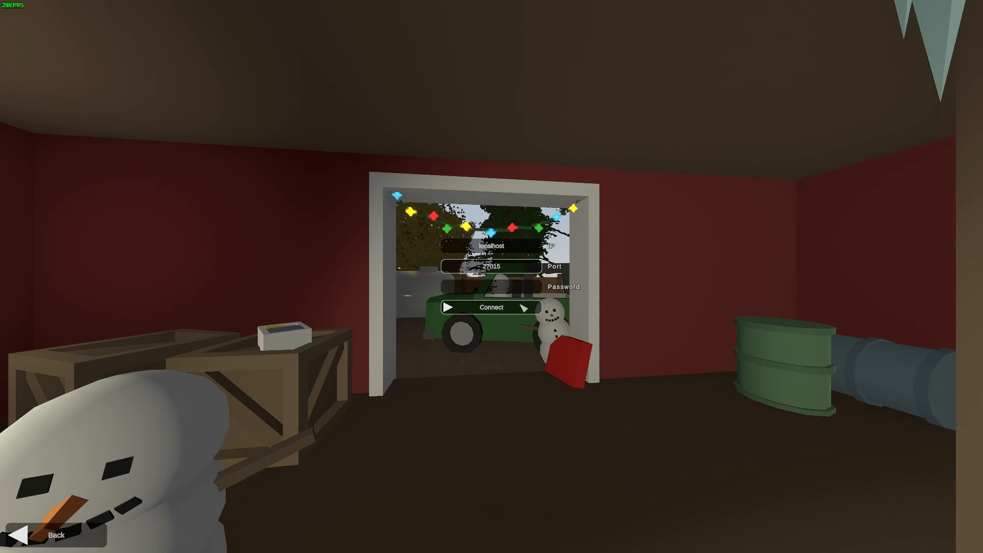
pyautogui.click(490, 307)
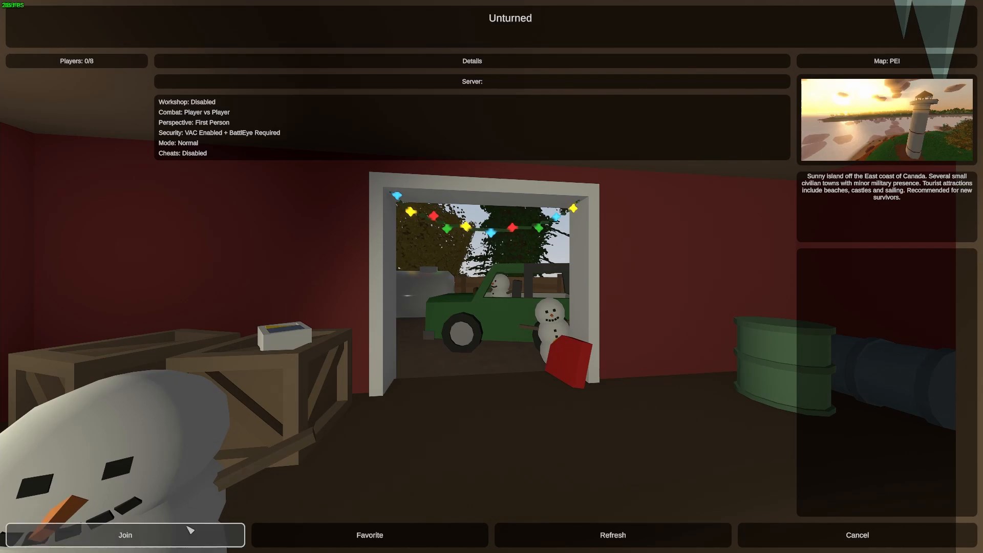
pyautogui.click(125, 535)
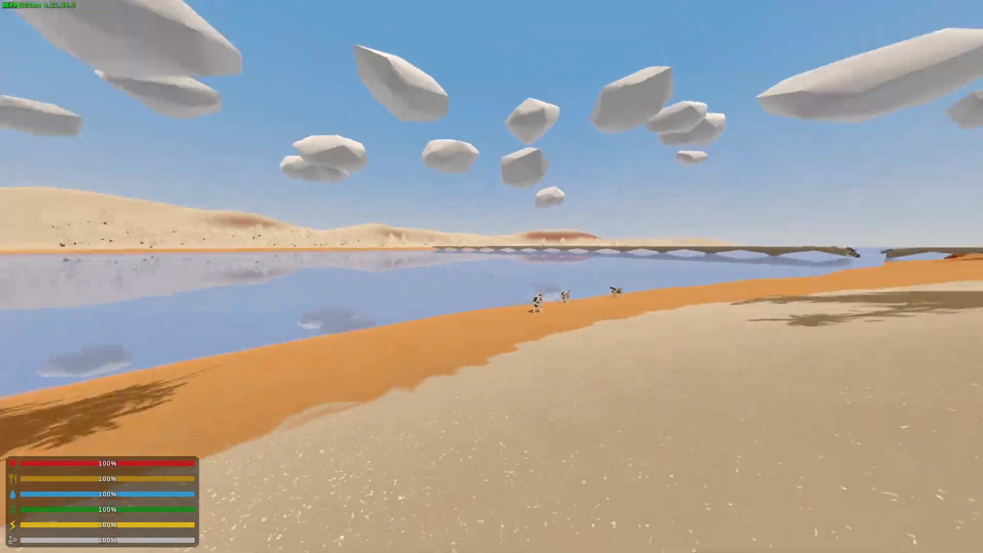
pyautogui.moveTo(492, 276)
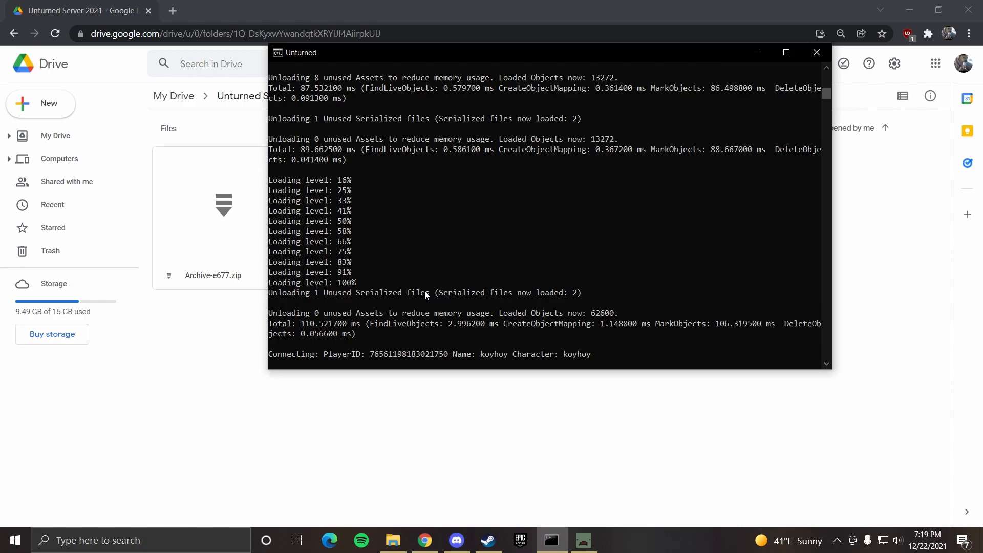
# - Kick the connected player, save, and shut down the server from its console
pyautogui.write('kick koyhoy')
pyautogui.write('save')
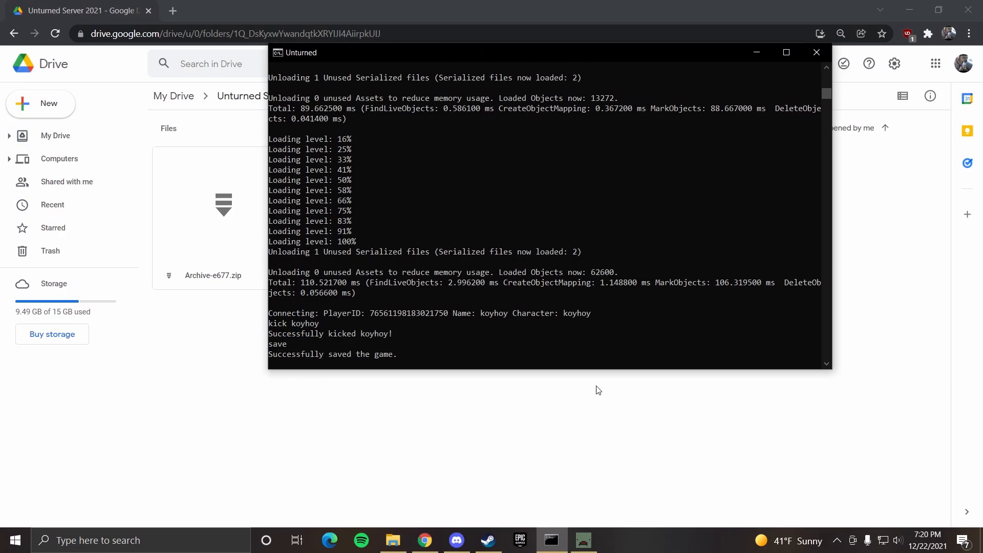
pyautogui.write('shutd')
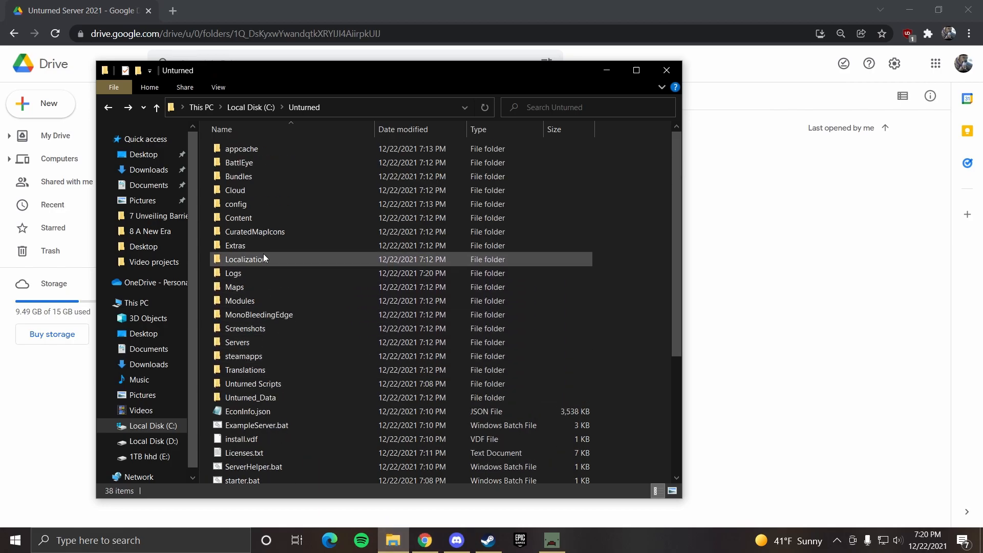
# - Open Commands.dat from C:\Unturned\Servers\server\Server in Notepad
pyautogui.doubleClick(237, 342)
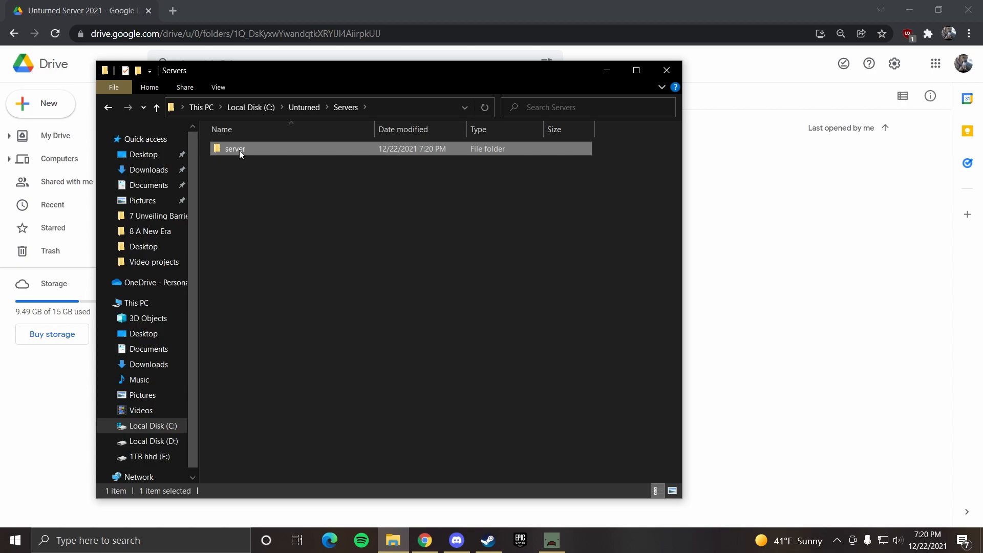
pyautogui.doubleClick(235, 148)
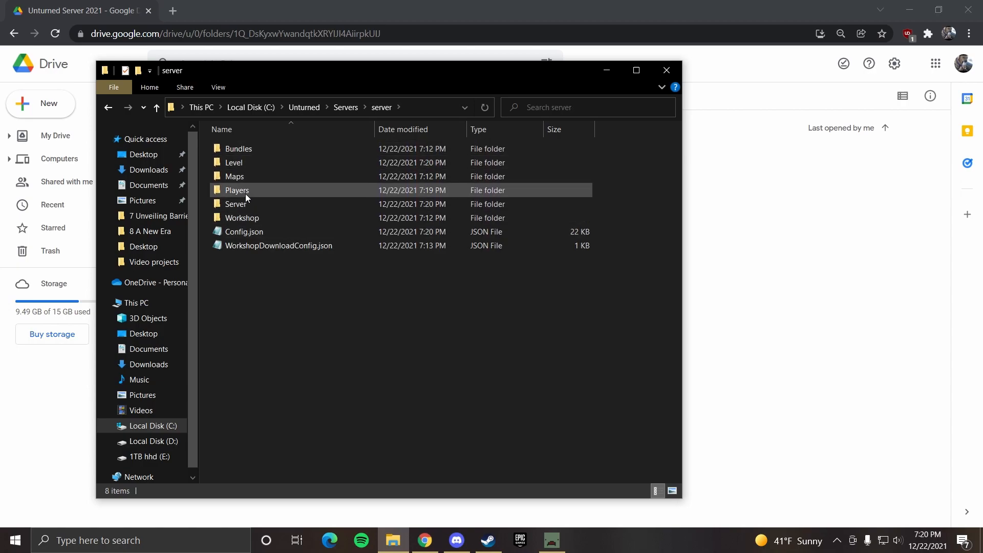
pyautogui.doubleClick(236, 203)
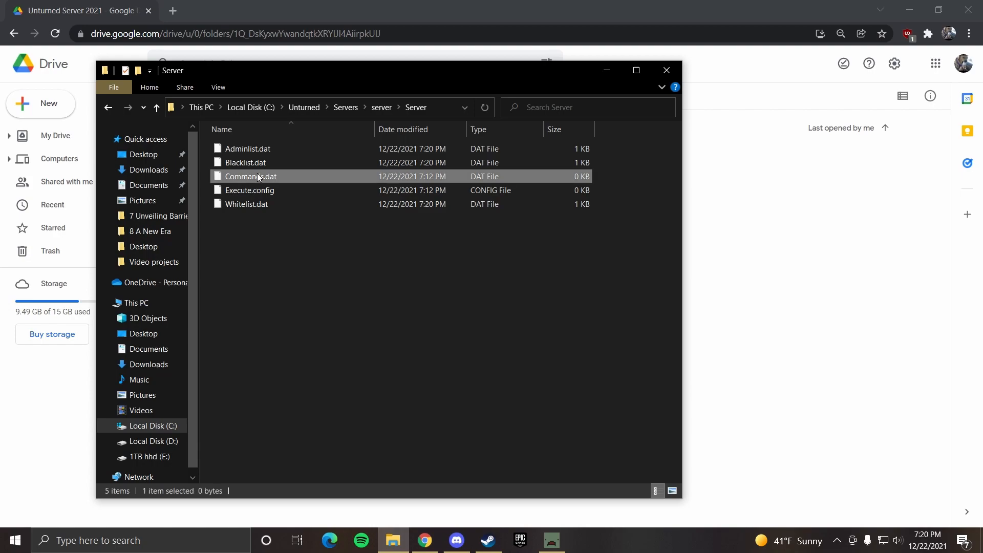
pyautogui.doubleClick(250, 176)
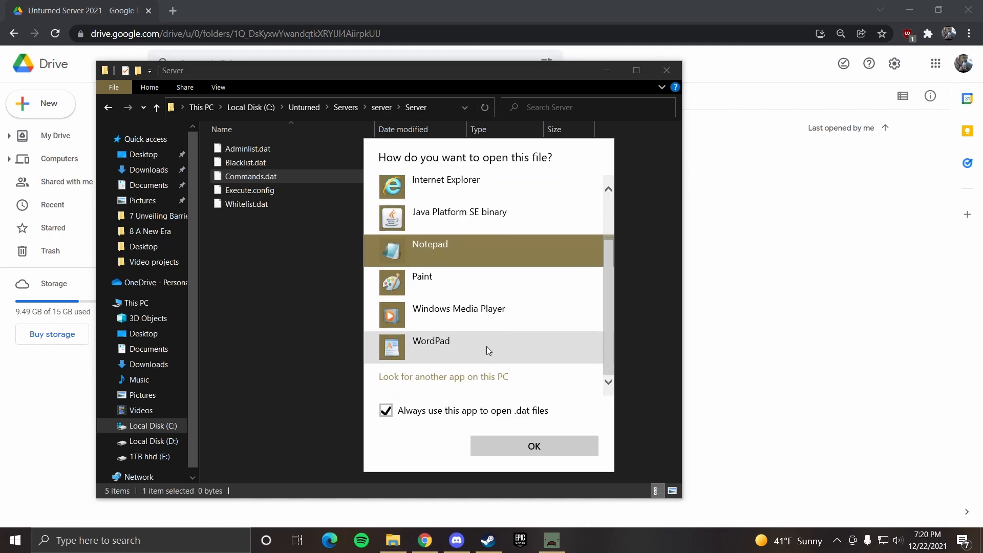
pyautogui.click(534, 446)
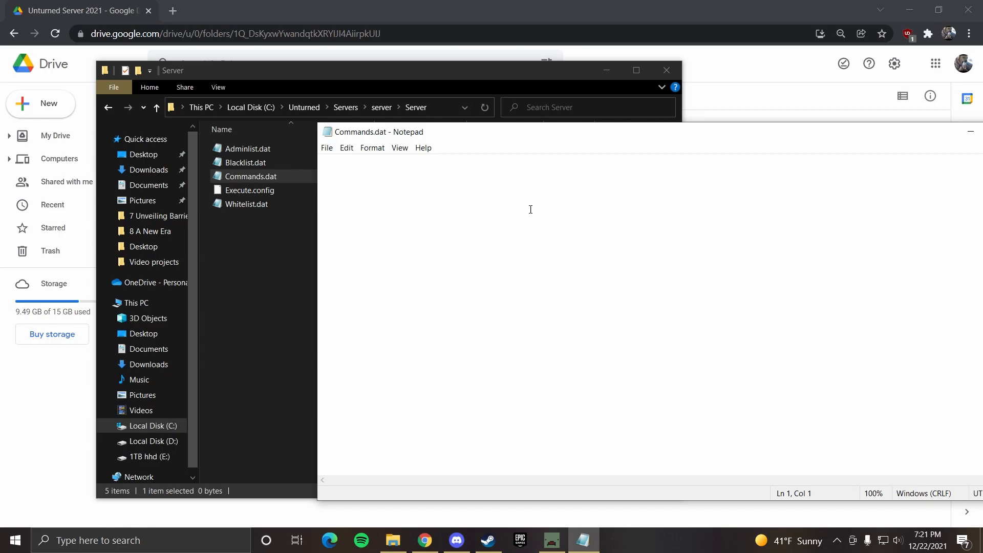
# - Write the name Modded Minecraft and port 27015 lines in Commands.dat
pyautogui.write('name')
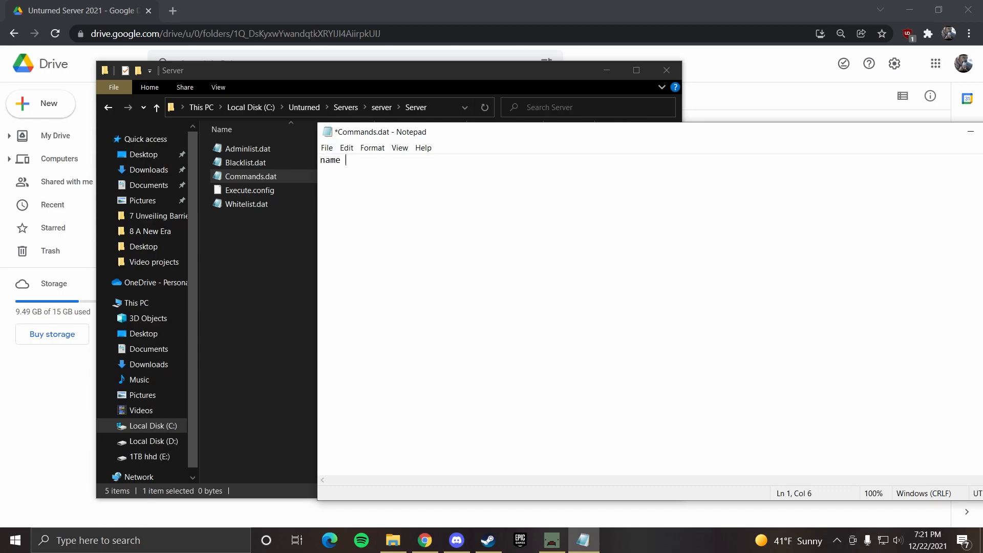
pyautogui.write('Modd')
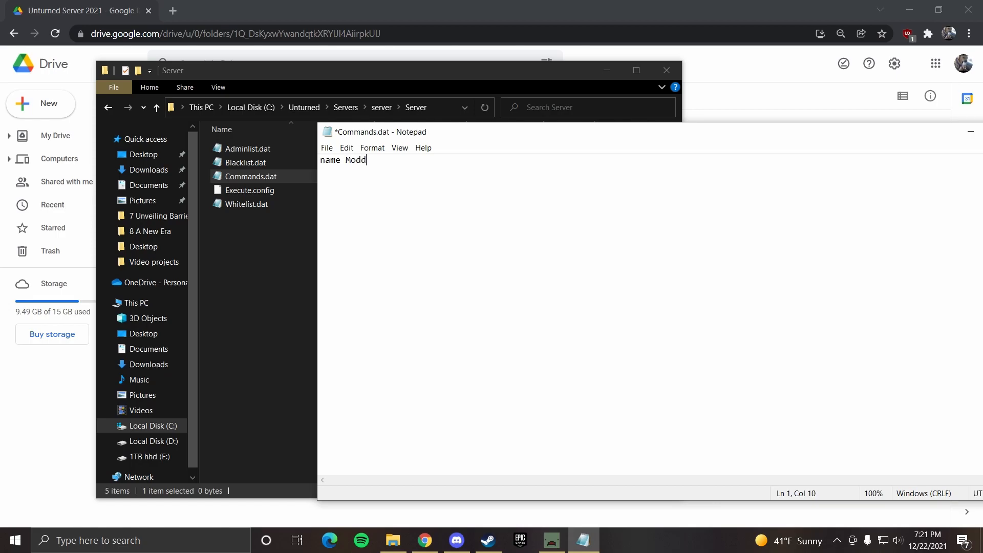
pyautogui.write('ed Minecraft')
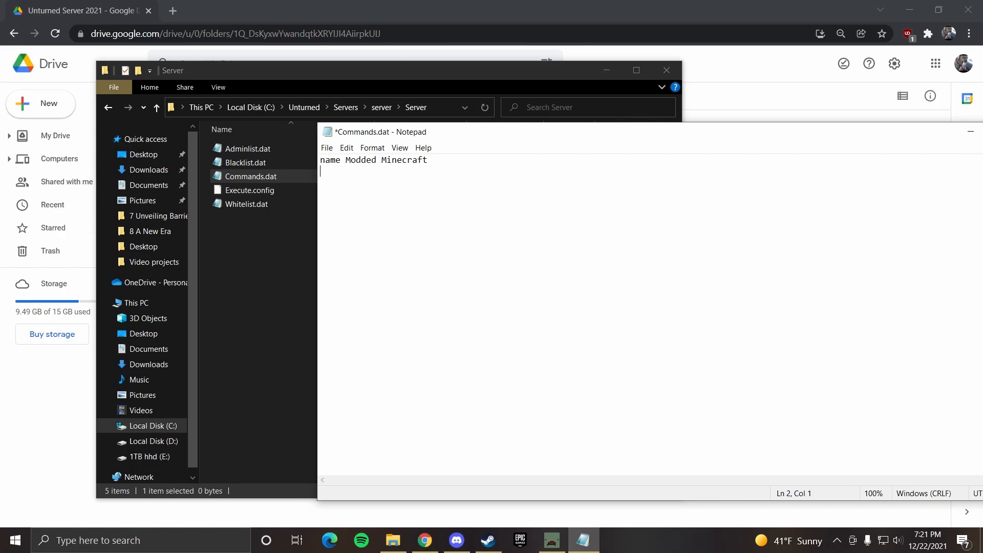
pyautogui.write('port')
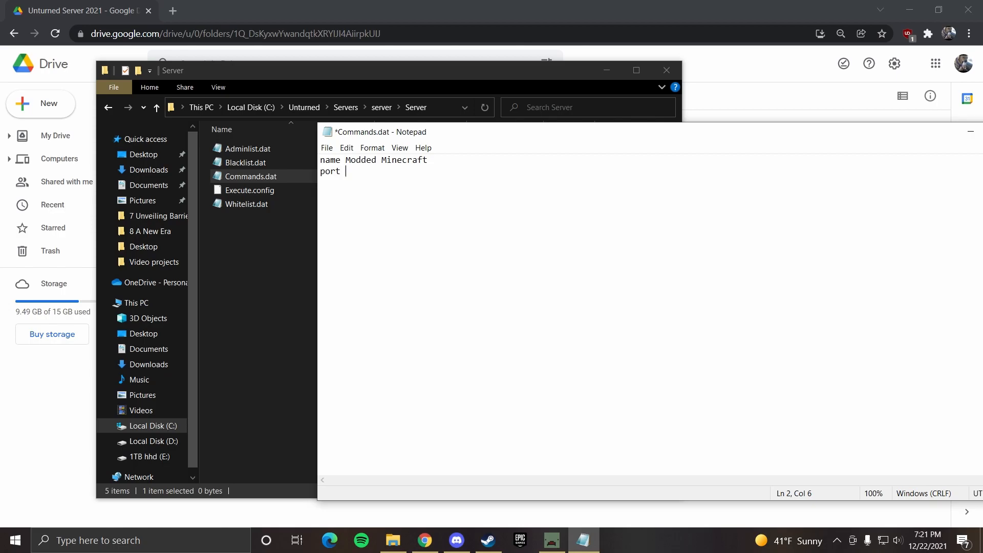
pyautogui.write('27015')
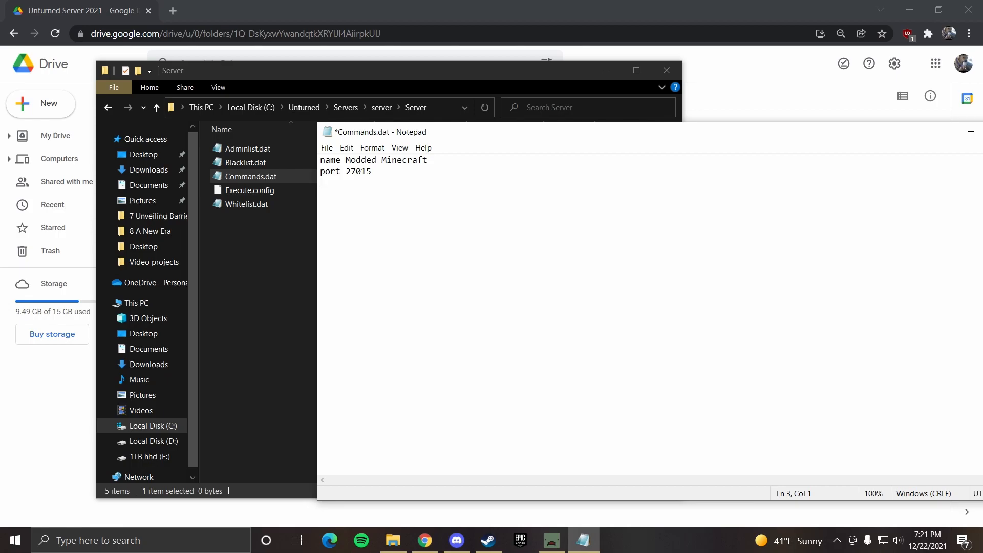
# - Write an owner (steam id) line, delete it, and start a map line instead
pyautogui.write('owner')
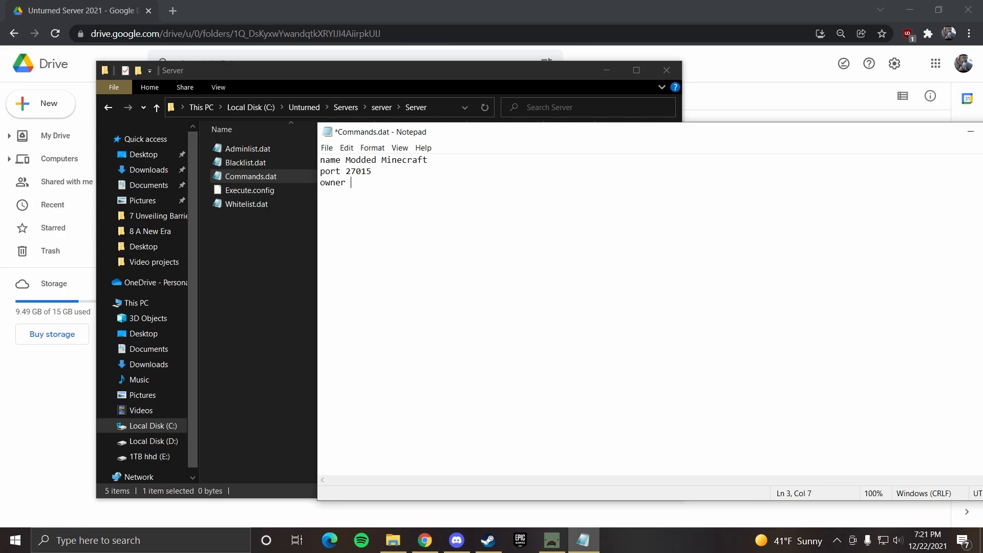
pyautogui.write('(stea')
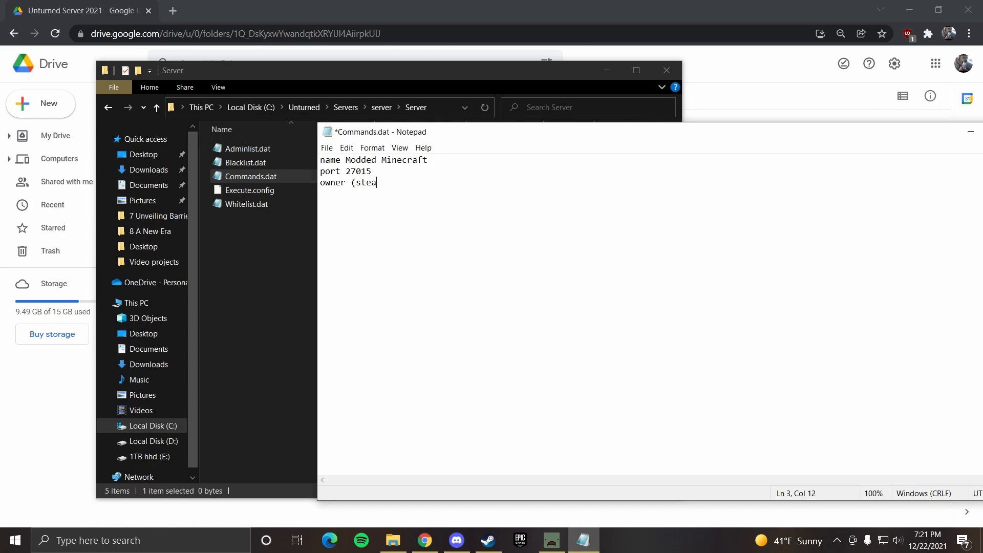
pyautogui.write('m id)')
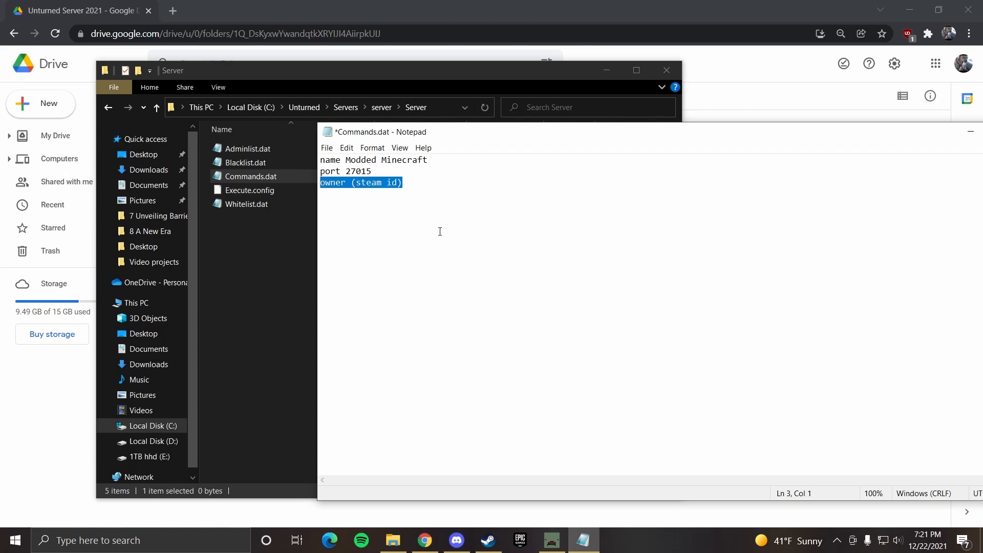
pyautogui.press('Delete')
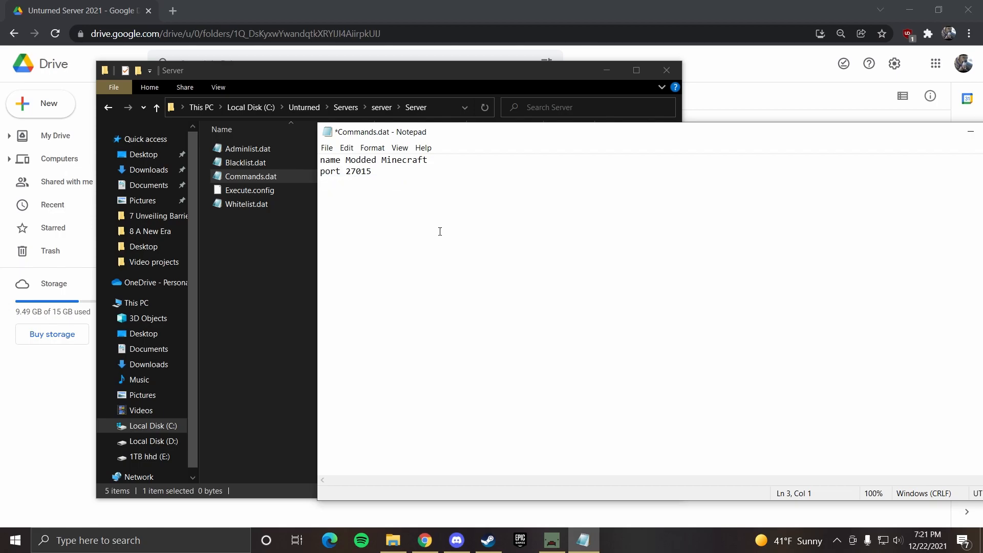
pyautogui.write('ma')
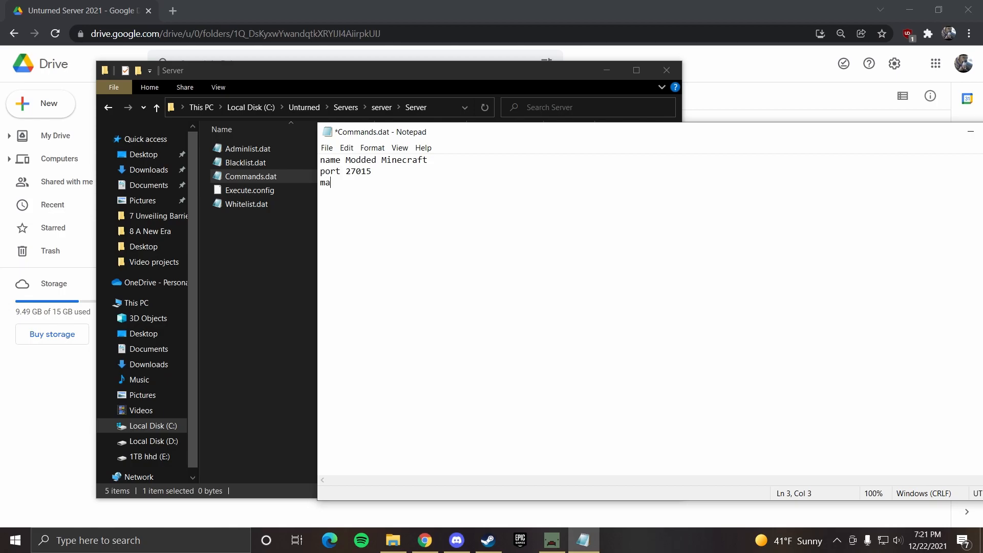
pyautogui.write('p')
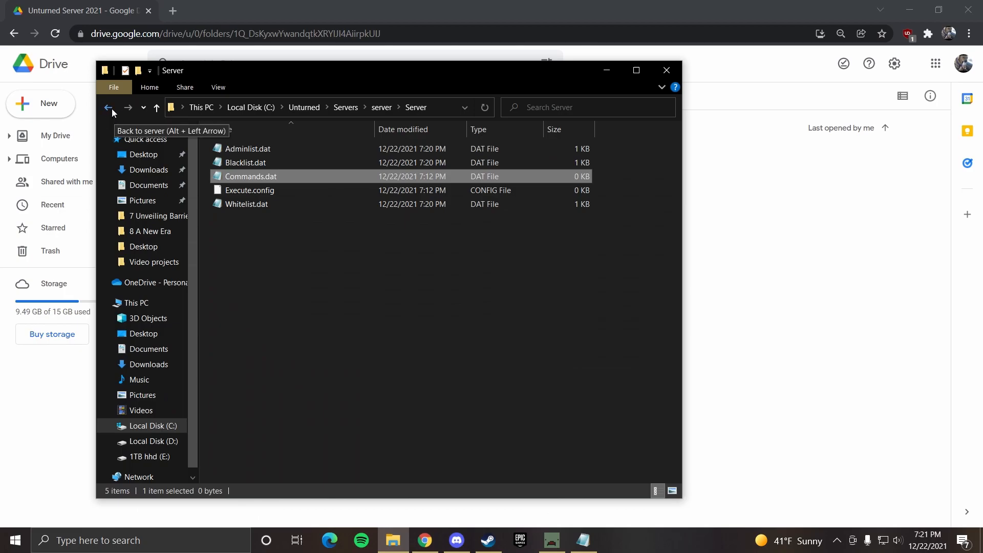
# - Show the Unturned Maps folder (Alpha Valley, Russia, Yukon...) beside the Commands.dat notes
pyautogui.click(110, 107)
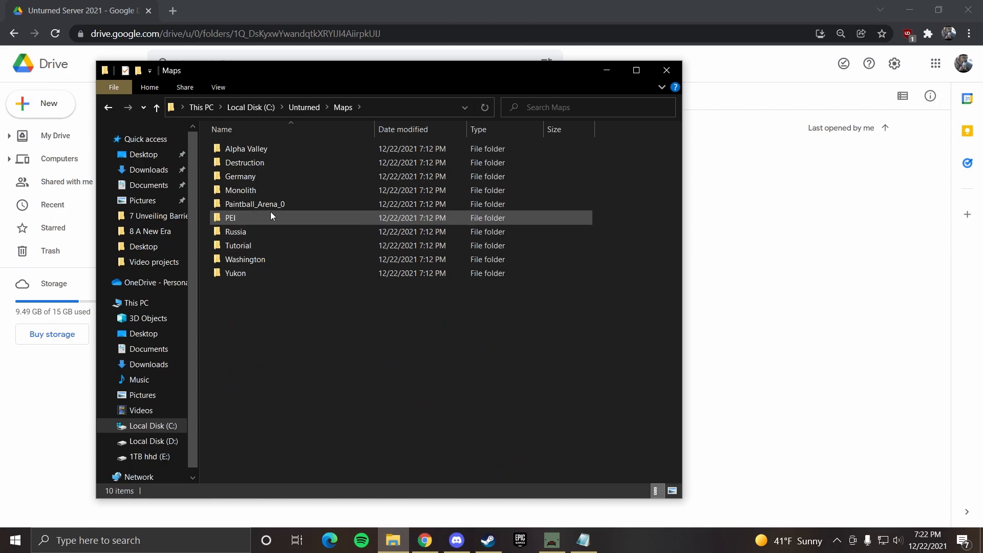
pyautogui.click(303, 108)
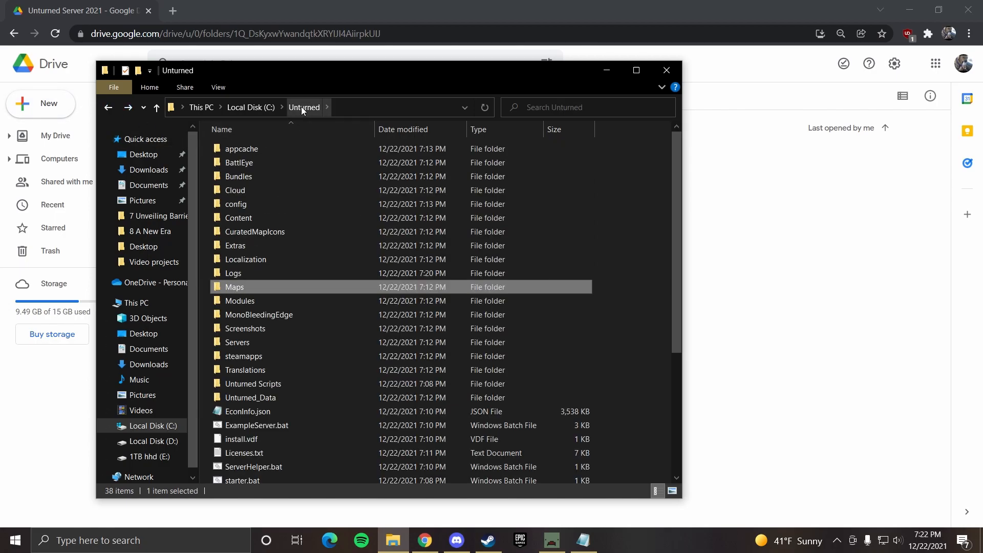
pyautogui.doubleClick(234, 287)
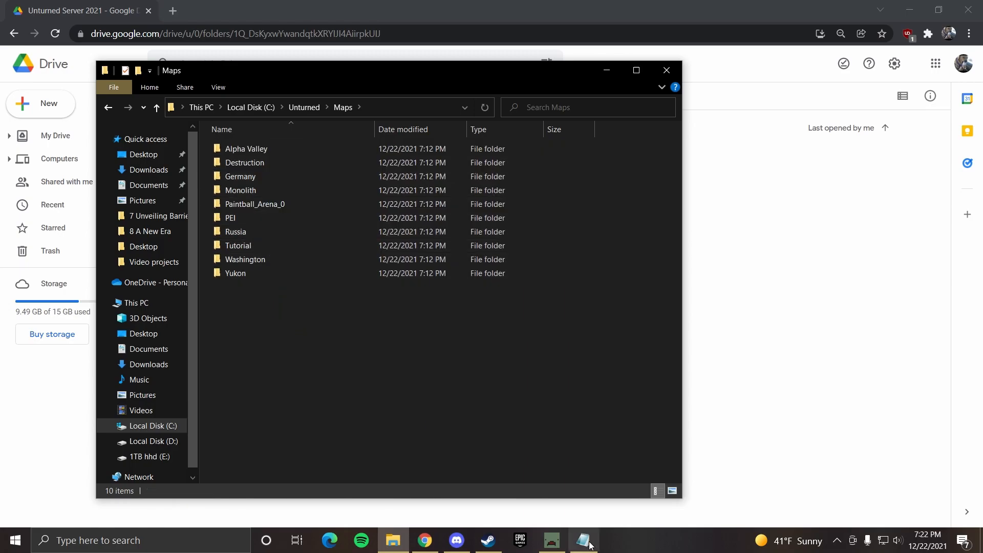
pyautogui.click(582, 540)
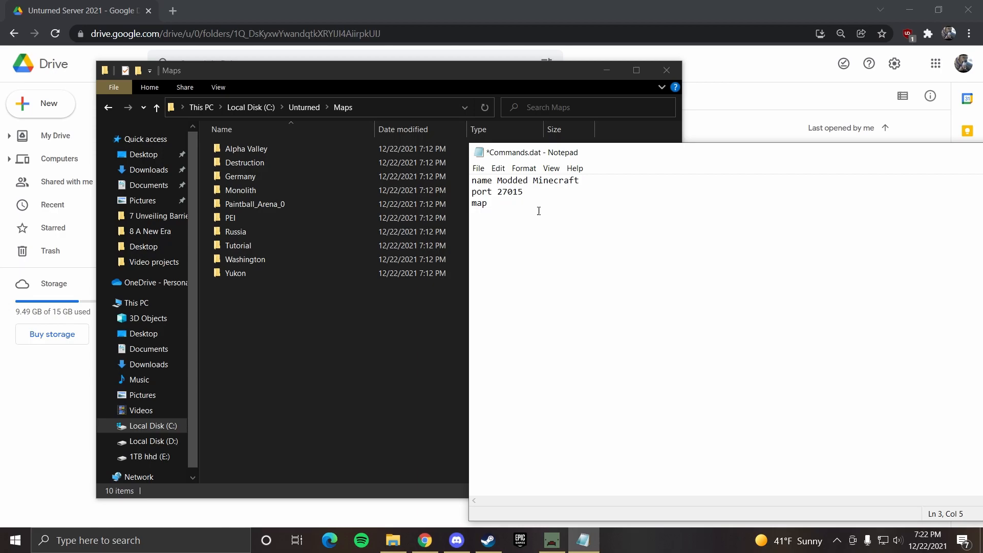
# - Finish the map Russia line and add maxplayers 32
pyautogui.click(240, 177)
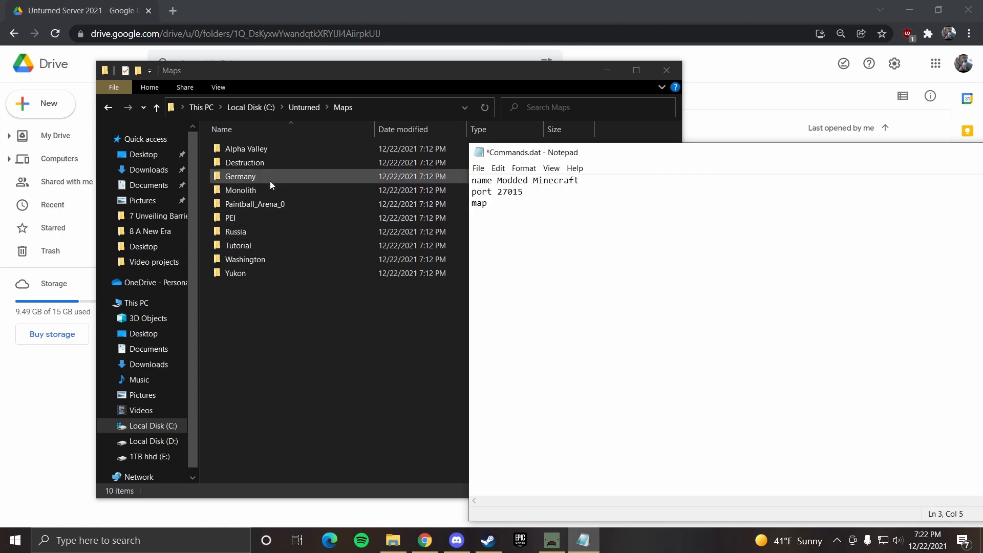
pyautogui.click(235, 272)
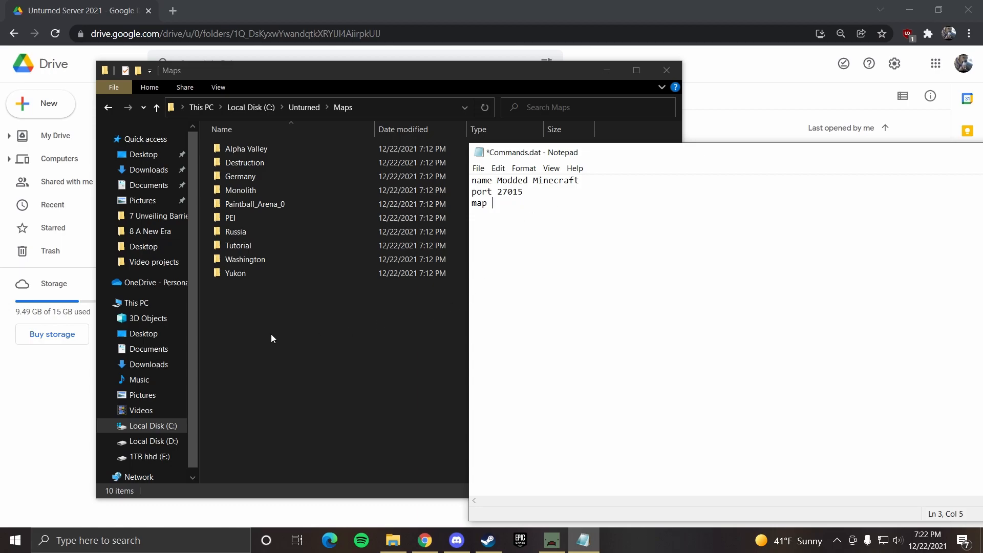
pyautogui.write('Ru')
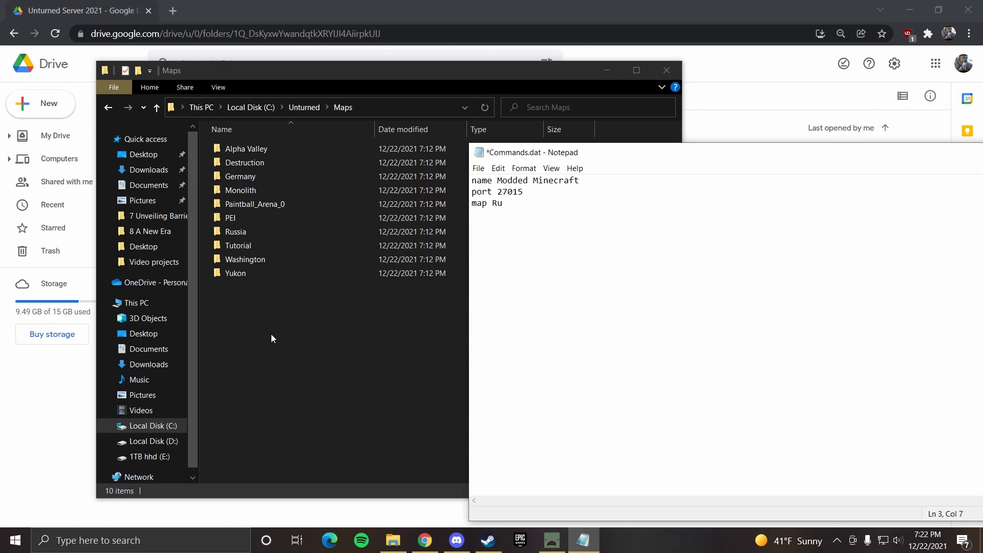
pyautogui.write('ssia')
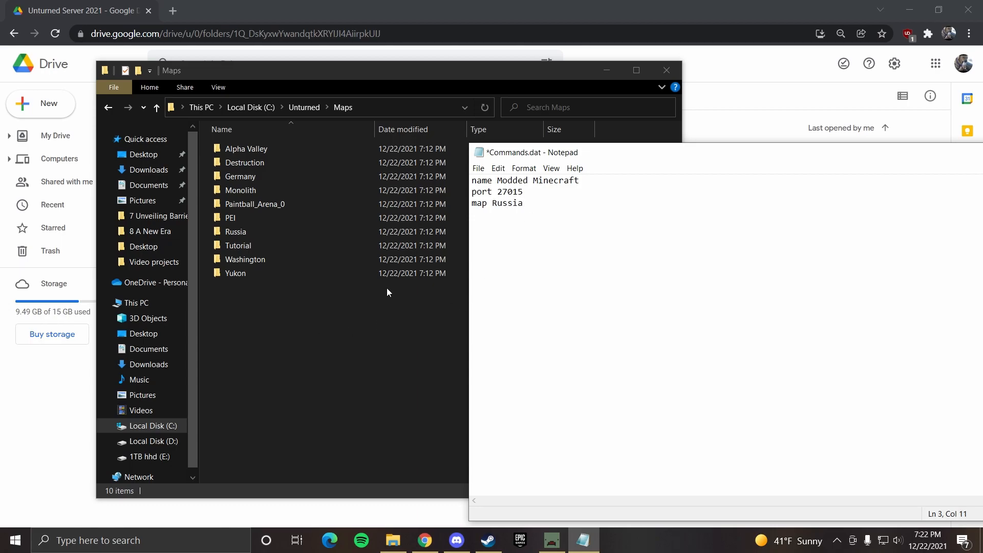
pyautogui.click(523, 203)
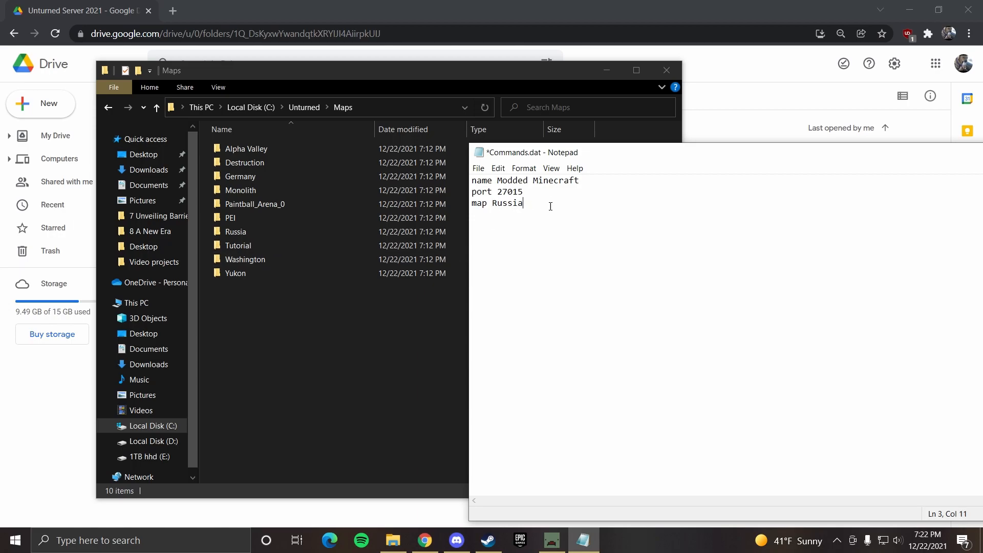
pyautogui.write('maxplayers')
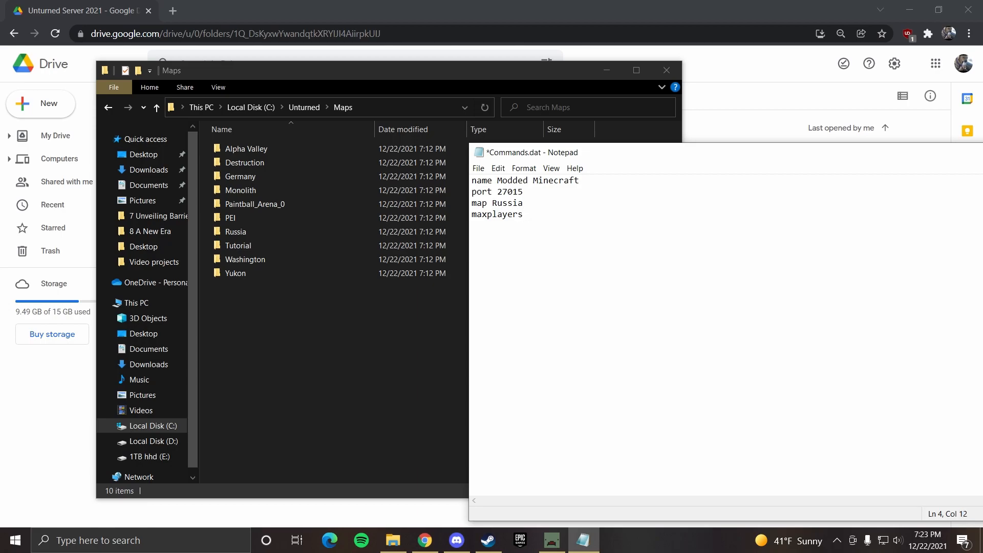
pyautogui.write('32')
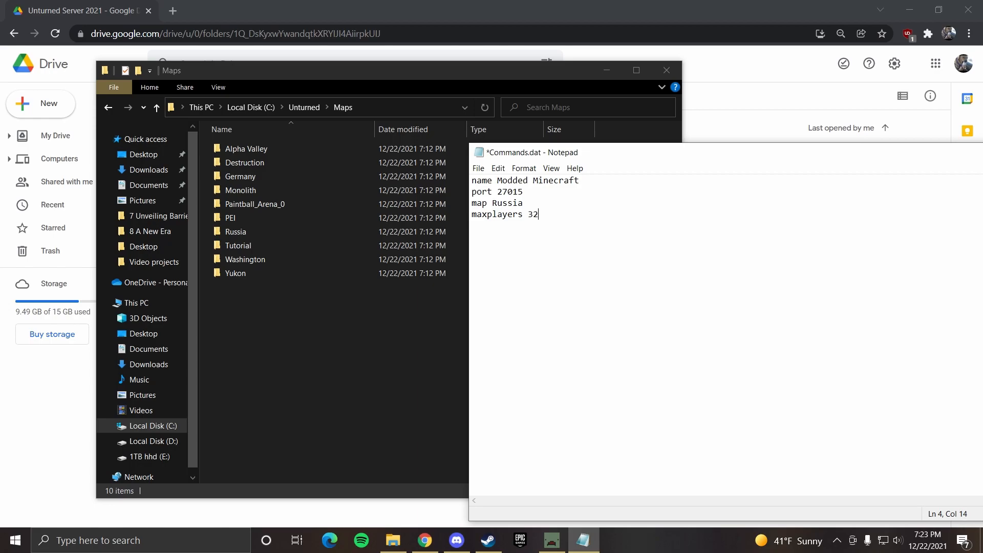
# - Add a perspective line, changing its value from third to both
pyautogui.write('P')
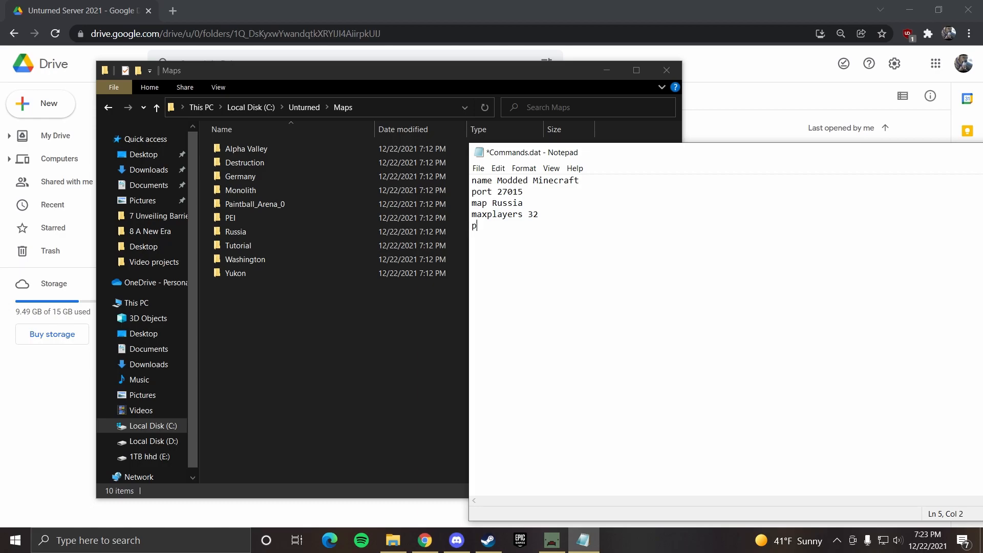
pyautogui.write('erpecitive')
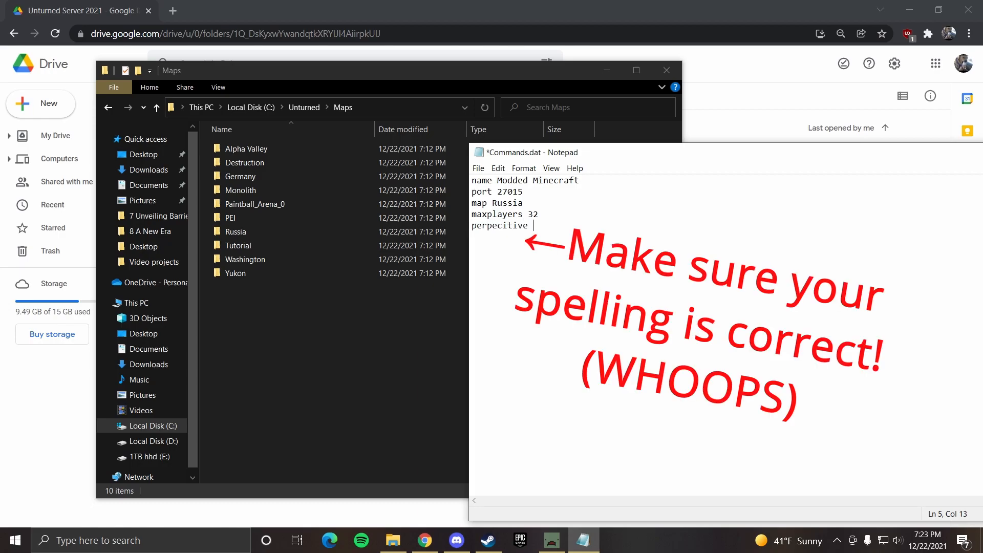
pyautogui.write('fi')
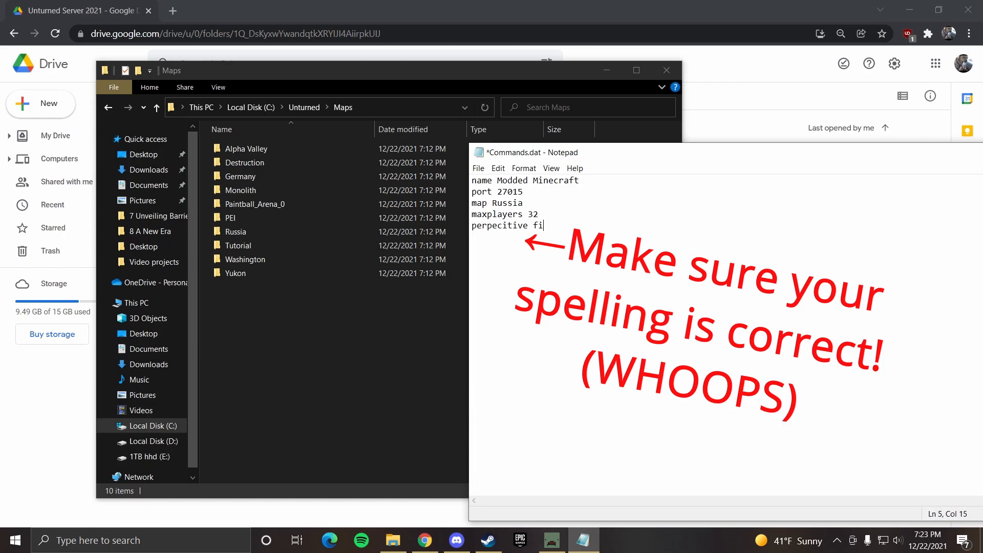
pyautogui.write('third')
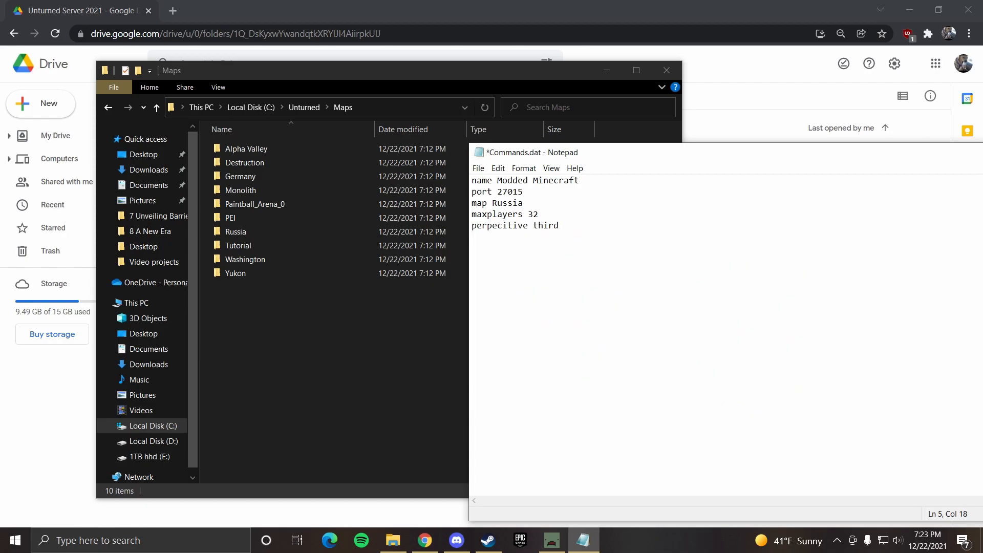
pyautogui.press('Backspace')
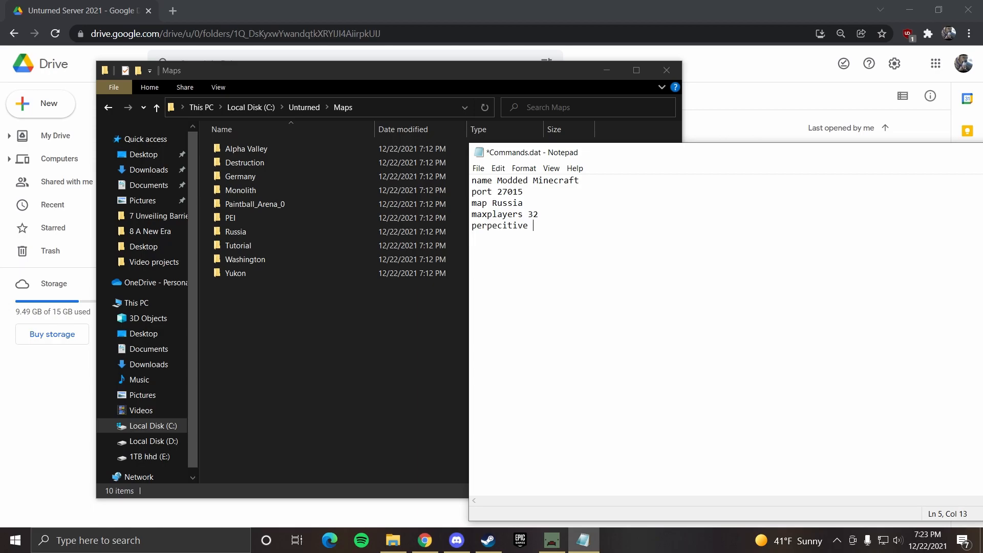
pyautogui.write('both')
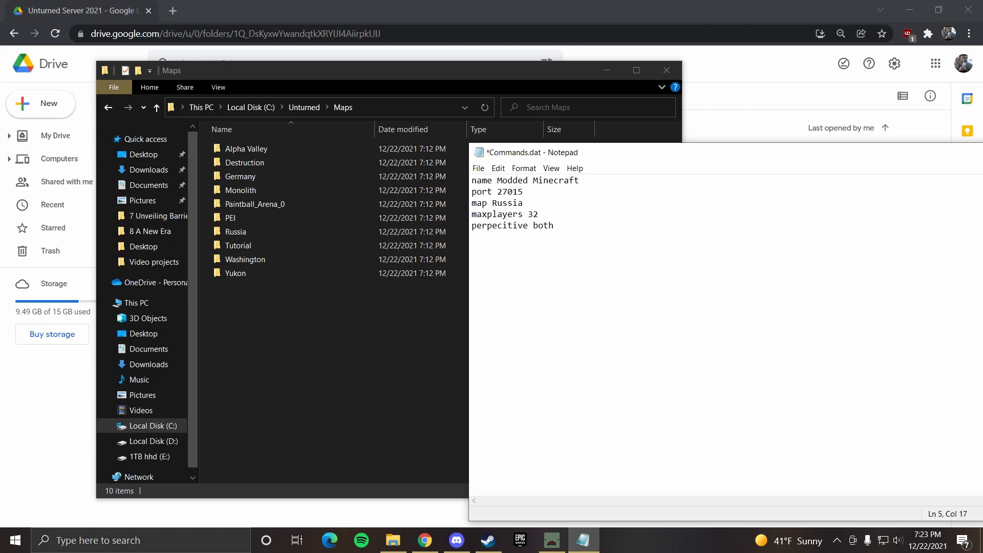
# - Try mode values easy, normal, hard, then settle on a mode normal line
pyautogui.write('mode')
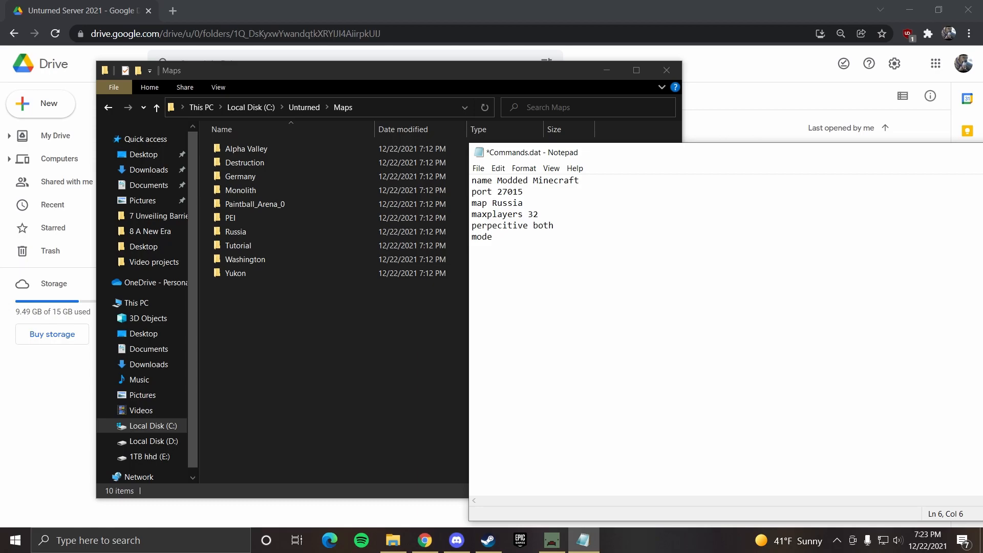
pyautogui.write('ea')
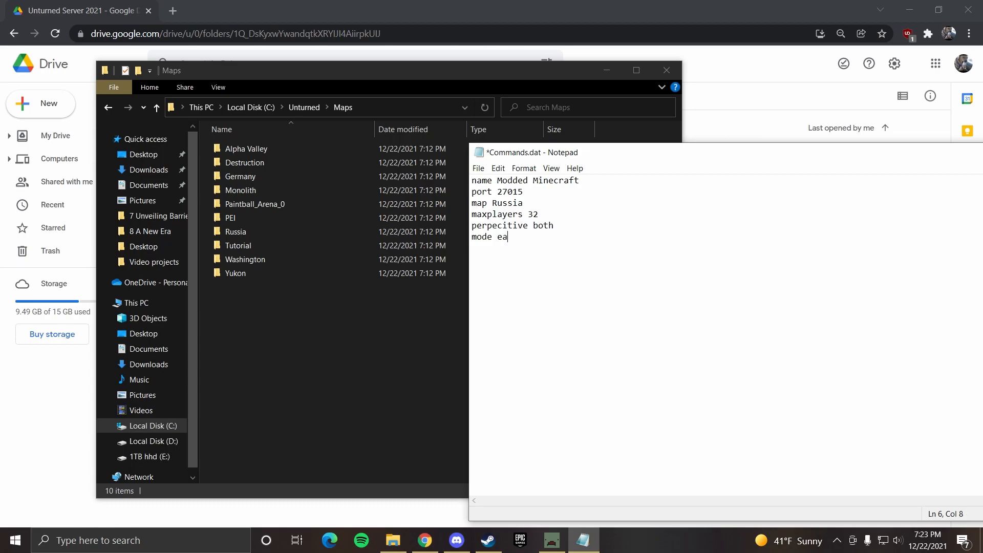
pyautogui.write('sy')
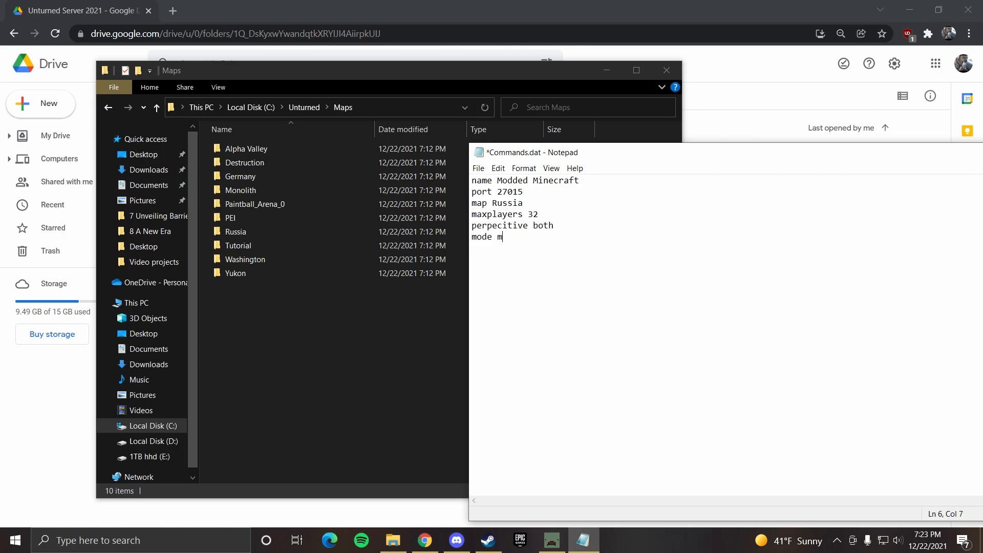
pyautogui.write('ormal')
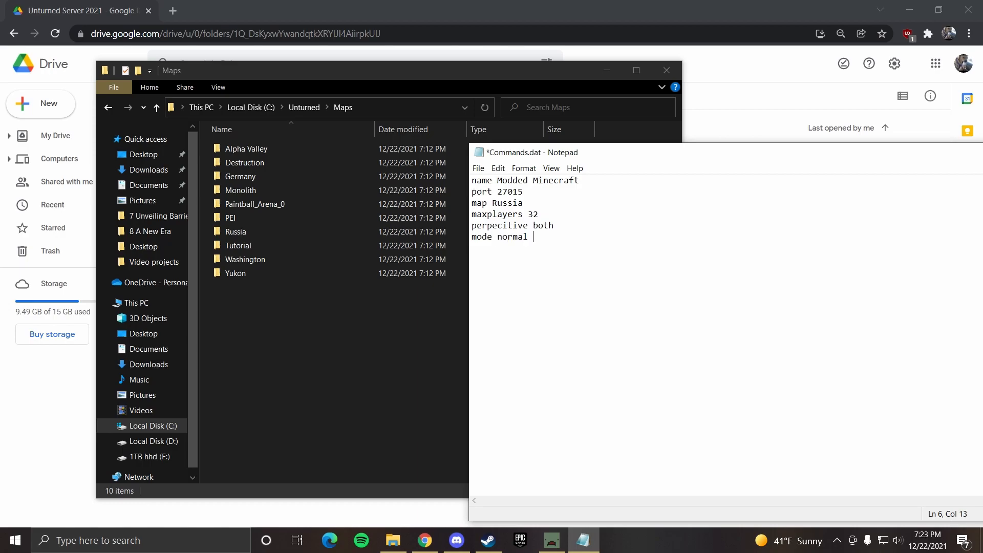
pyautogui.write('har')
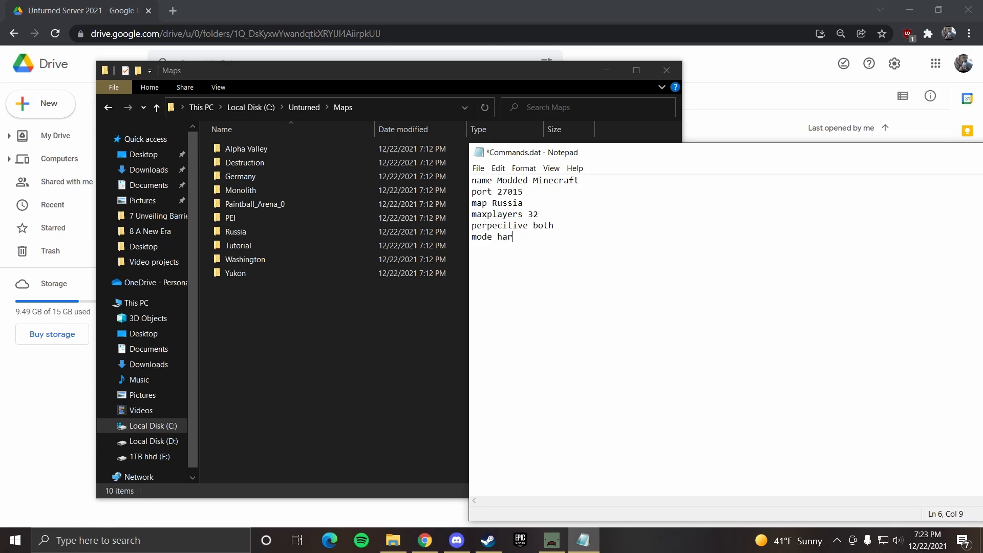
pyautogui.write('d')
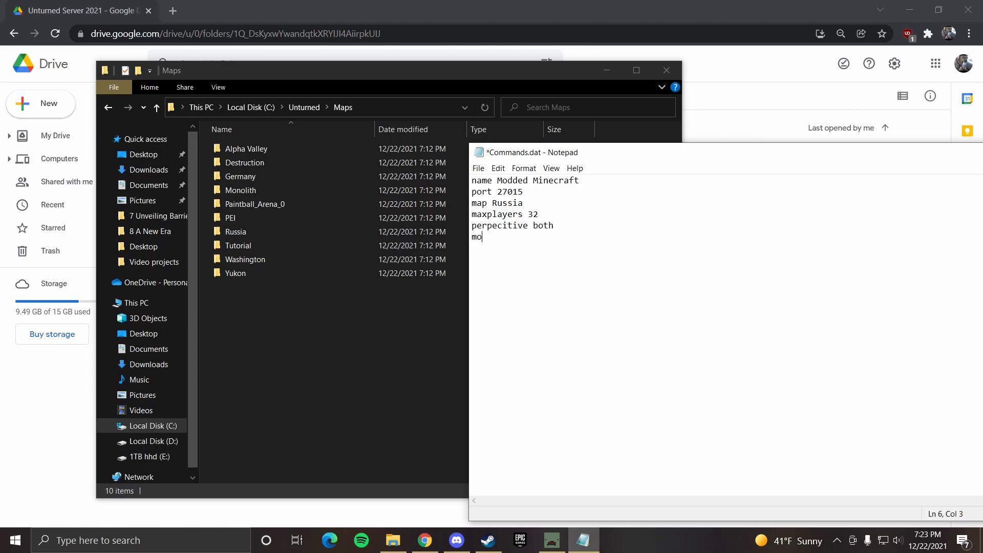
pyautogui.press('Backspace')
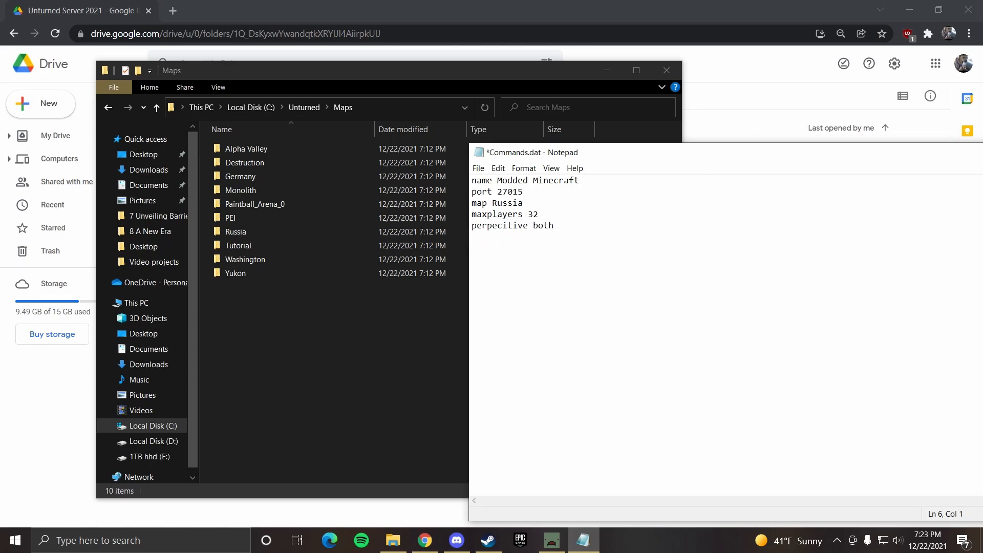
pyautogui.write('mode')
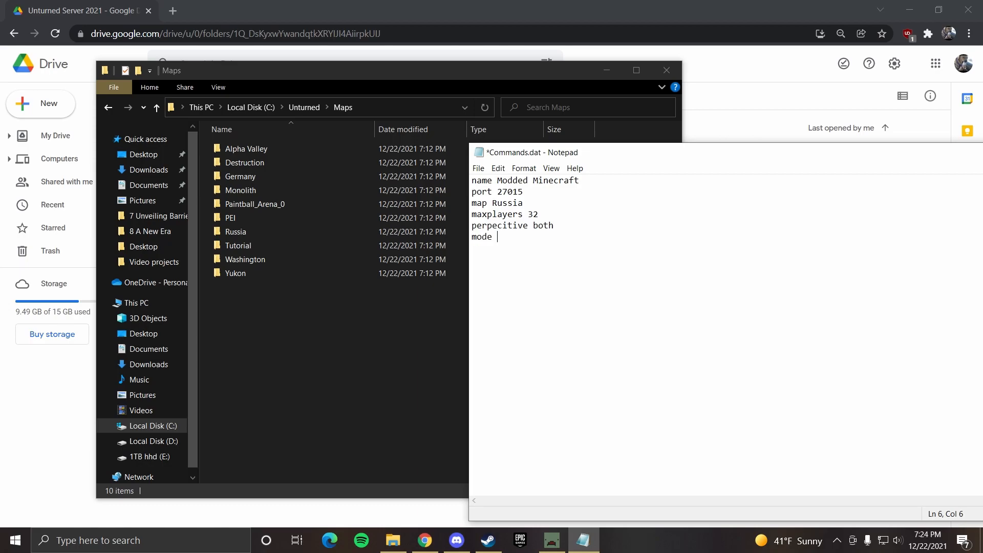
pyautogui.write('normal')
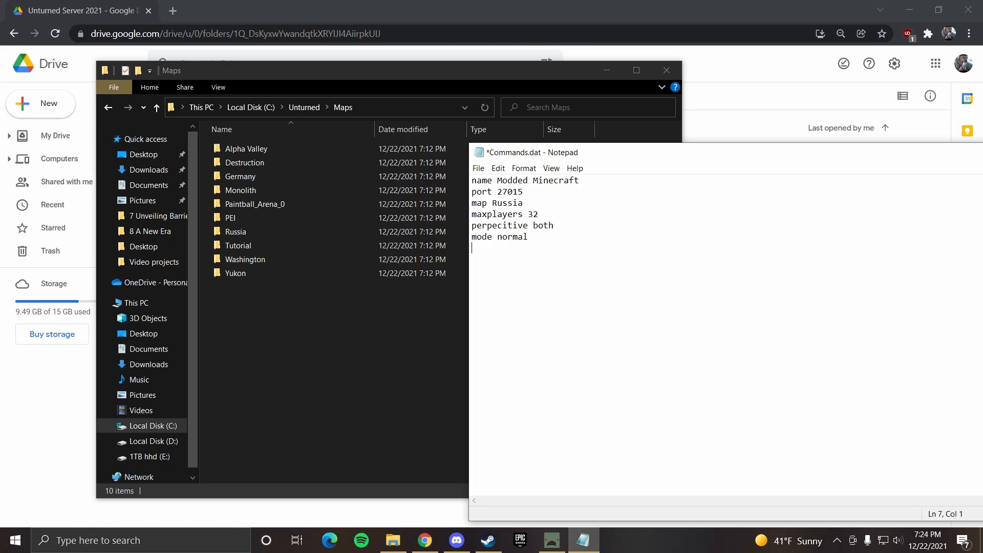
# - Add a Welcome HAHAHAHAH FUNNY message line
pyautogui.write('Wel')
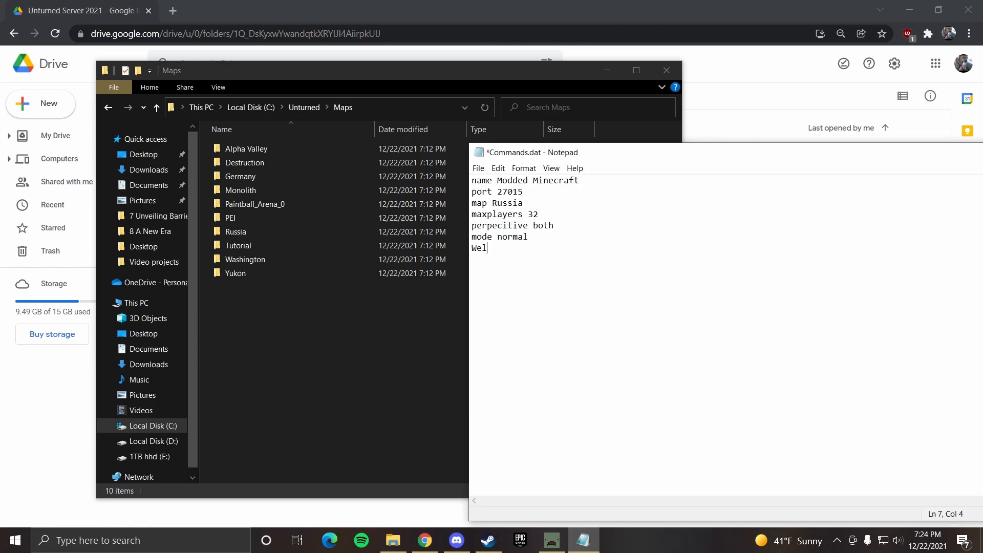
pyautogui.write('come')
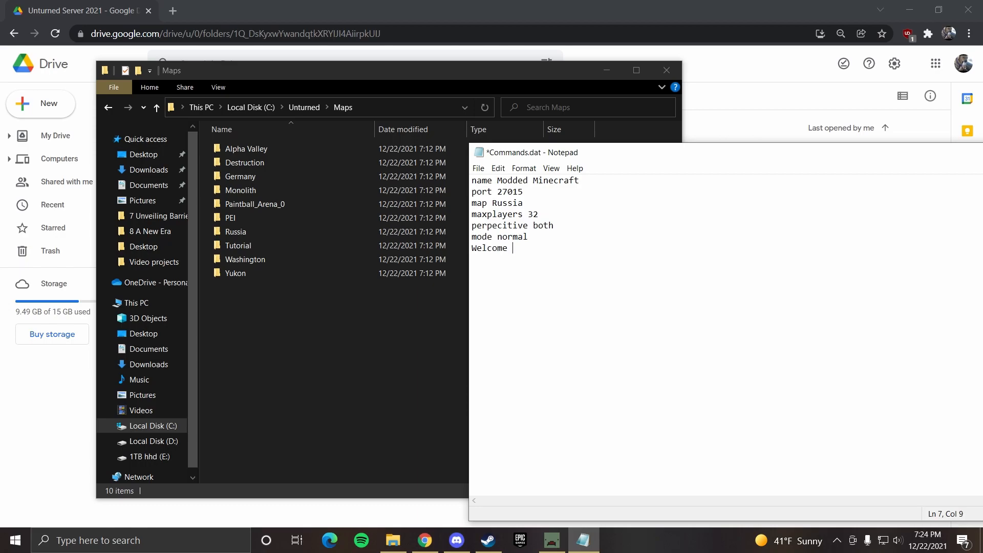
pyautogui.write('HAHAHAHAH F')
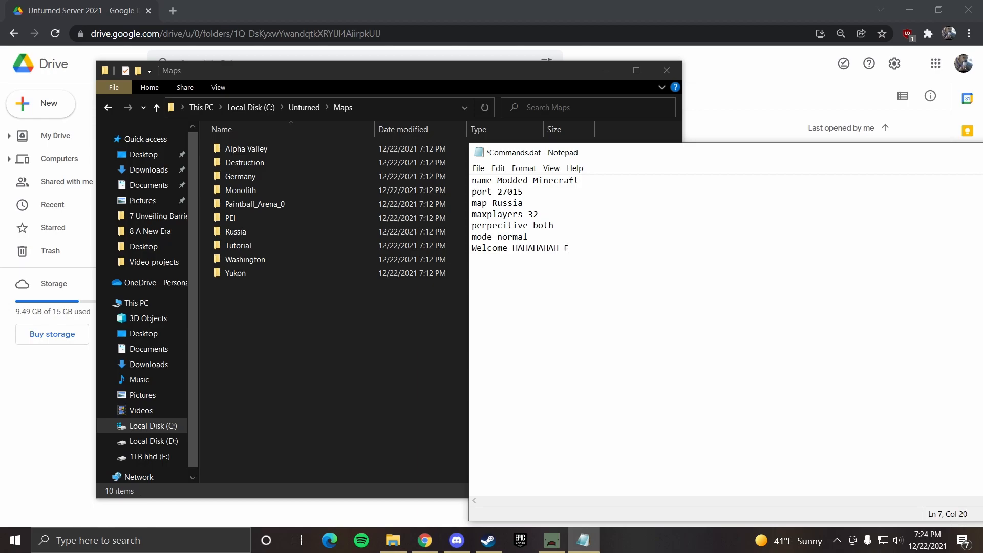
pyautogui.write('UNNY')
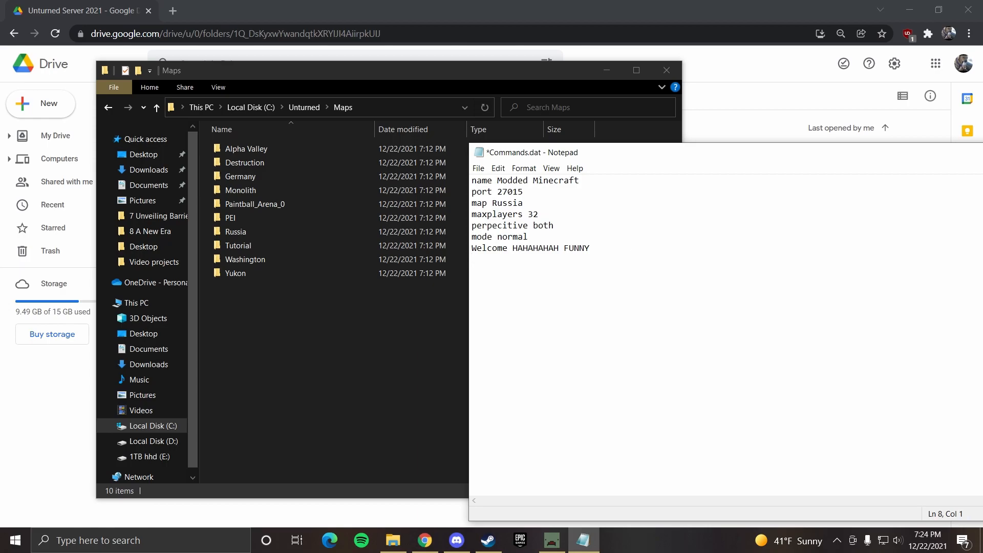
pyautogui.write('password')
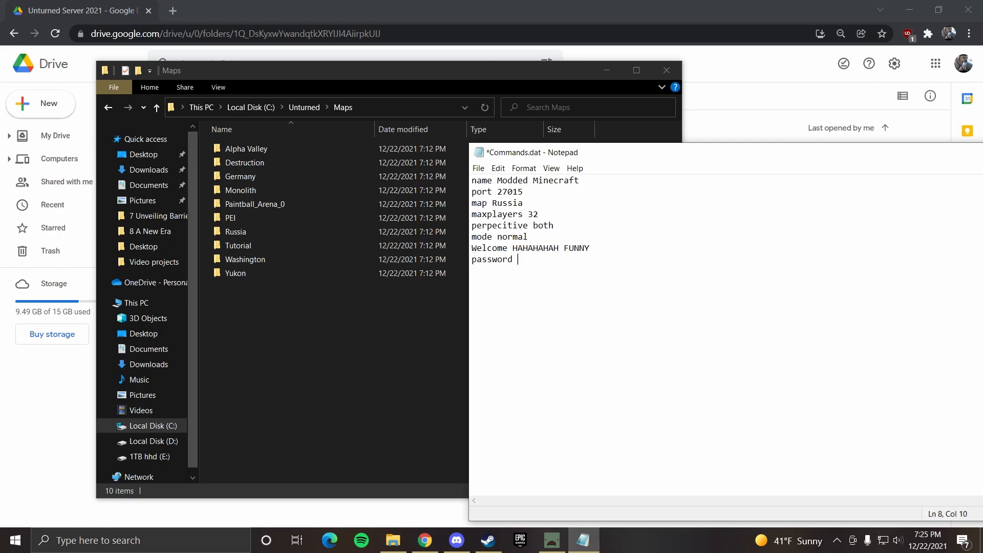
pyautogui.write('password')
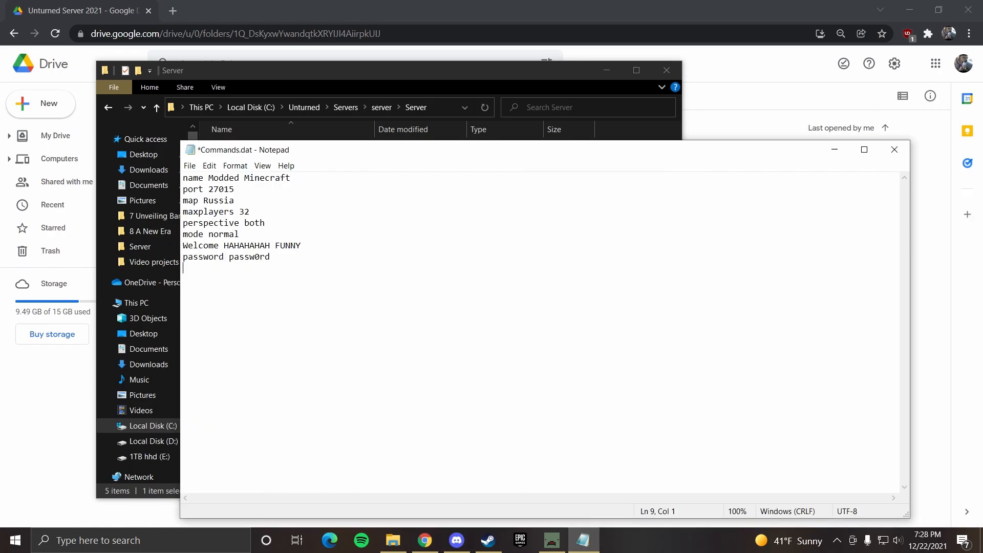
pyautogui.write('pvp')
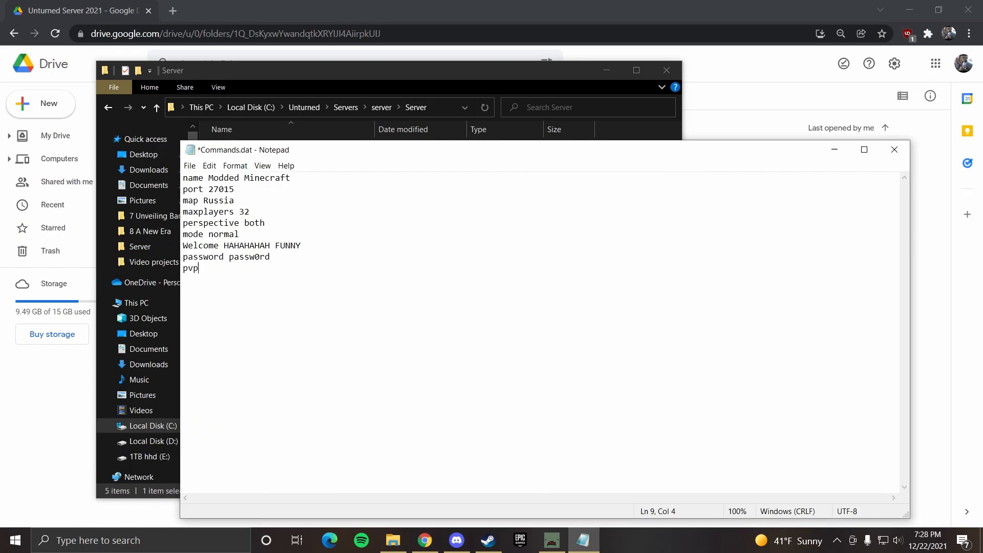
pyautogui.press('BackSpace')
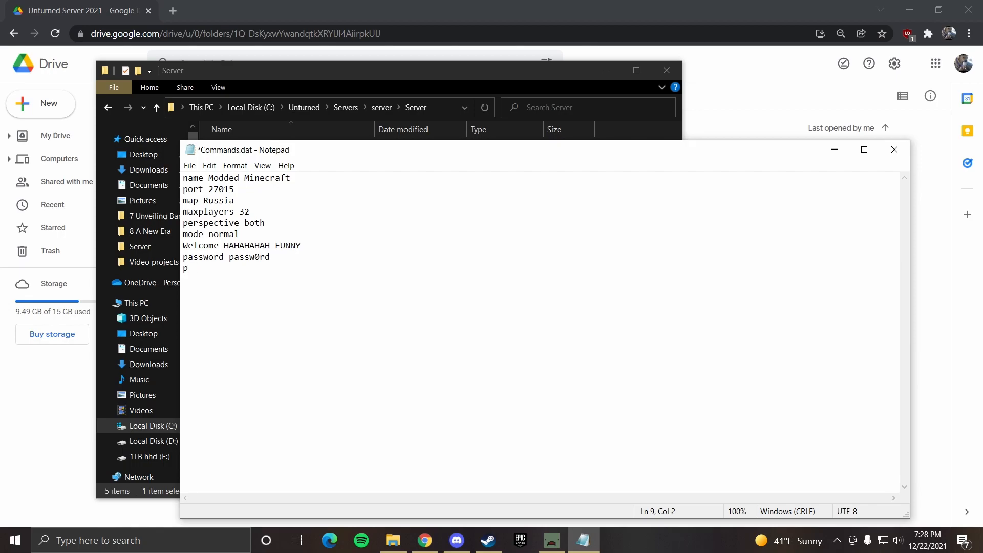
pyautogui.write('ve')
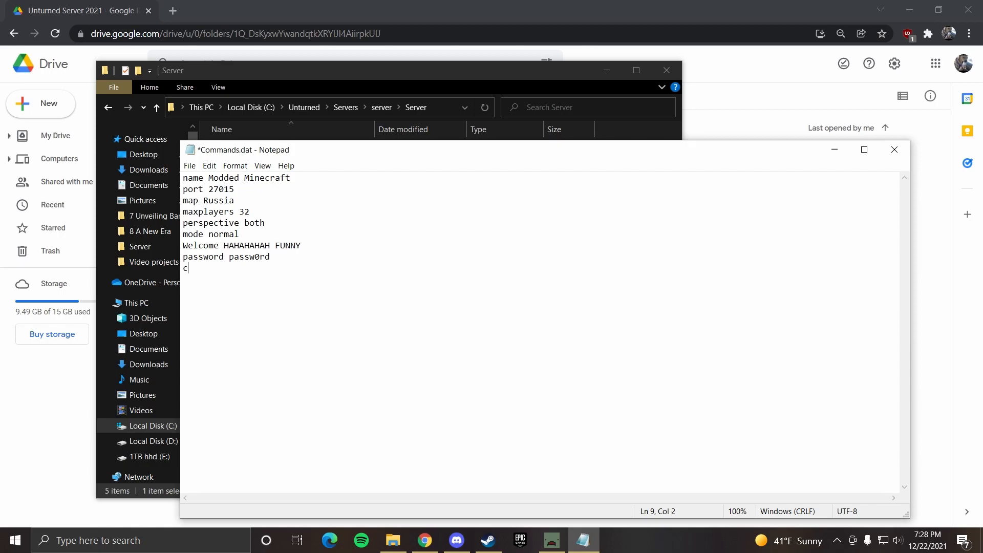
# - Add a cheats line, keep pve, and save Commands.dat
pyautogui.write('heats')
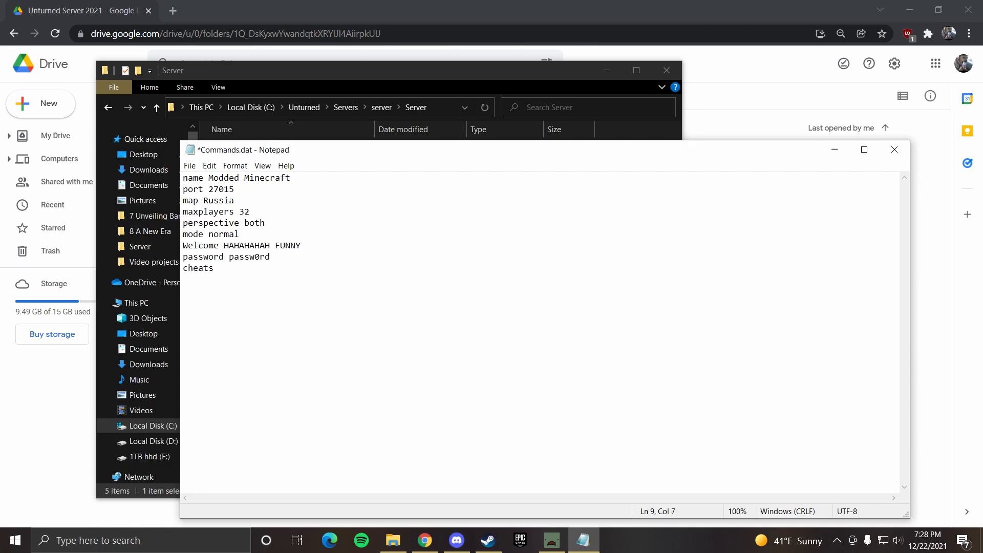
pyautogui.write('en')
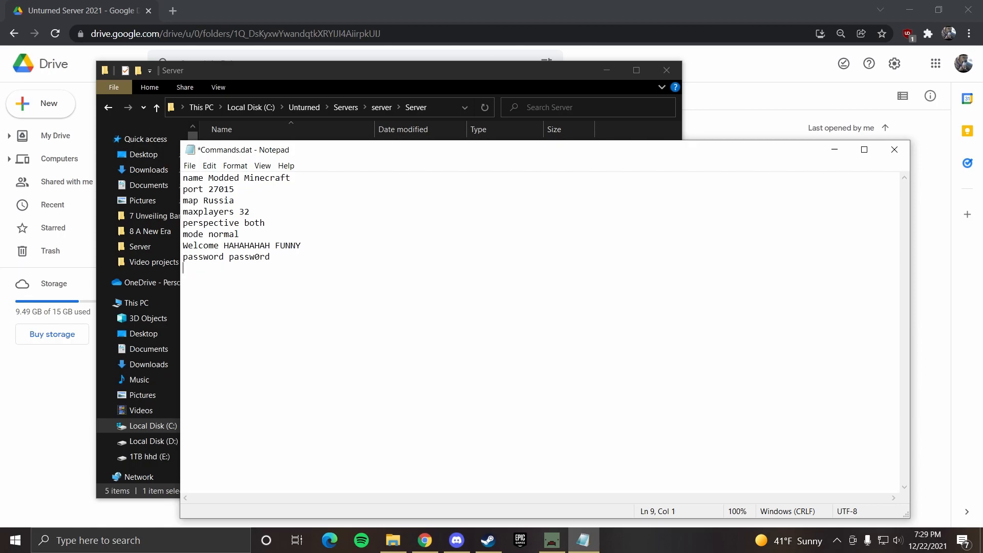
pyautogui.write('pve')
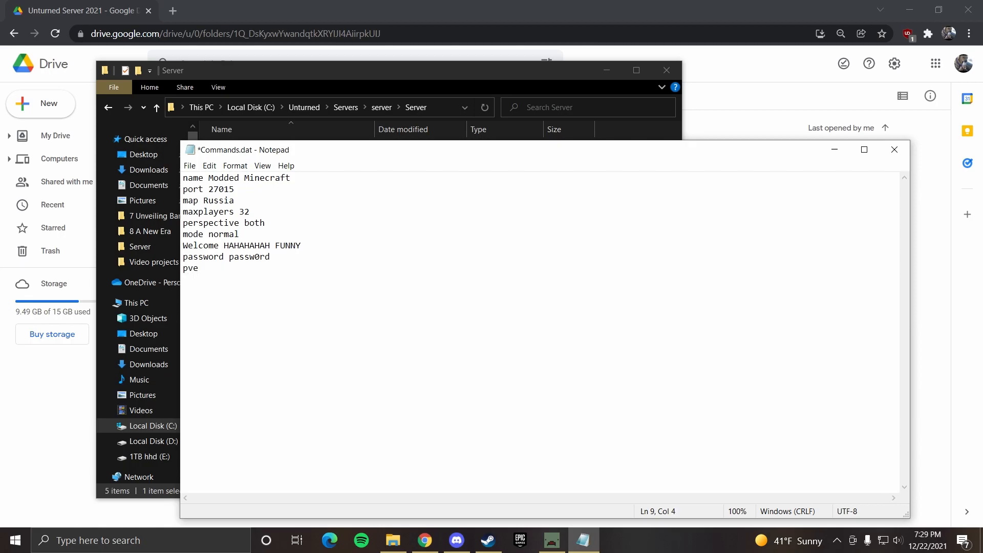
pyautogui.click(188, 166)
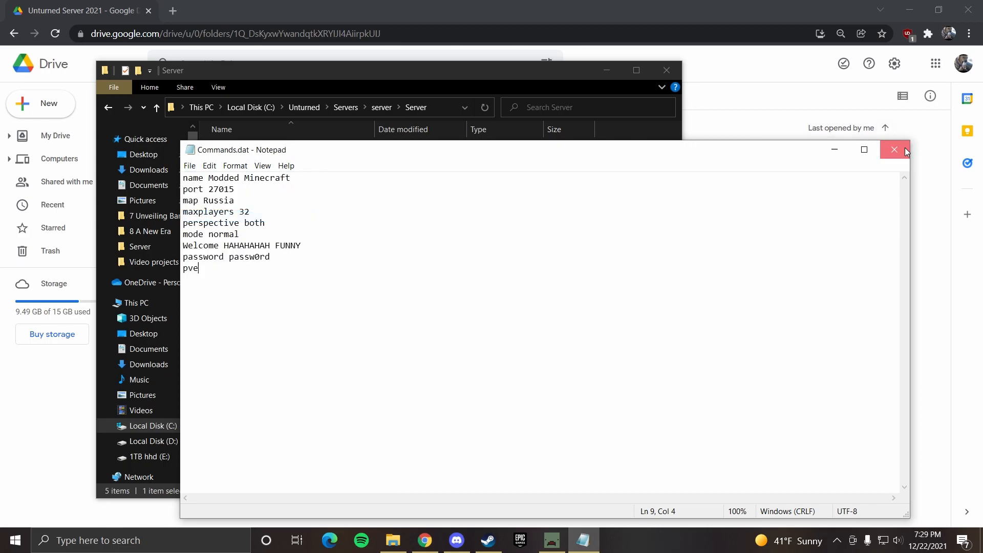
# - Close Commands.dat and launch starter.bat from the Unturned folder
pyautogui.click(894, 149)
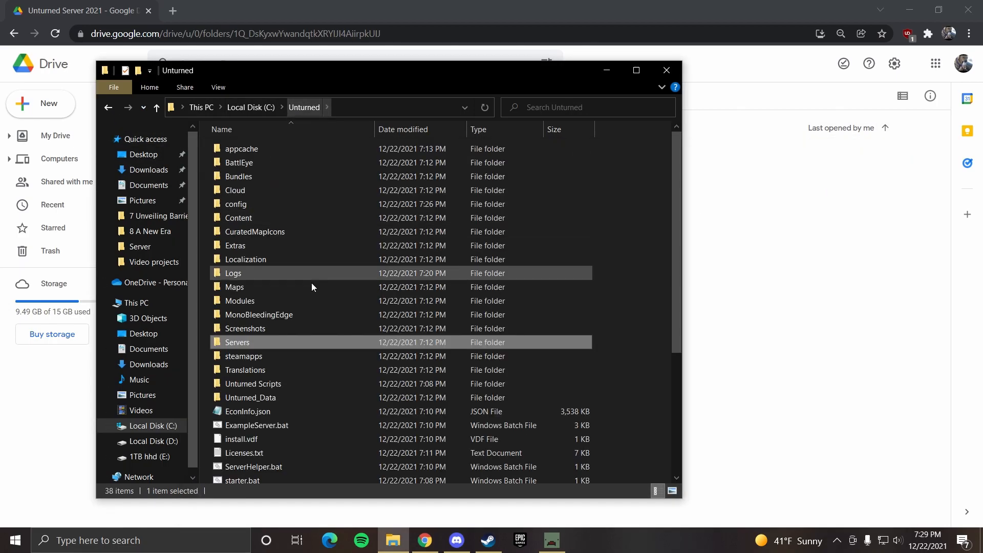
pyautogui.scroll(-3)
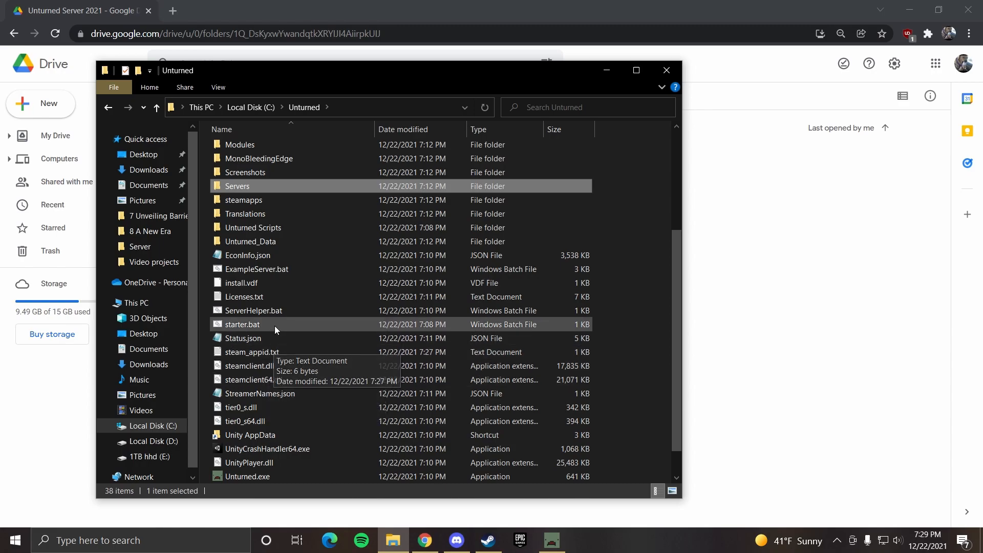
pyautogui.doubleClick(241, 325)
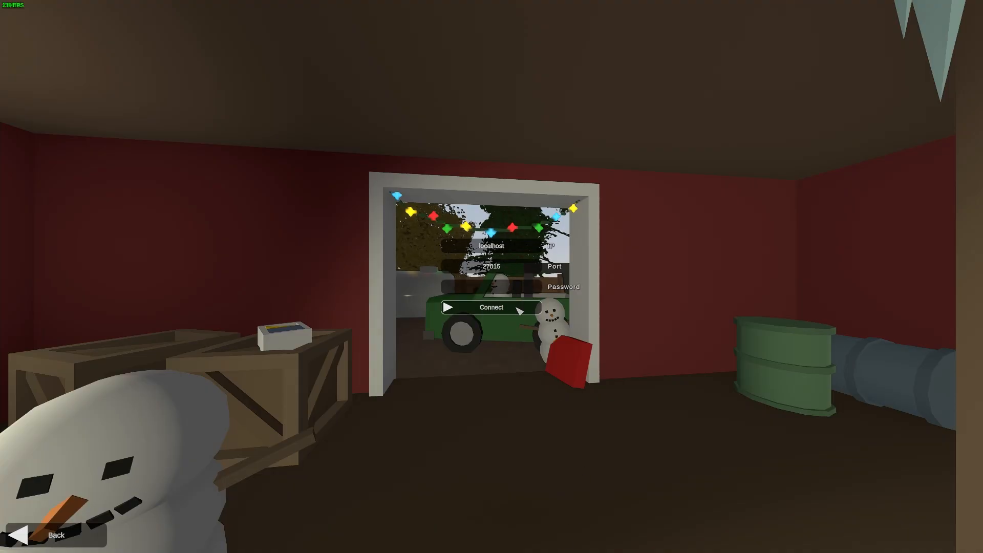
# - Connect to localhost on port 27015 and request to join the Modded Minecraft server
pyautogui.click(490, 307)
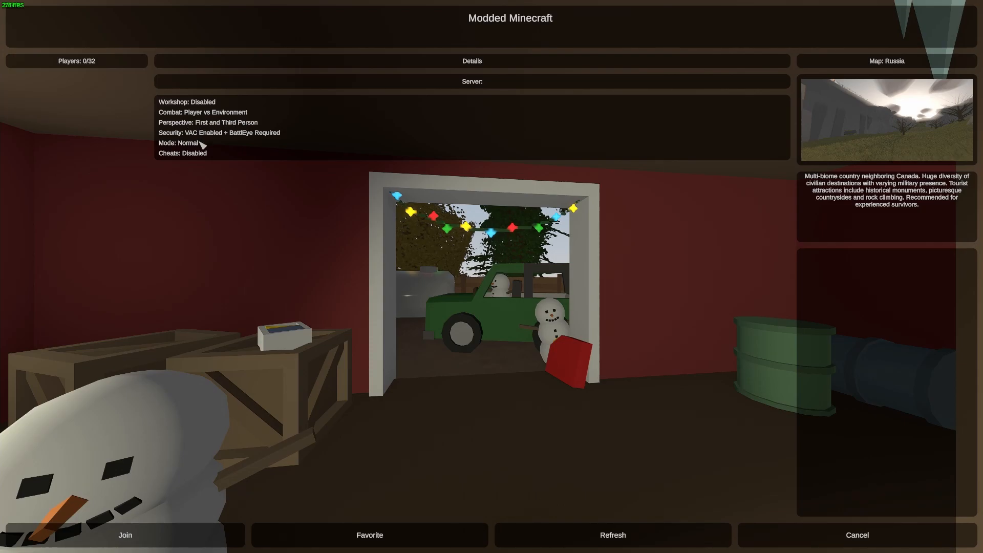
pyautogui.click(124, 534)
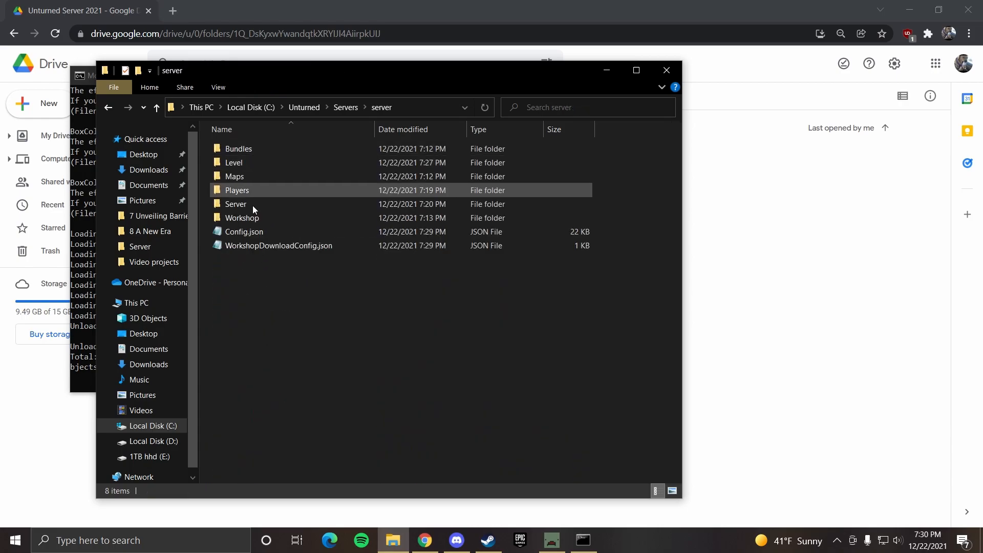
# - Reopen the server's Commands.dat from Servers\server\Server to check the password
pyautogui.doubleClick(237, 203)
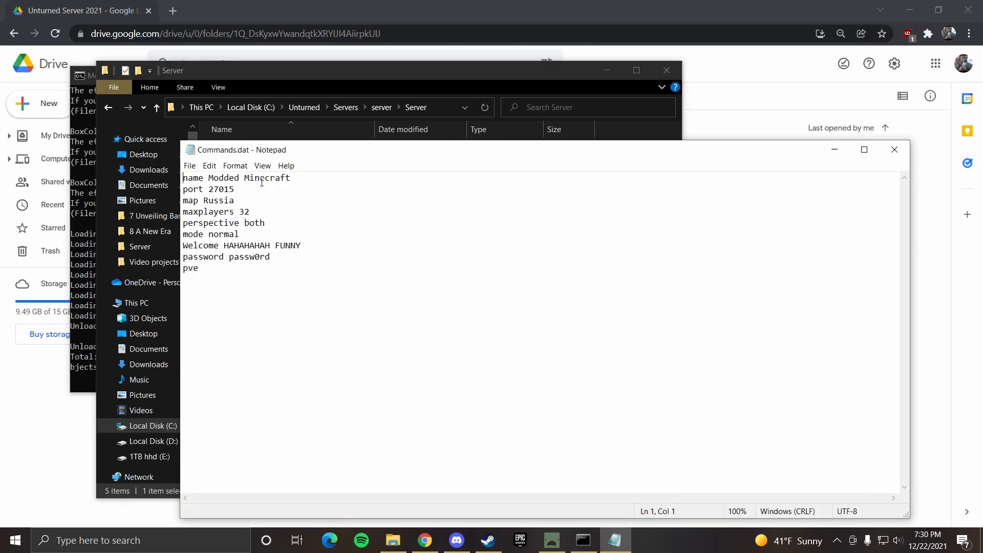
pyautogui.doubleClick(249, 255)
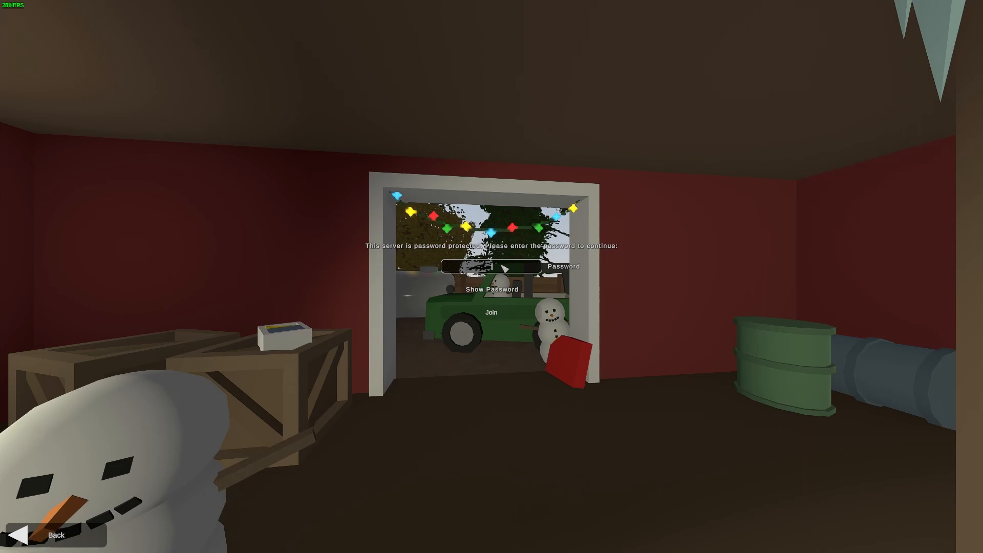
# - Enter the server password, join the Modded Minecraft server, then switch away from the game
pyautogui.write('password')
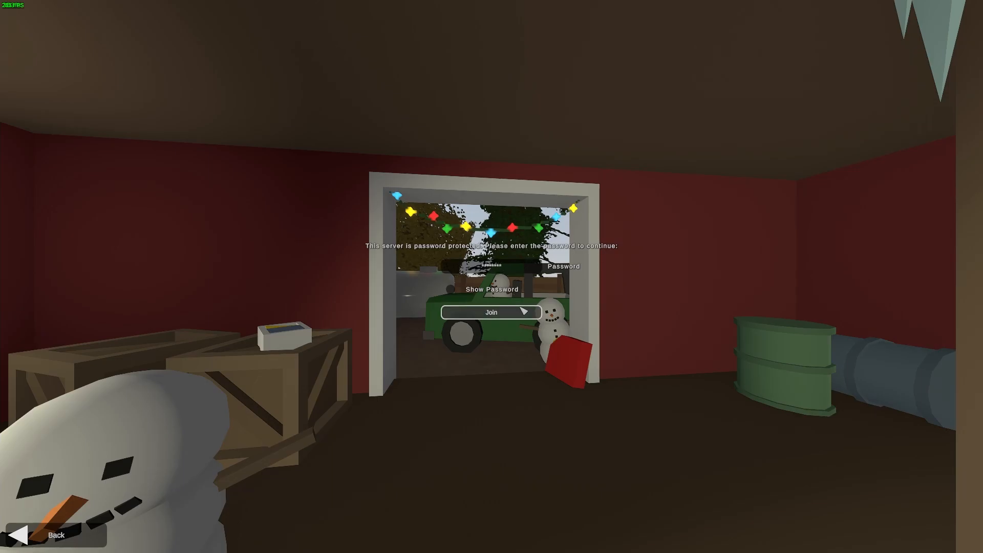
pyautogui.click(490, 312)
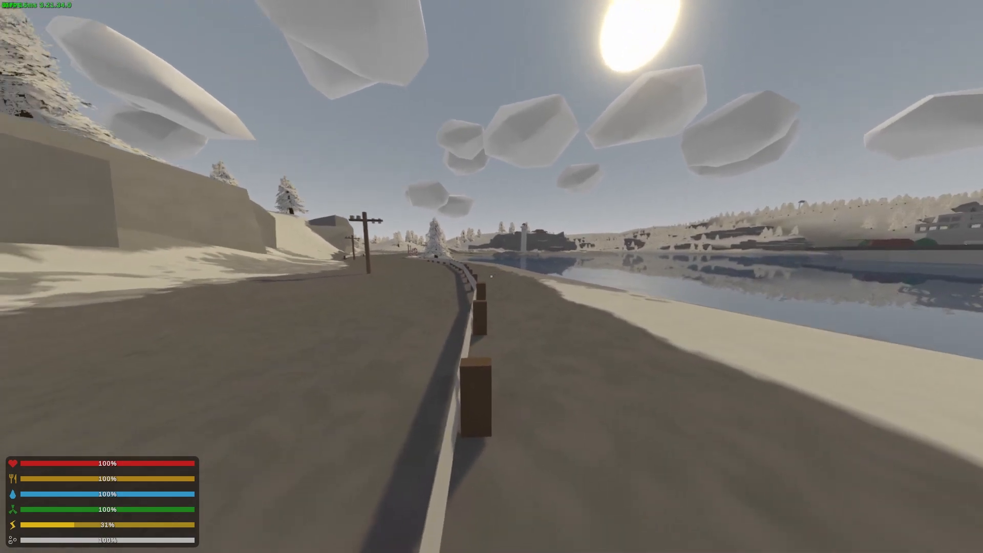
pyautogui.press('Escape')
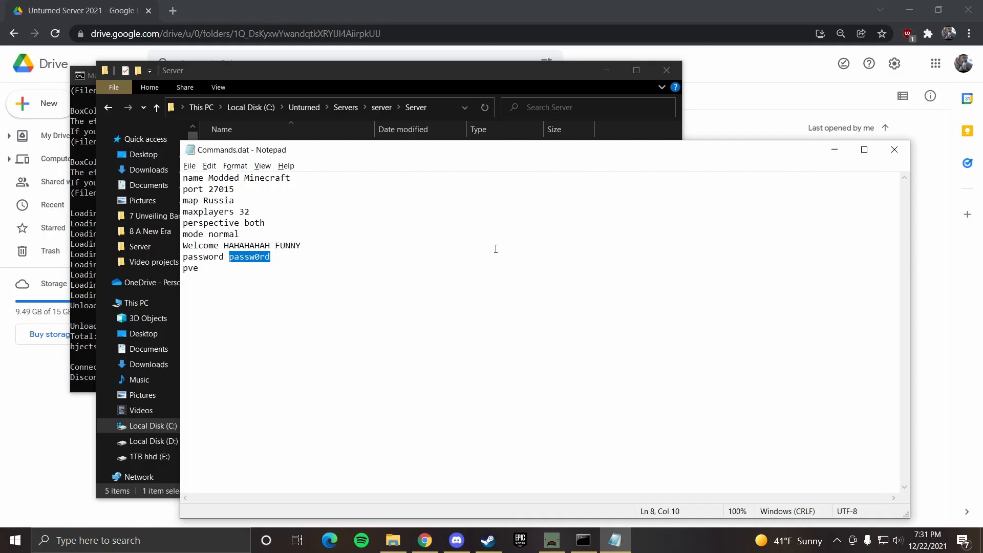
# - Close Commands.dat and navigate File Explorer back to C:\Unturned
pyautogui.click(892, 149)
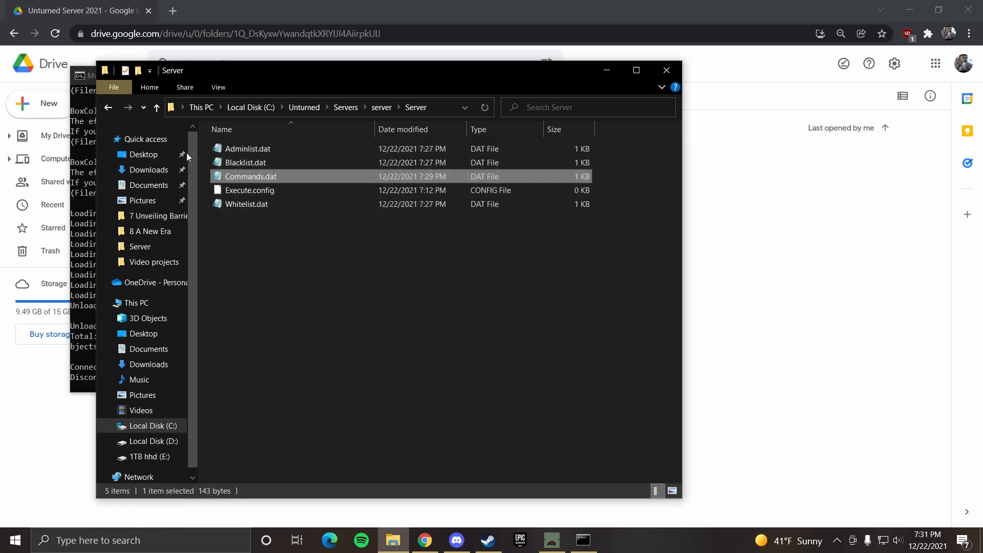
pyautogui.click(108, 108)
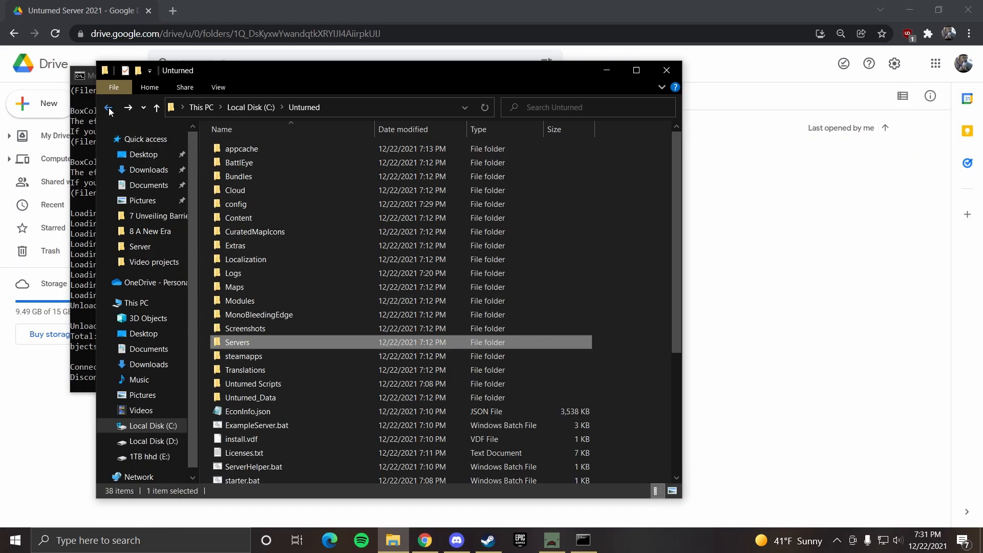
pyautogui.moveTo(467, 305)
pyautogui.write('save')
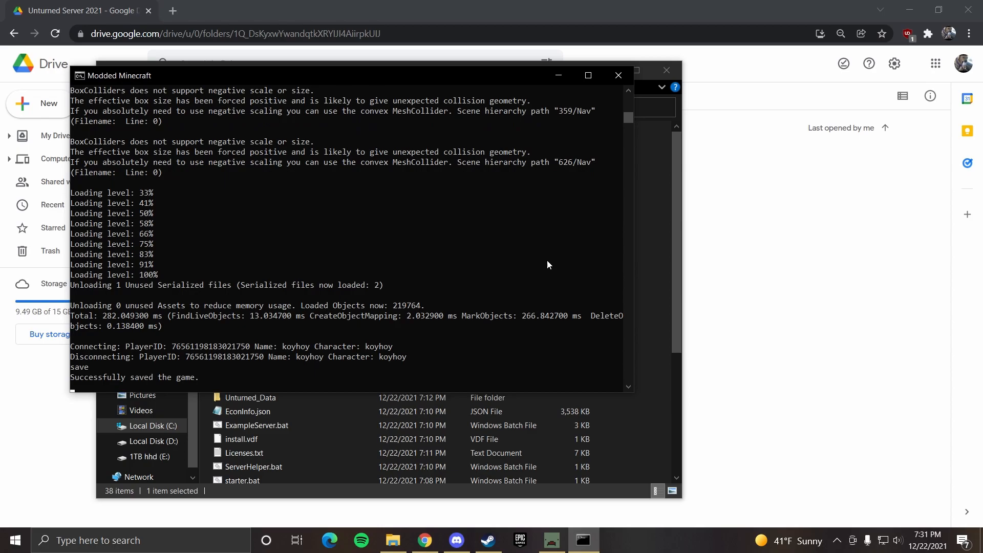
# - Stop the server with the shutdown console command
pyautogui.write('shutdown')
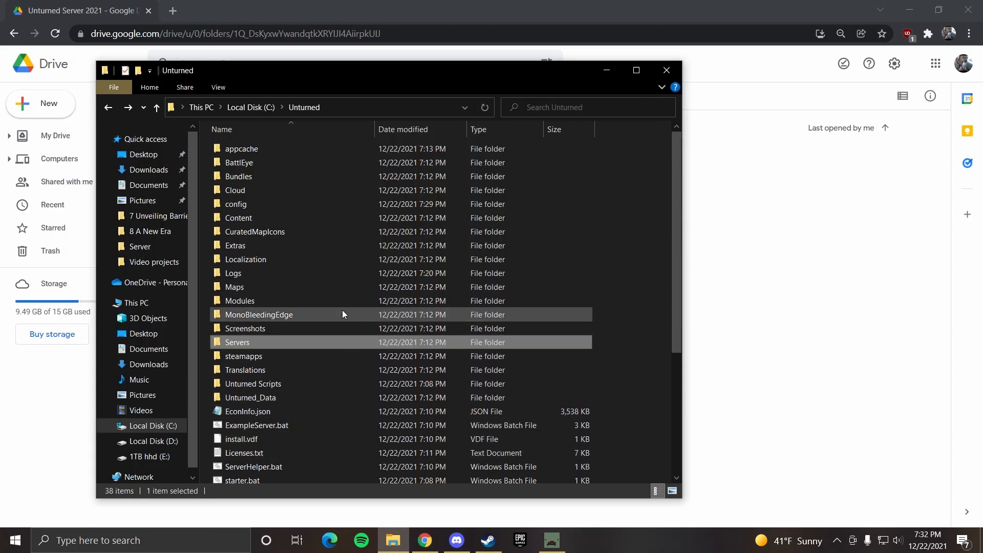
# - Open Commands.dat from the server's Server folder and delete the Russia map name
pyautogui.scroll(-3)
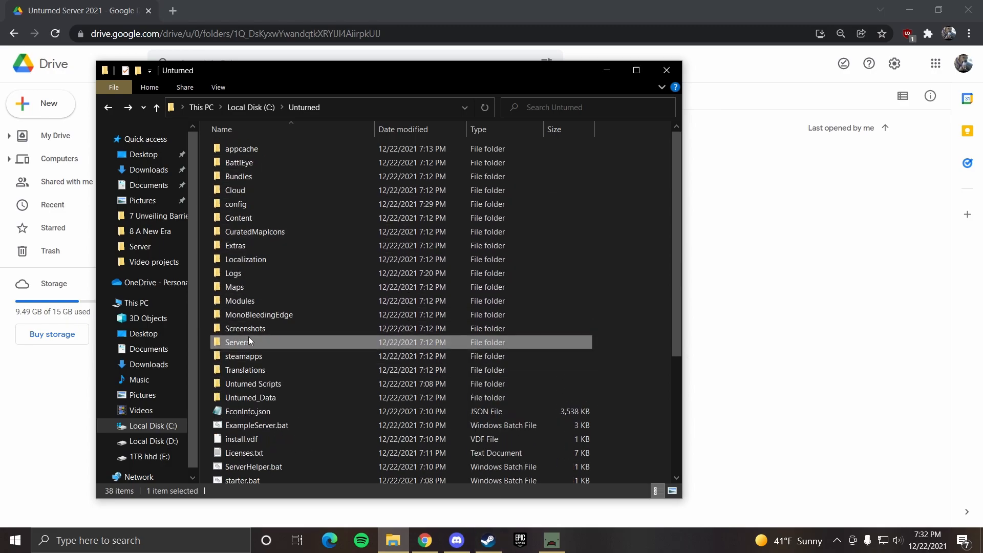
pyautogui.doubleClick(238, 342)
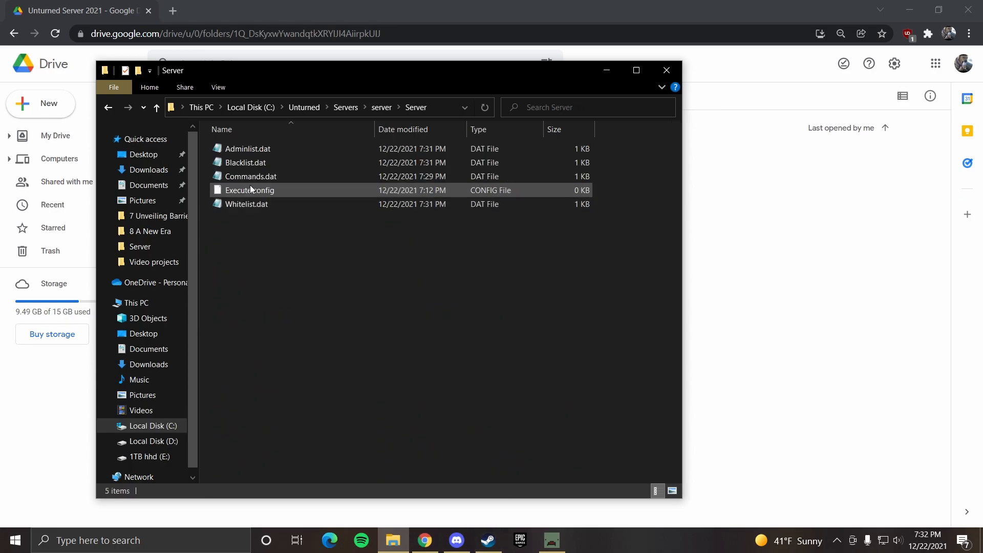
pyautogui.doubleClick(250, 176)
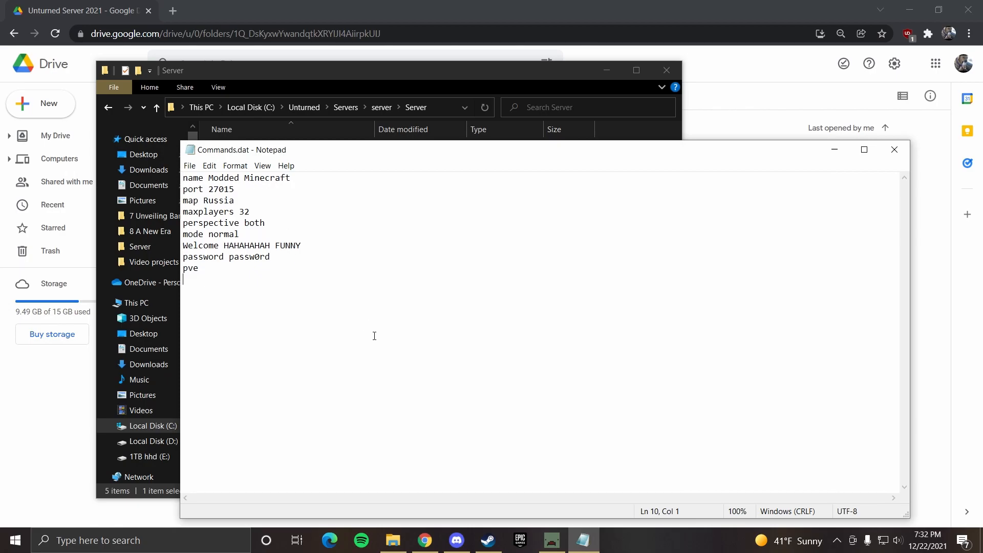
pyautogui.doubleClick(218, 200)
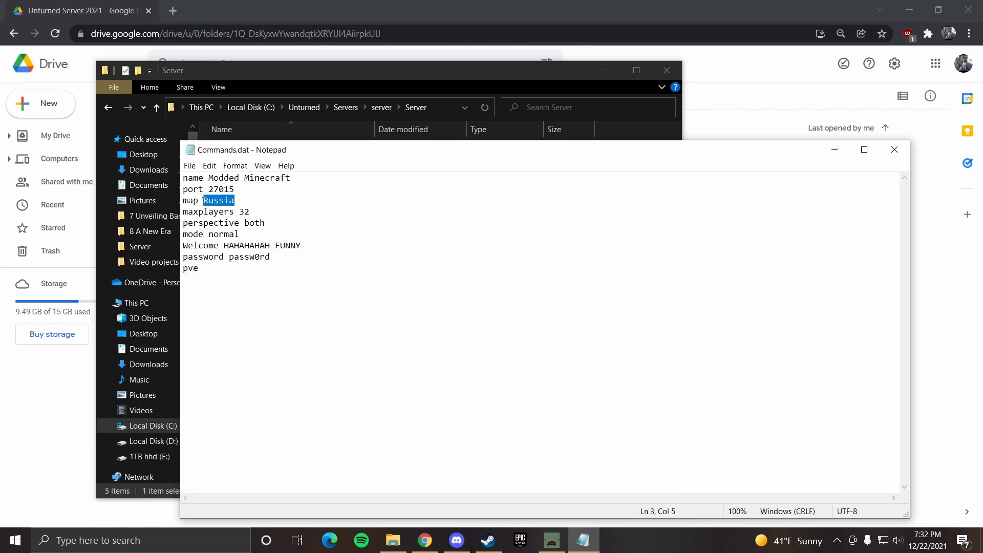
pyautogui.press('Delete')
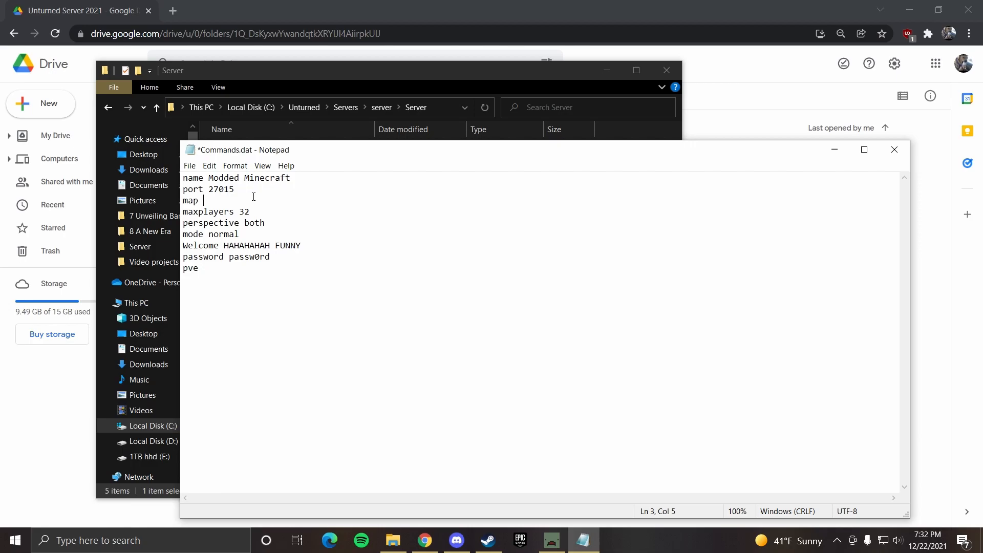
pyautogui.click(487, 539)
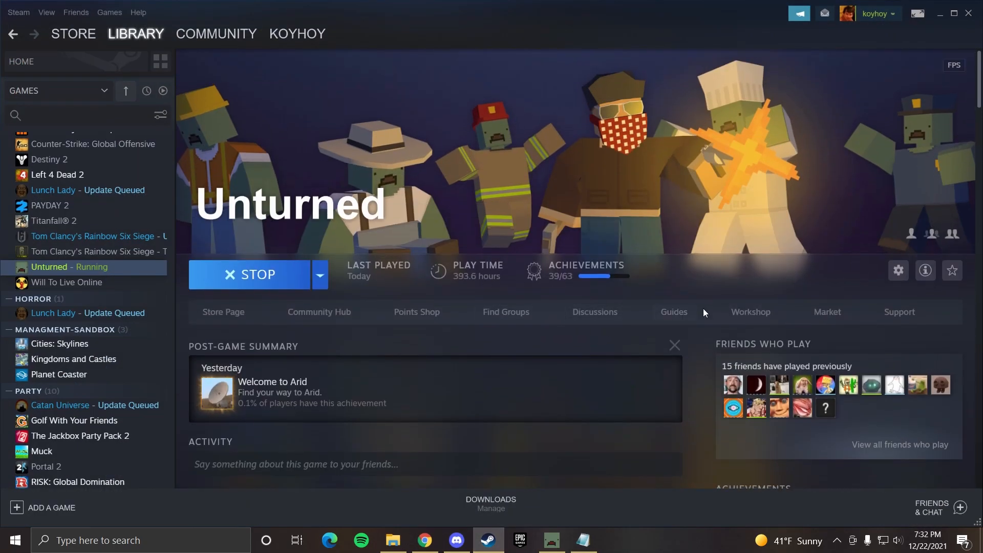
# - Search the Unturned Workshop for 'hawaii' and subscribe to the Hawaii map
pyautogui.click(750, 311)
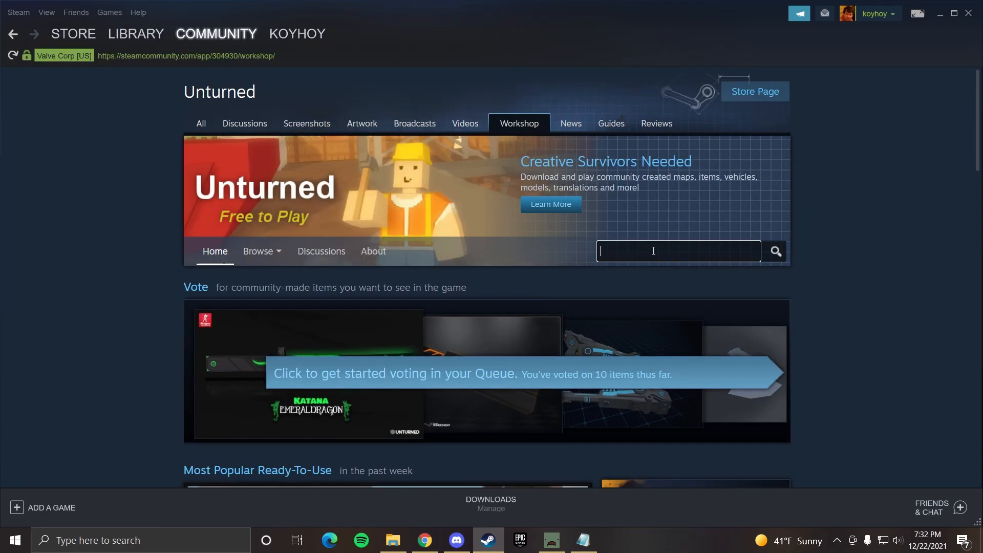
pyautogui.write('hawaii')
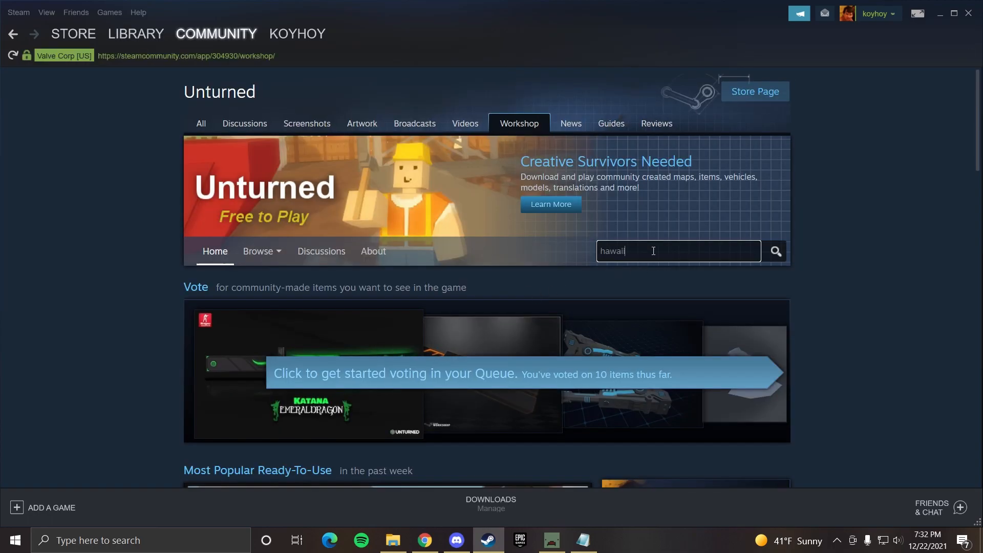
pyautogui.click(775, 251)
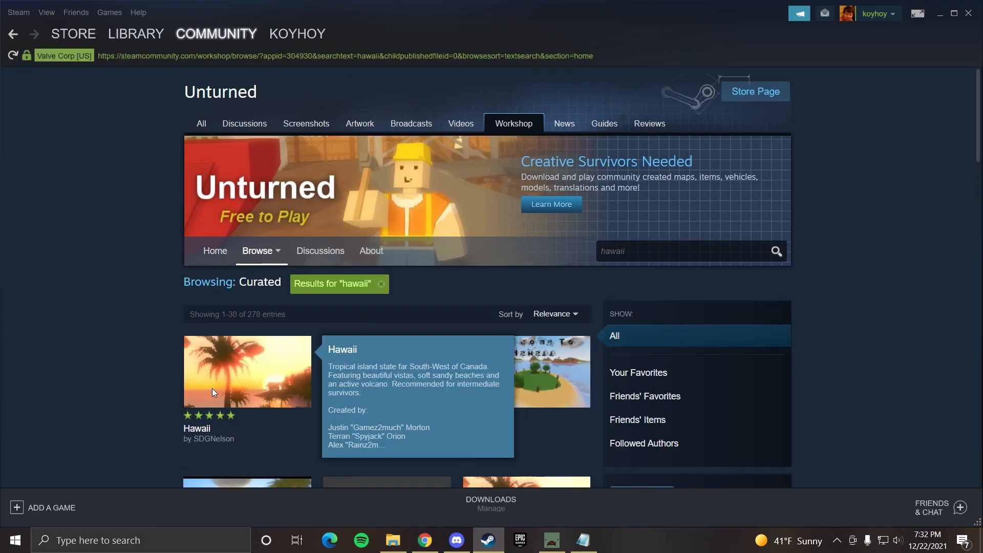
pyautogui.click(247, 370)
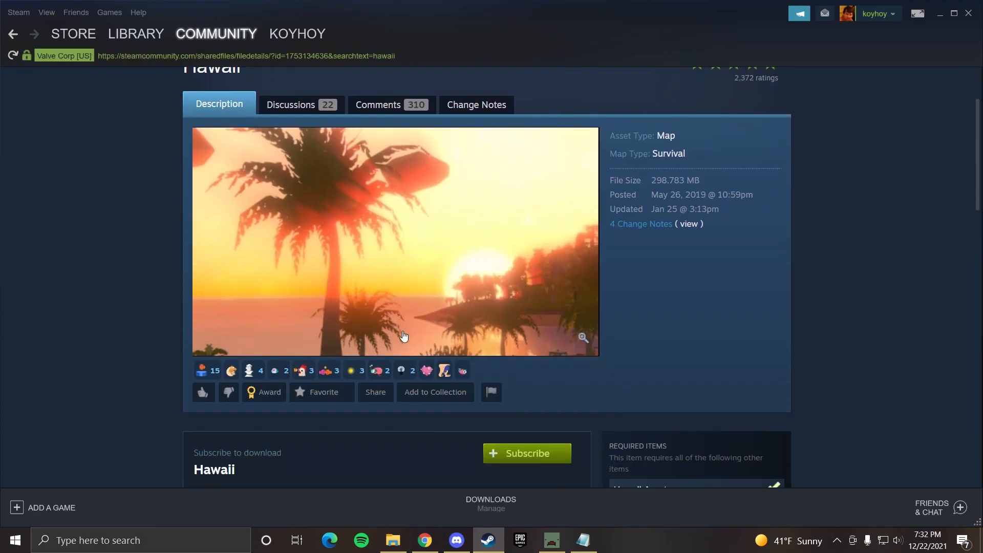
pyautogui.click(525, 452)
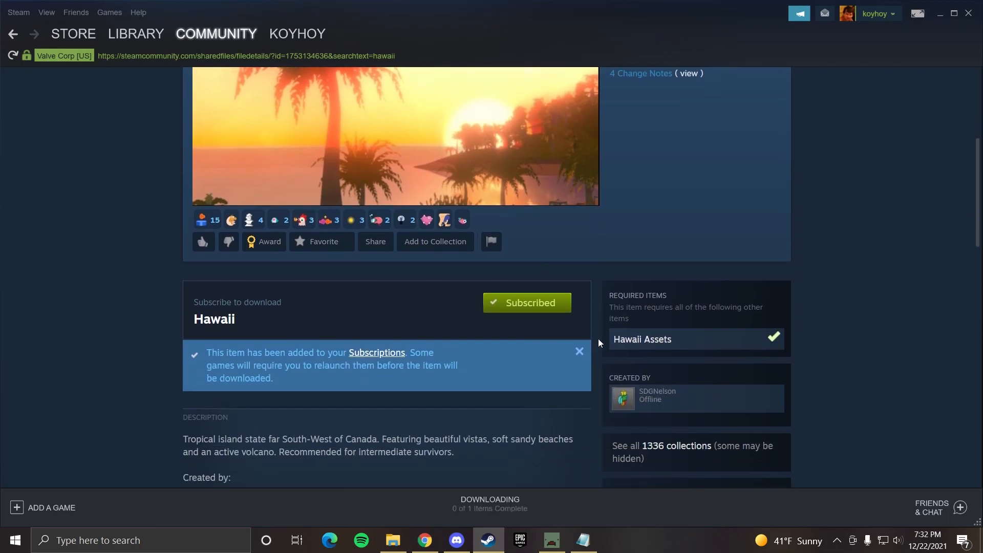
pyautogui.scroll(-3)
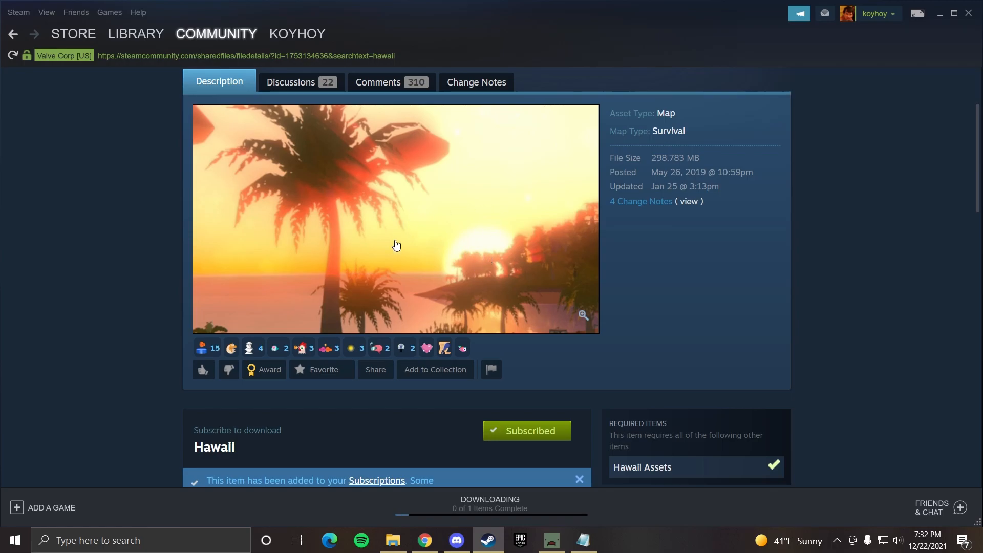
pyautogui.scroll(-3)
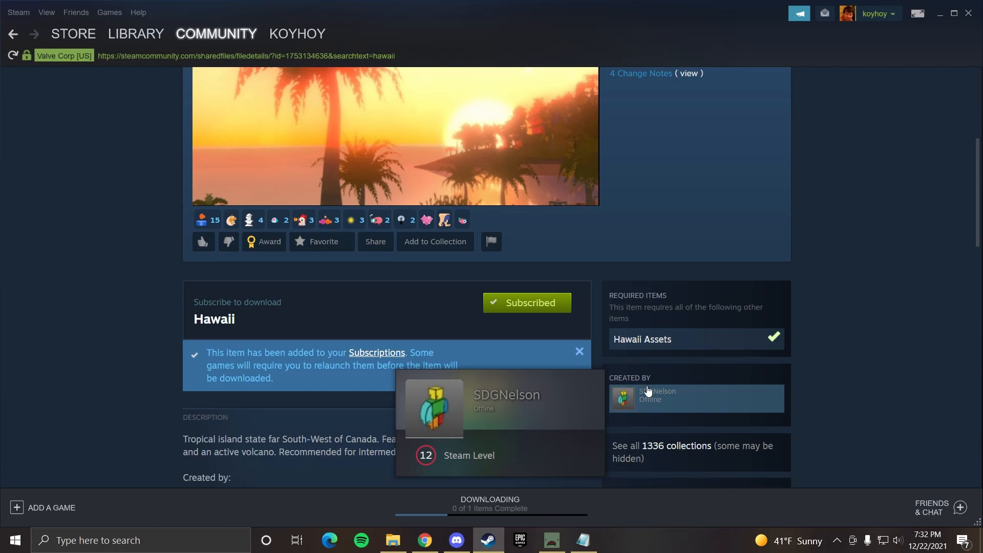
pyautogui.moveTo(97, 133)
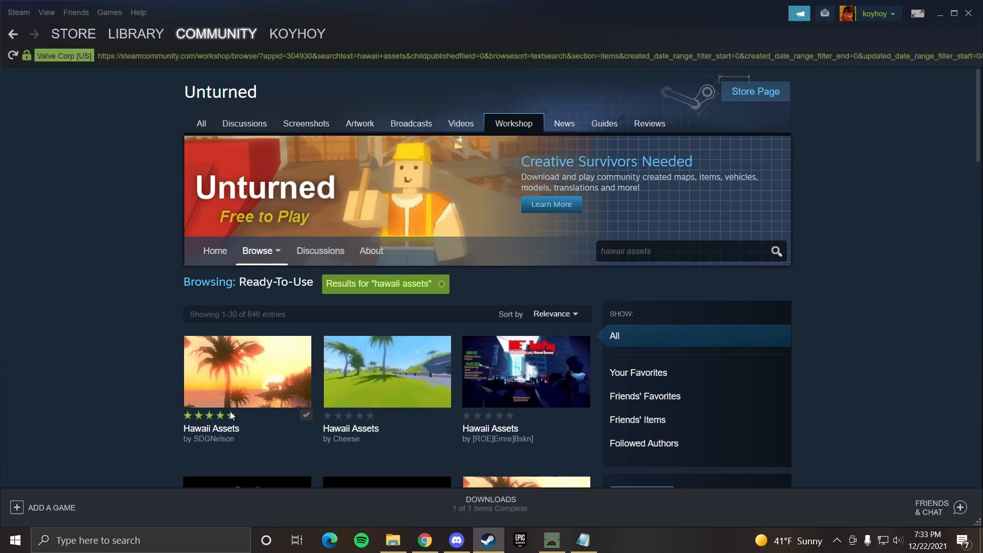
# - Open the Hawaii Assets item by SDGNelson, confirm it is subscribed, and return to the server files
pyautogui.click(246, 371)
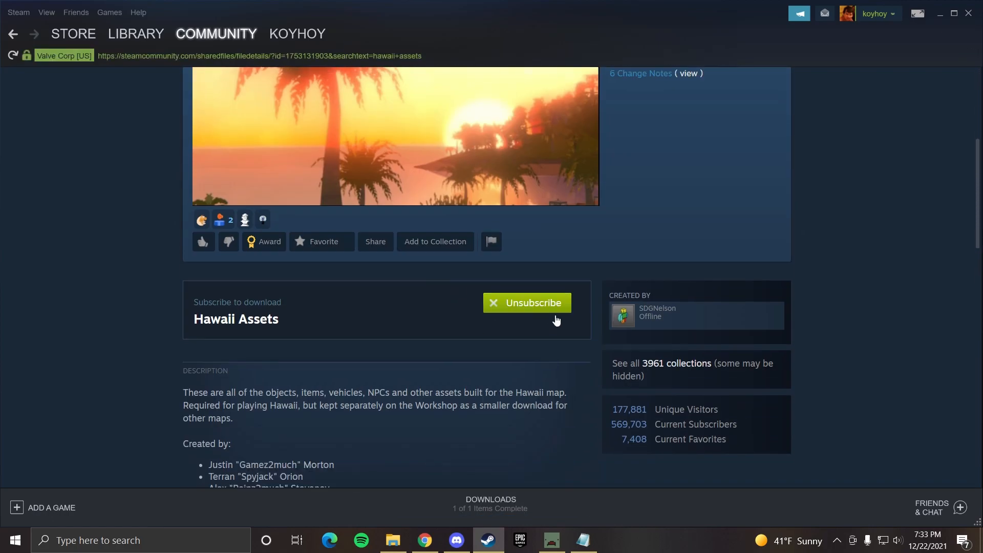
pyautogui.click(526, 302)
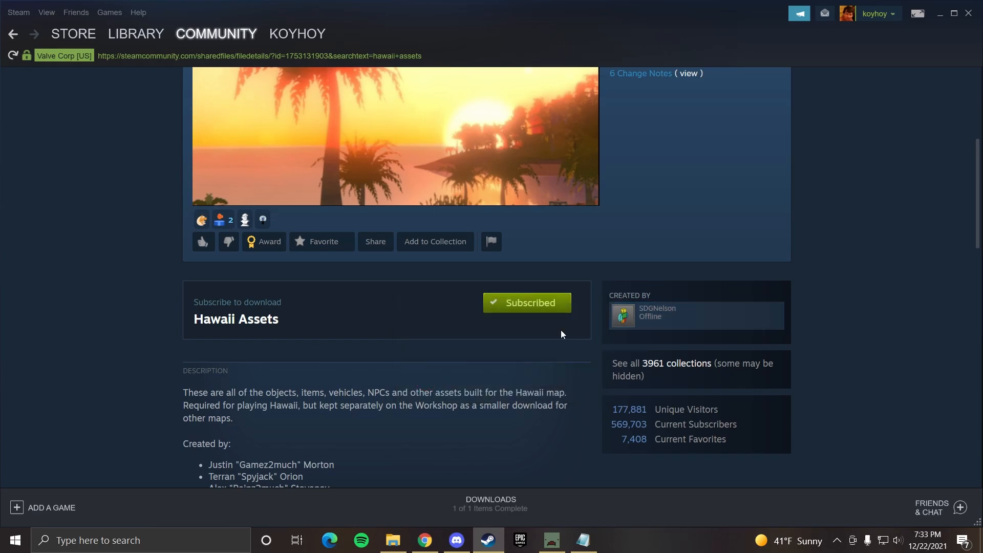
pyautogui.moveTo(354, 371)
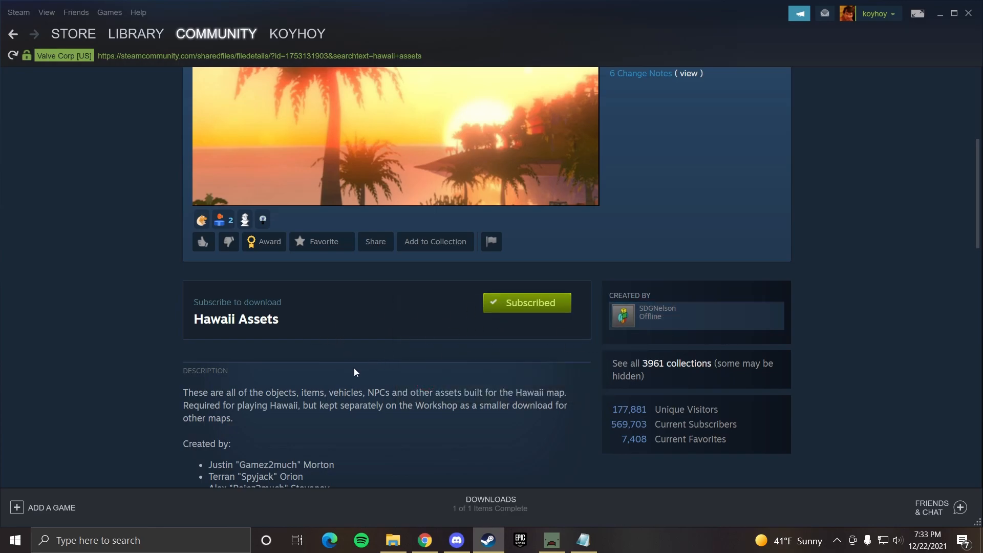
pyautogui.scroll(-3)
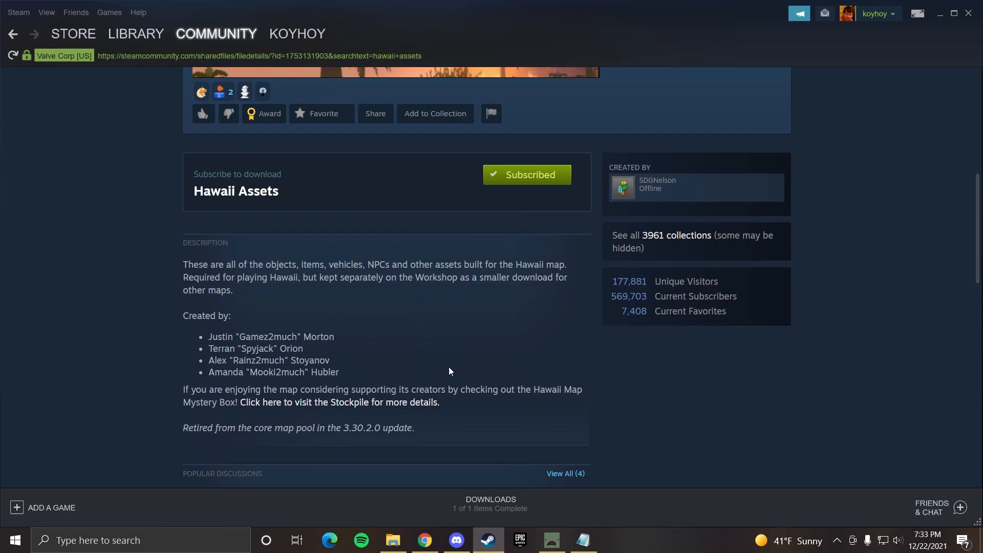
pyautogui.click(135, 33)
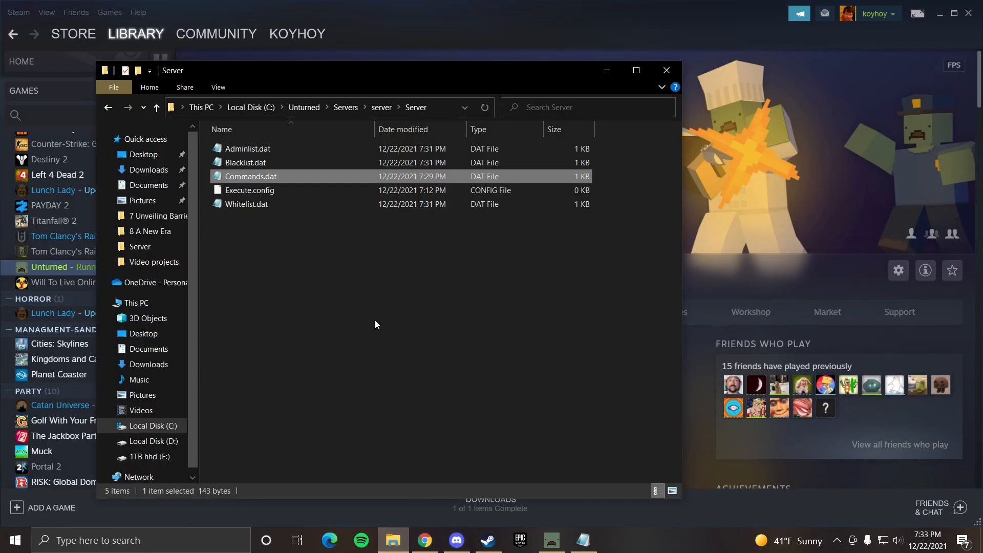
# - Navigate back to C:\Unturned and open Servers > server > Workshop
pyautogui.click(108, 107)
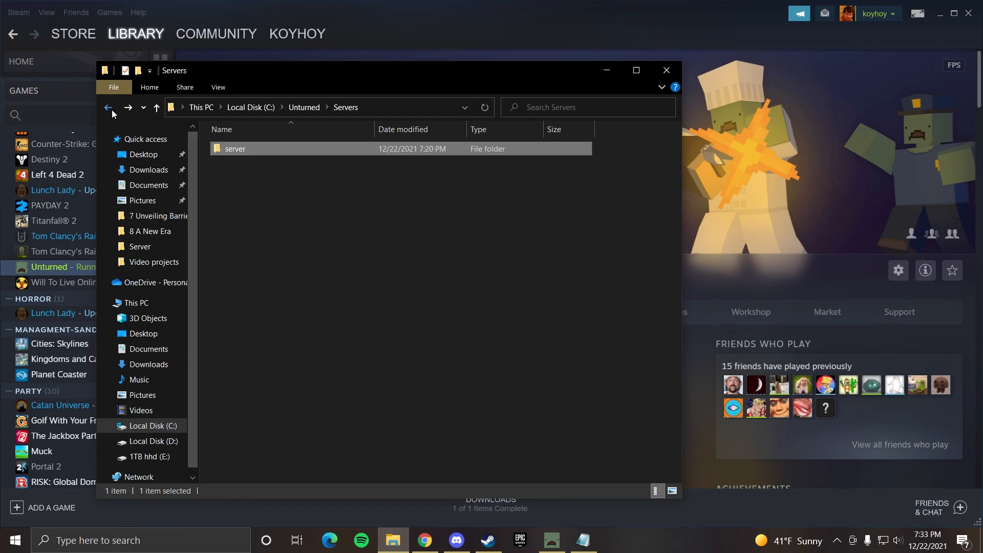
pyautogui.click(108, 107)
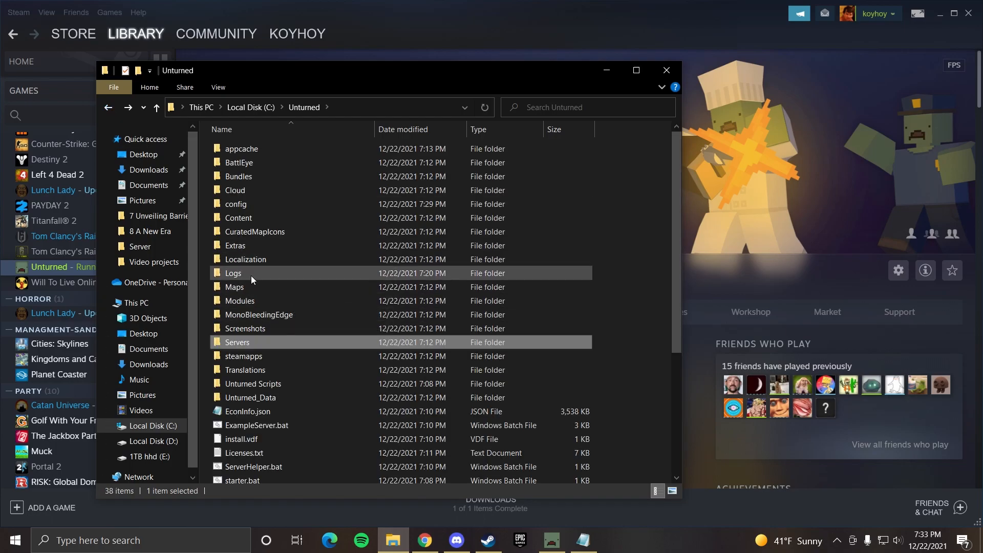
pyautogui.doubleClick(234, 287)
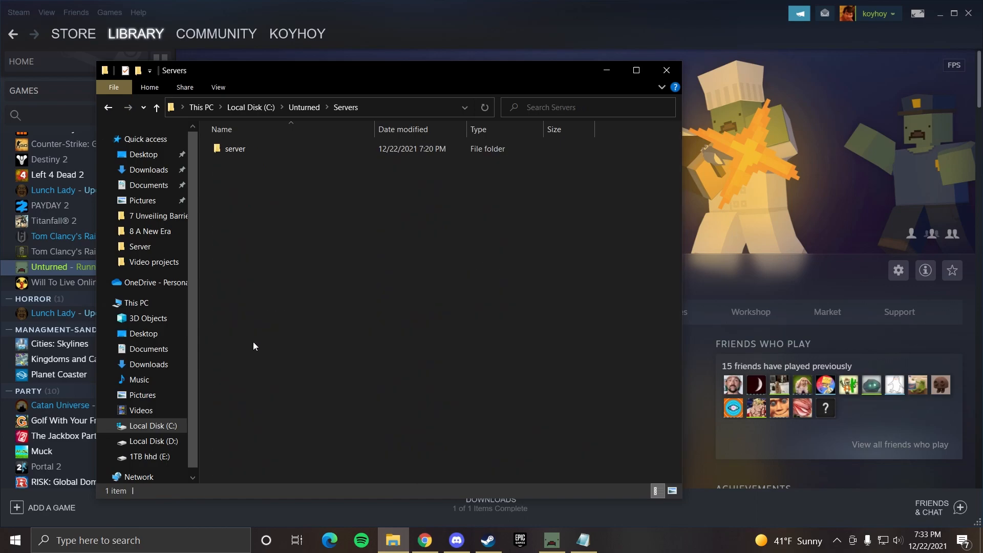
pyautogui.doubleClick(236, 149)
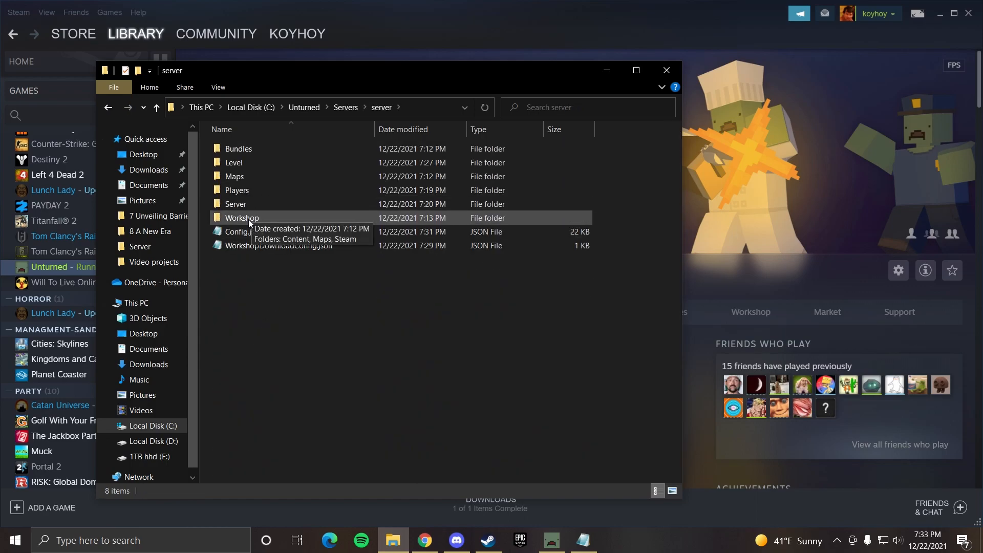
pyautogui.doubleClick(242, 217)
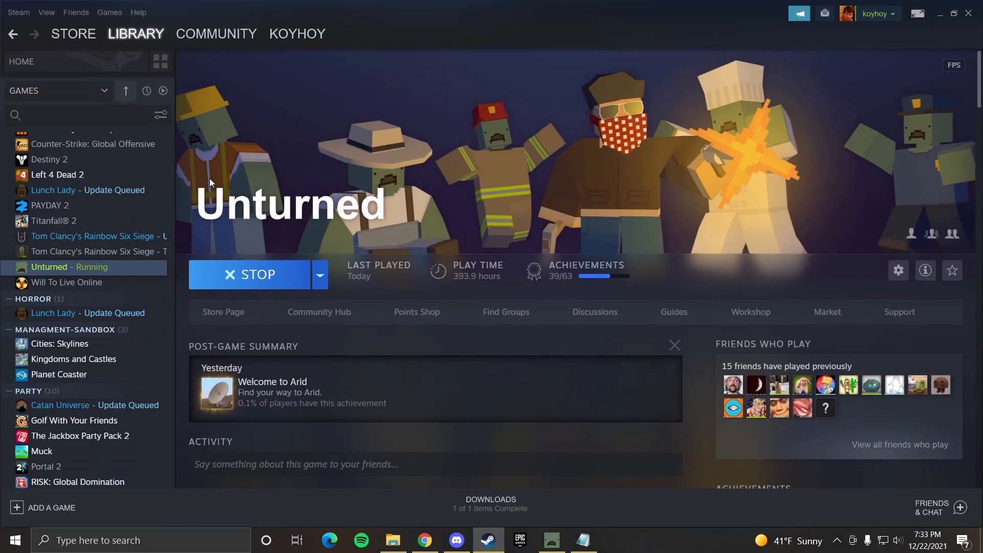
# - Open Unturned's Steam properties and go to the Local Files section
pyautogui.rightClick(62, 266)
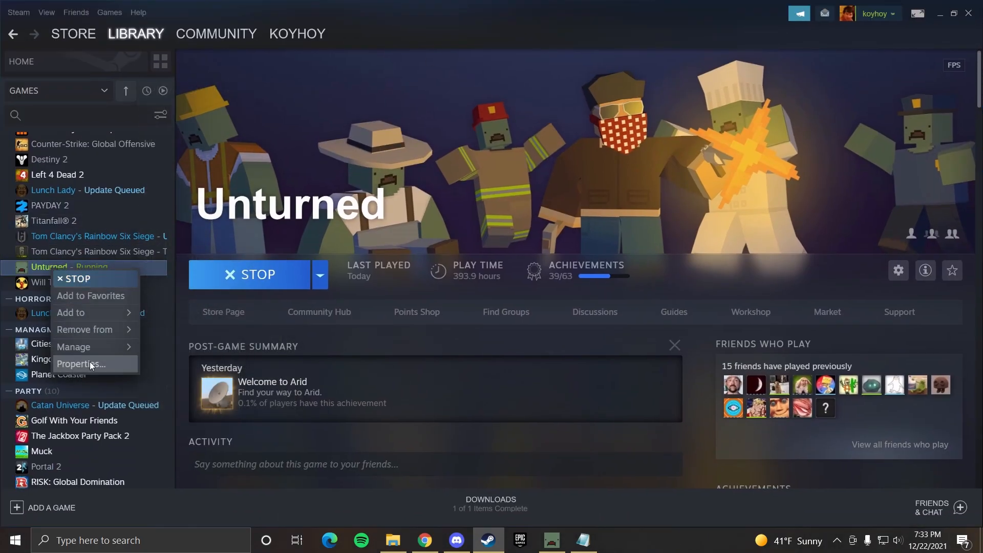
pyautogui.click(79, 363)
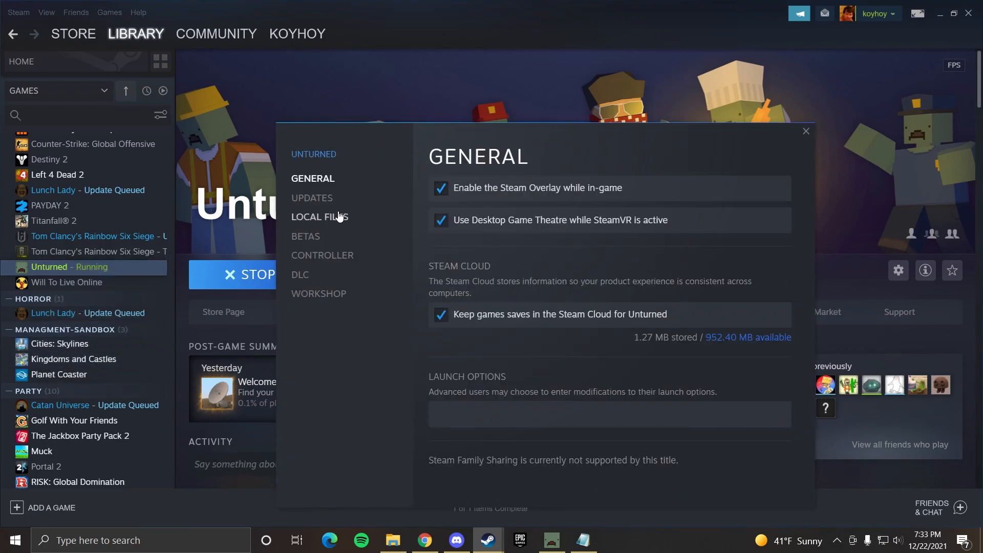
pyautogui.click(319, 216)
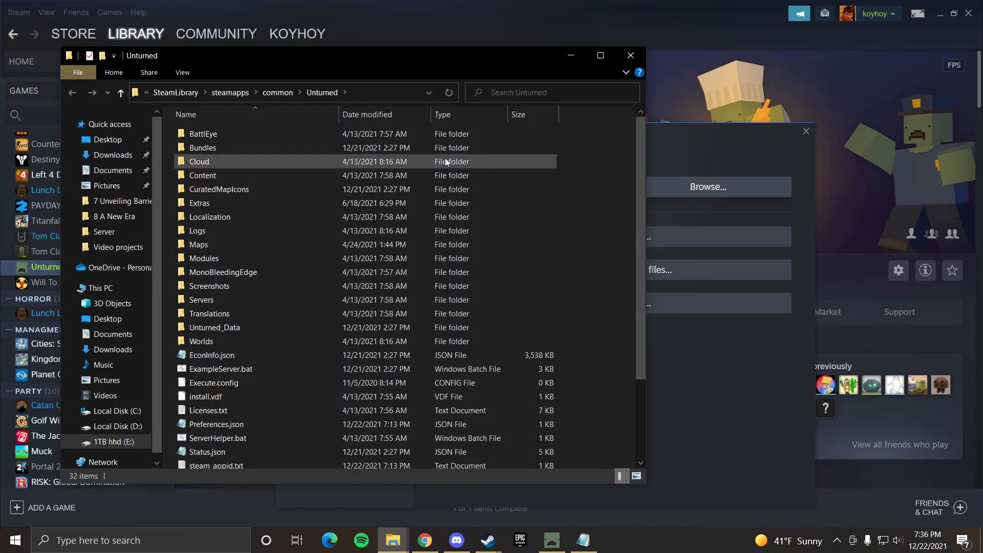
# - Browse the install folder, then navigate to steamapps\workshop\content\304930
pyautogui.click(219, 133)
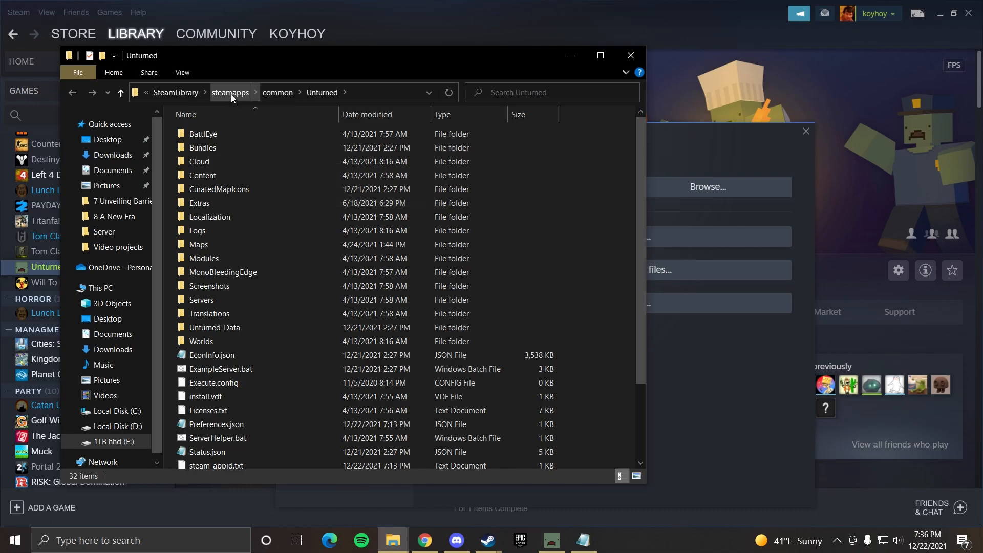
pyautogui.click(230, 92)
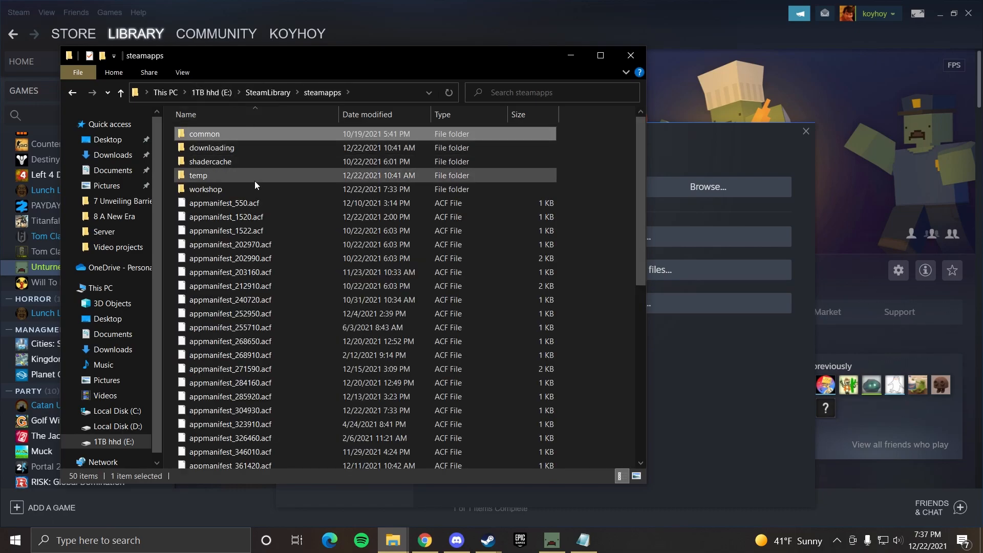
pyautogui.doubleClick(205, 188)
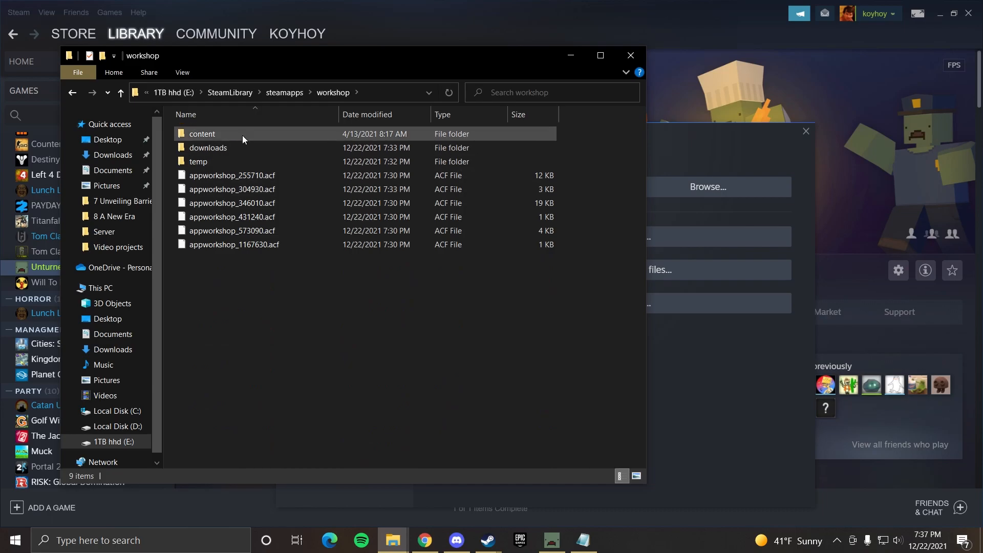
pyautogui.doubleClick(201, 133)
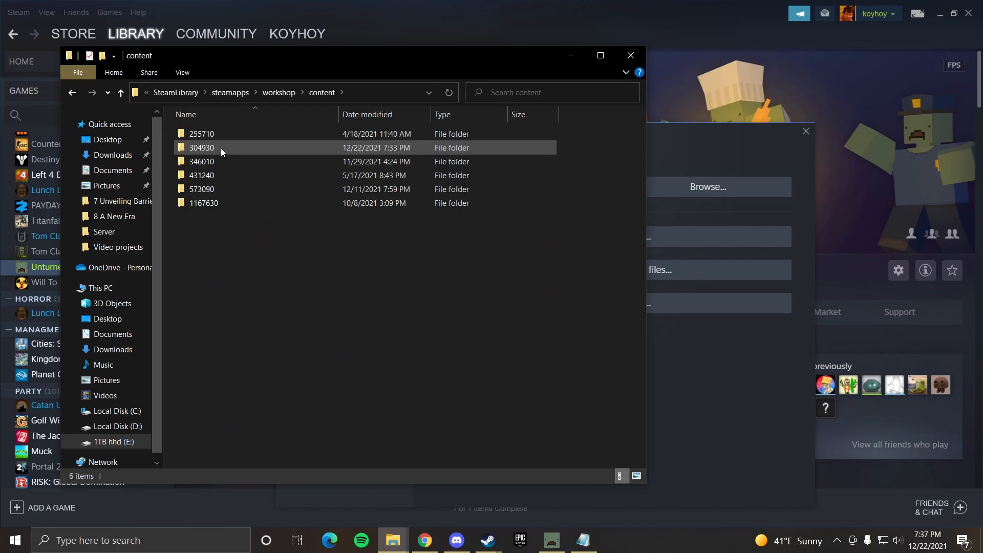
pyautogui.doubleClick(202, 147)
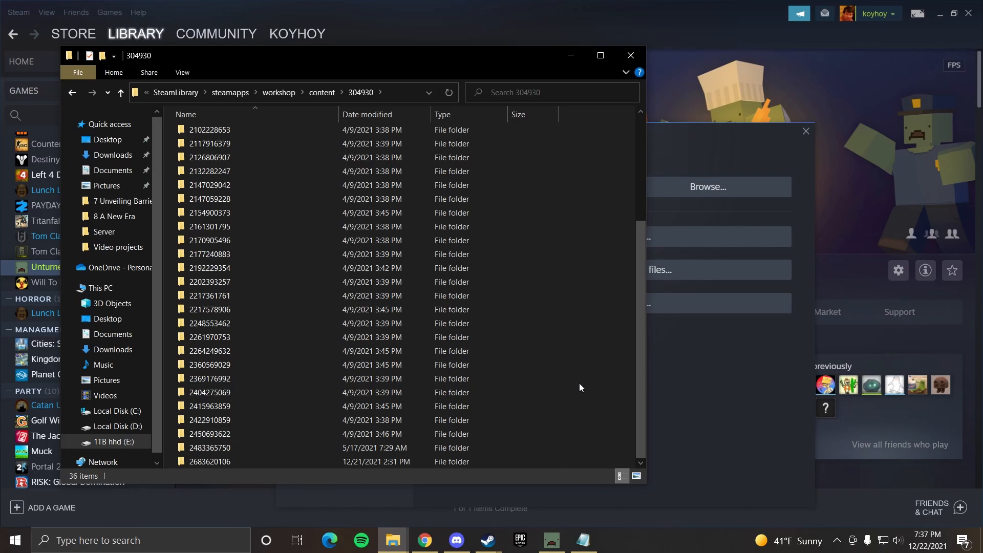
pyautogui.click(367, 113)
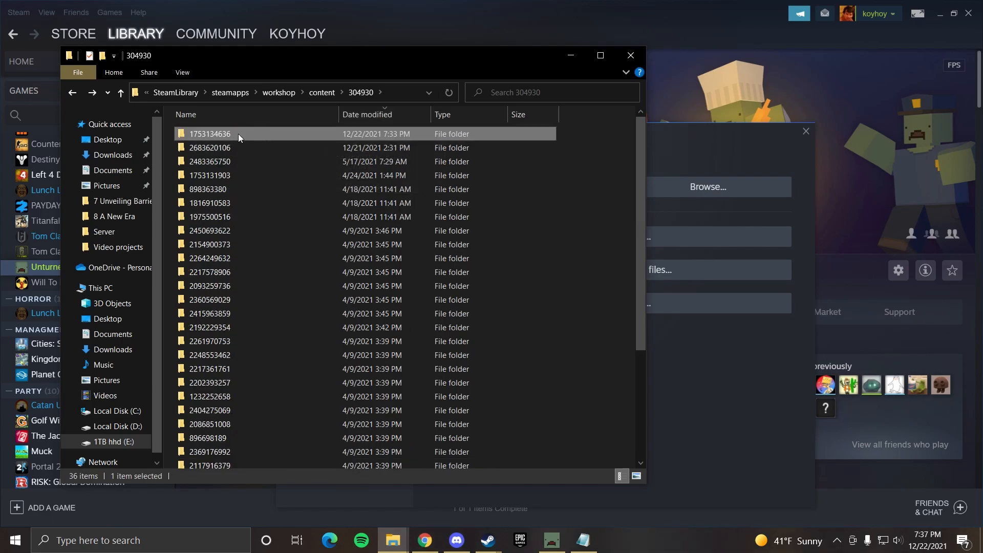
pyautogui.moveTo(238, 133)
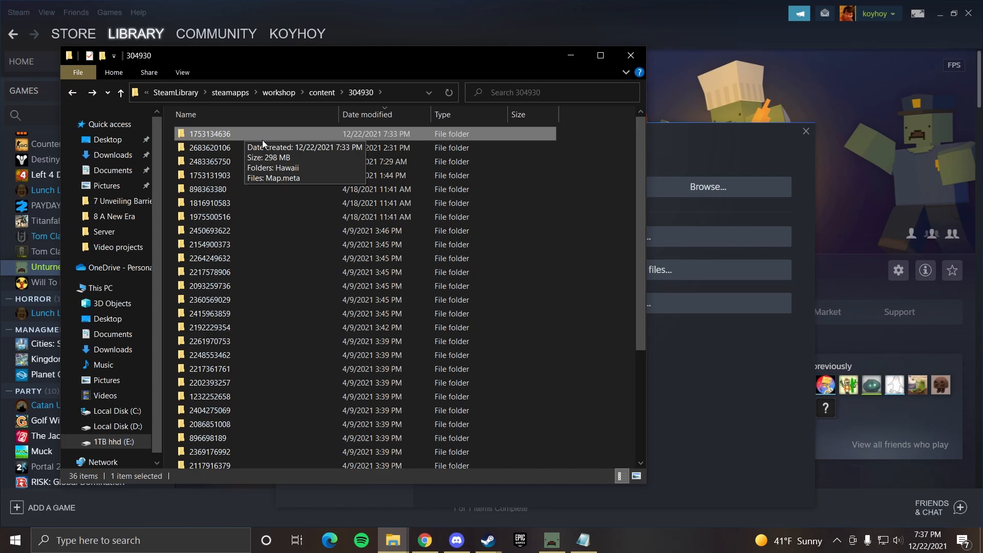
pyautogui.doubleClick(208, 133)
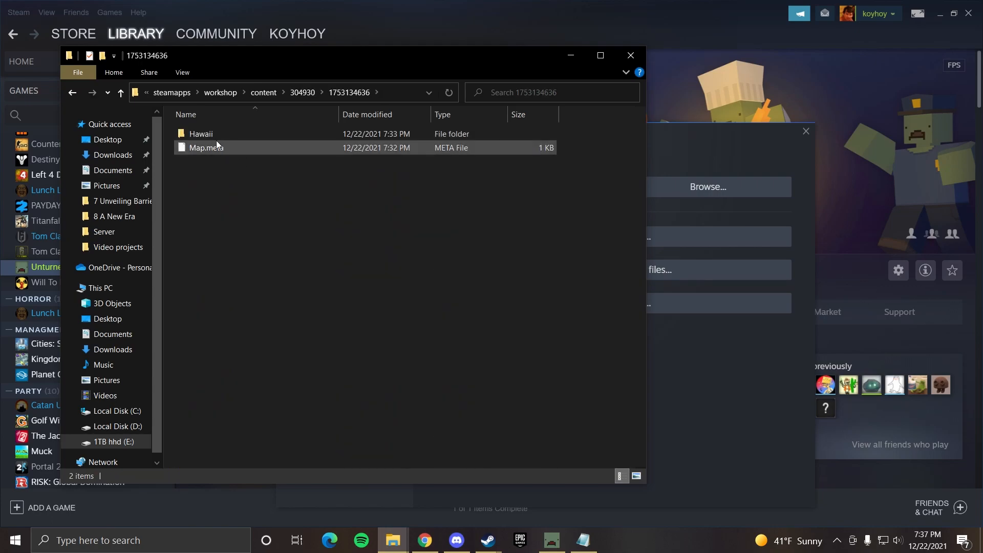
pyautogui.click(120, 92)
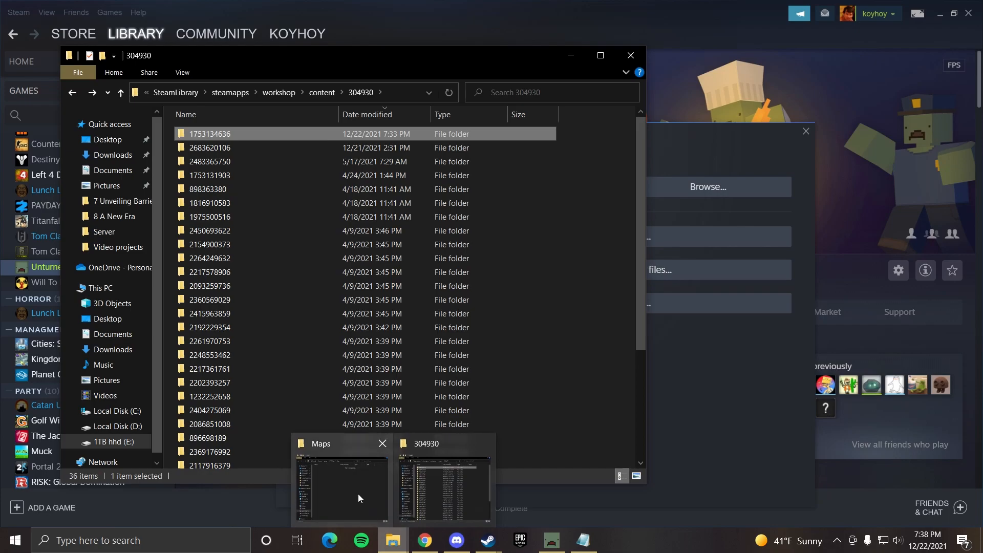
pyautogui.click(340, 482)
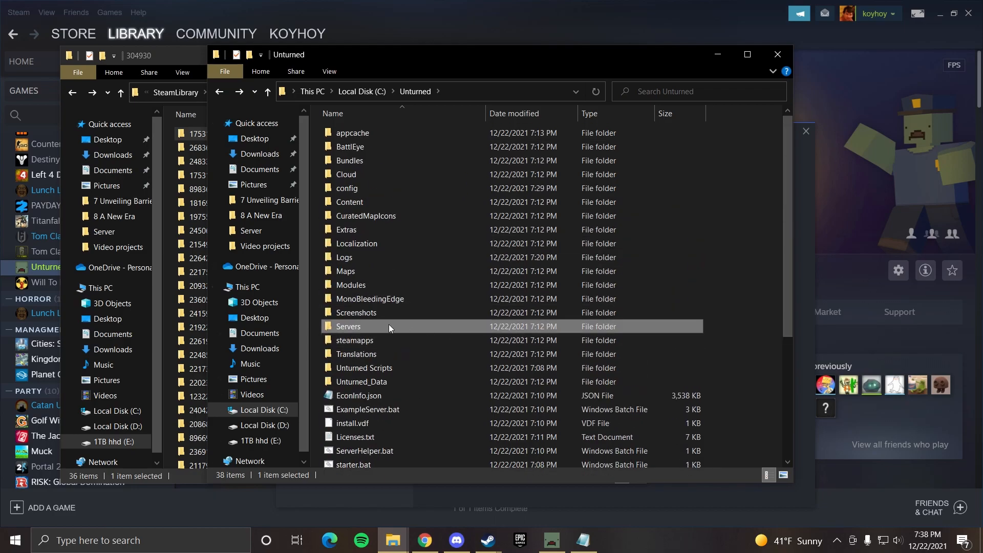
pyautogui.doubleClick(347, 326)
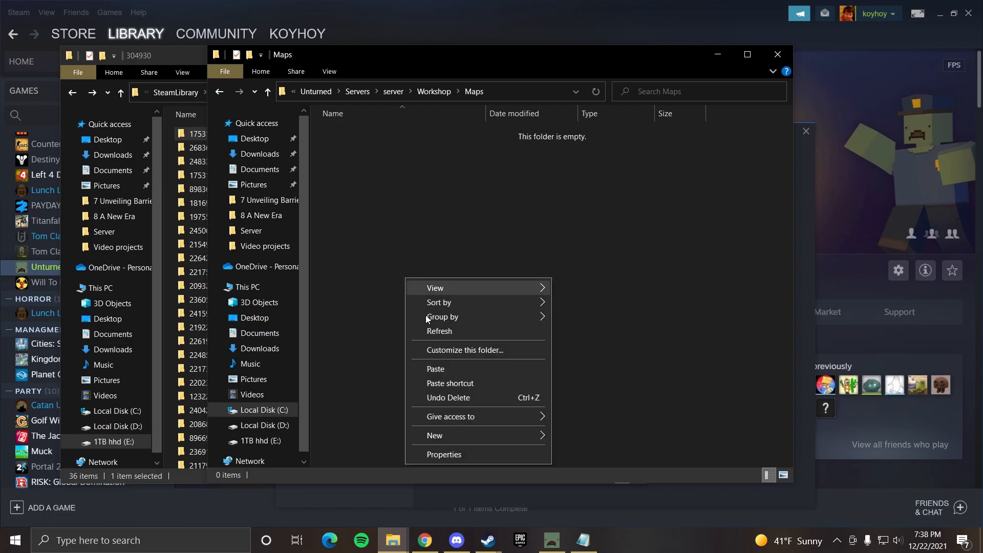
pyautogui.click(543, 350)
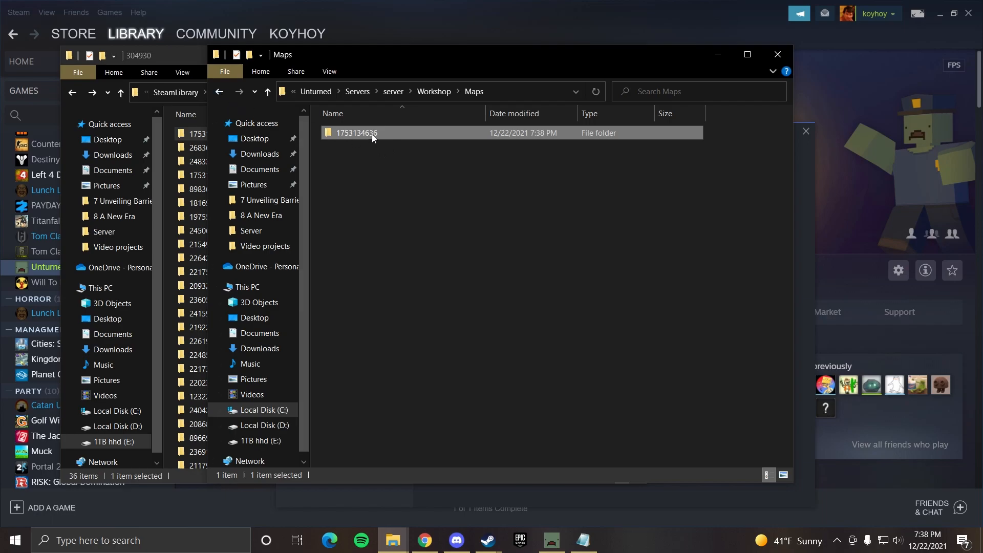
pyautogui.doubleClick(355, 132)
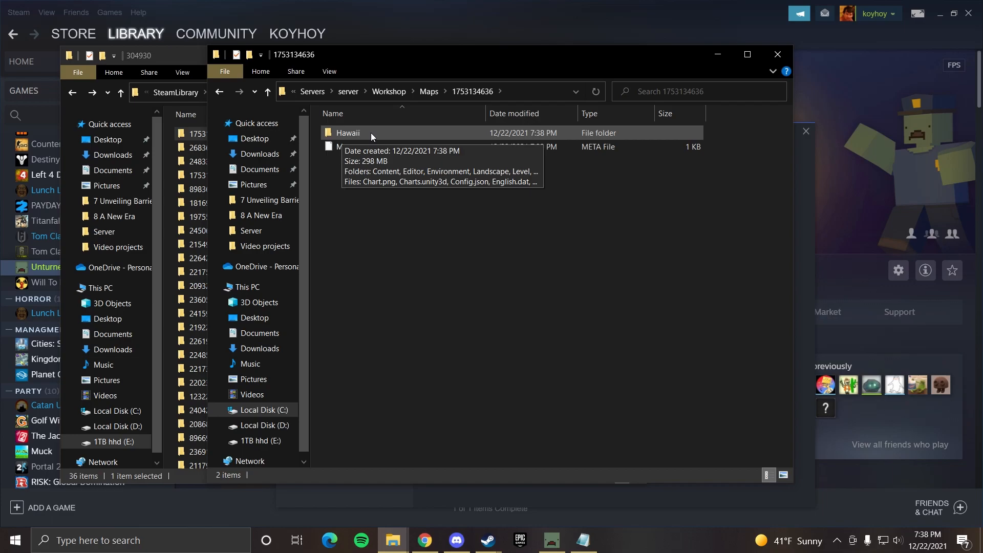
pyautogui.click(348, 132)
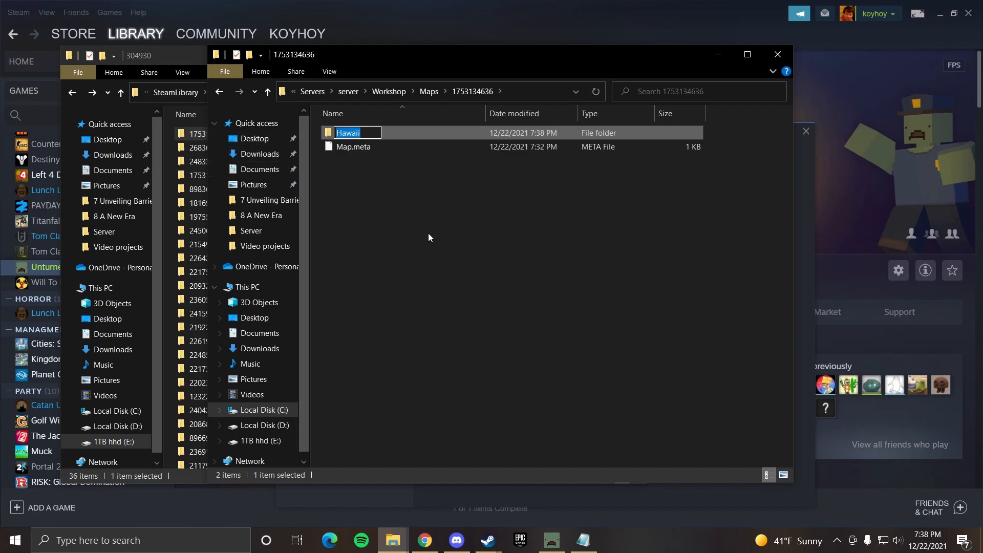
# - Edit Commands.dat in the Server folder to set the map to Hawaii and save it
pyautogui.click(219, 92)
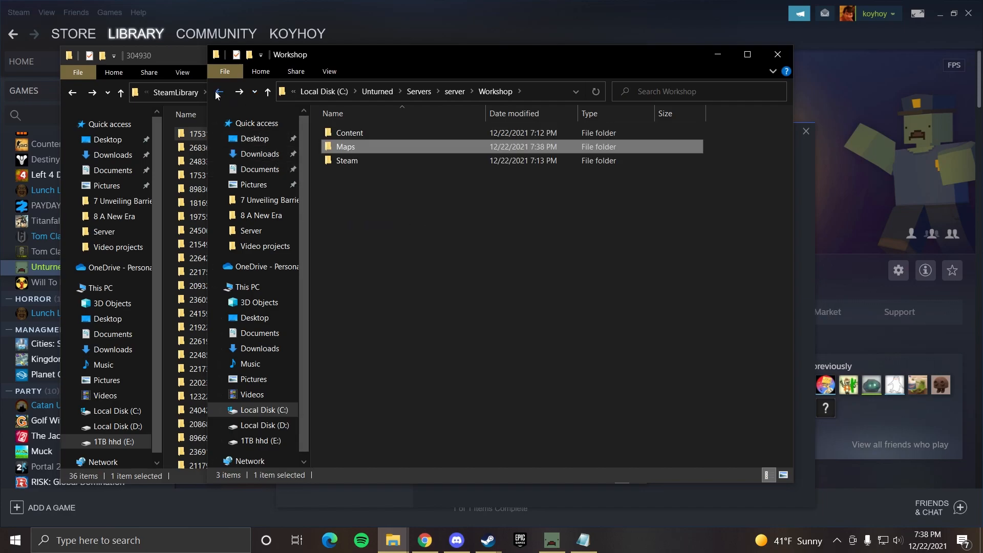
pyautogui.click(219, 92)
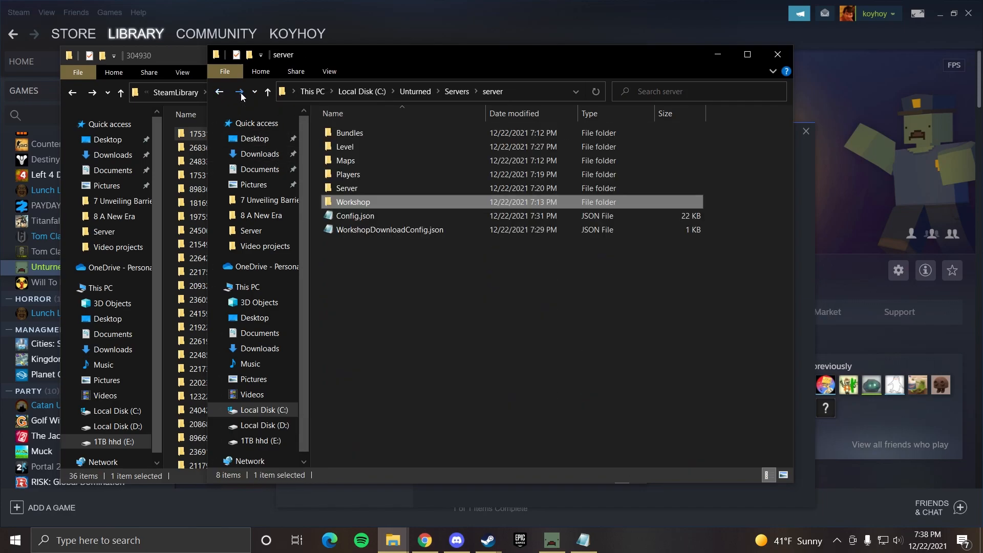
pyautogui.doubleClick(347, 188)
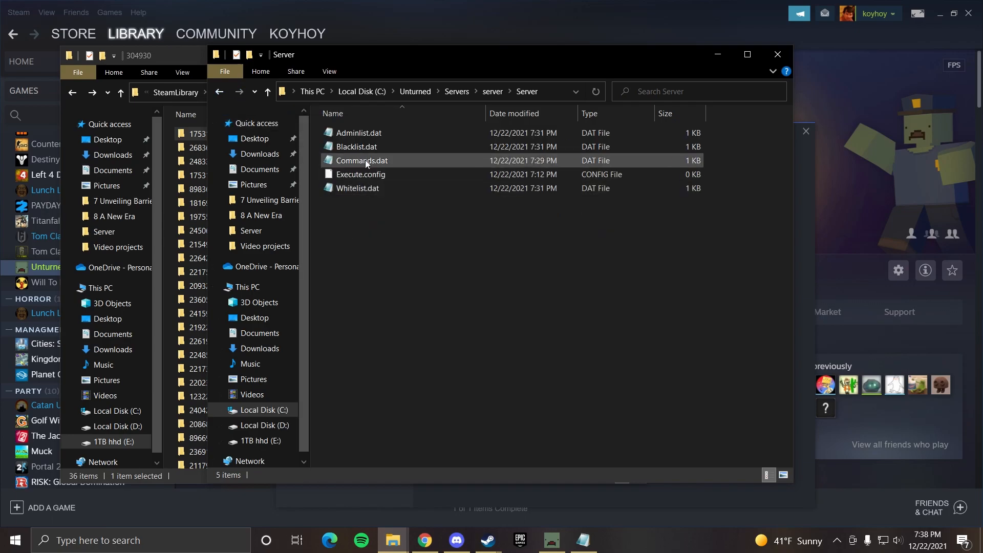
pyautogui.doubleClick(361, 161)
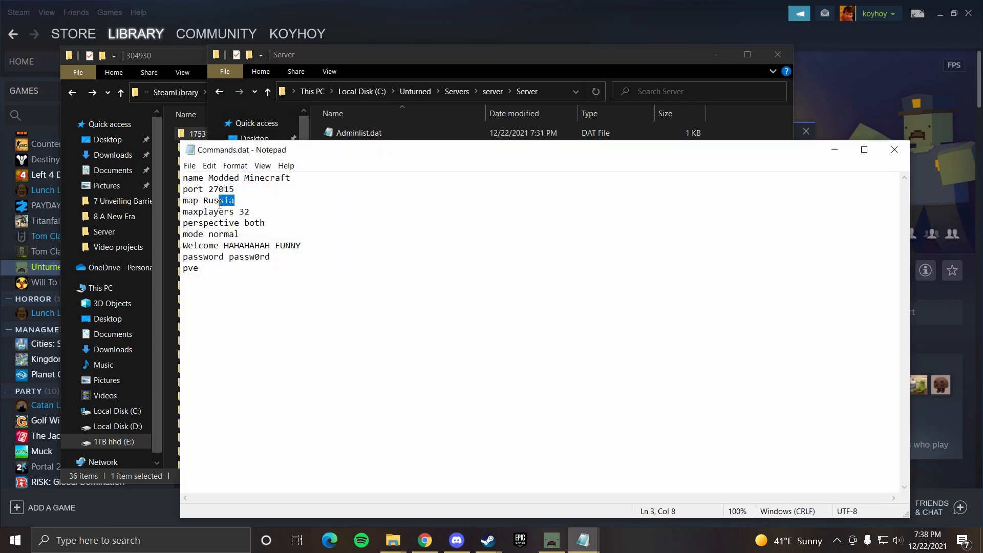
pyautogui.write('Hawaii')
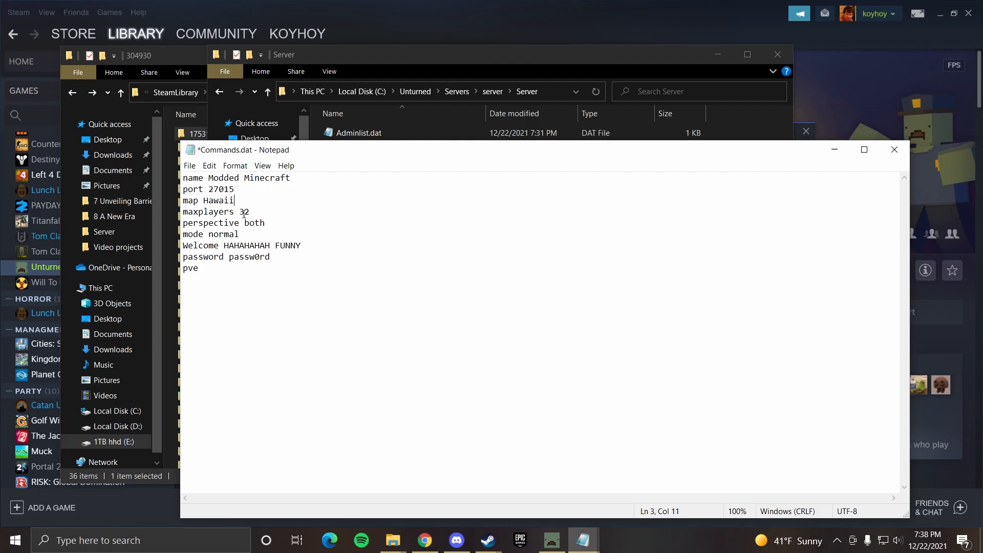
pyautogui.click(189, 166)
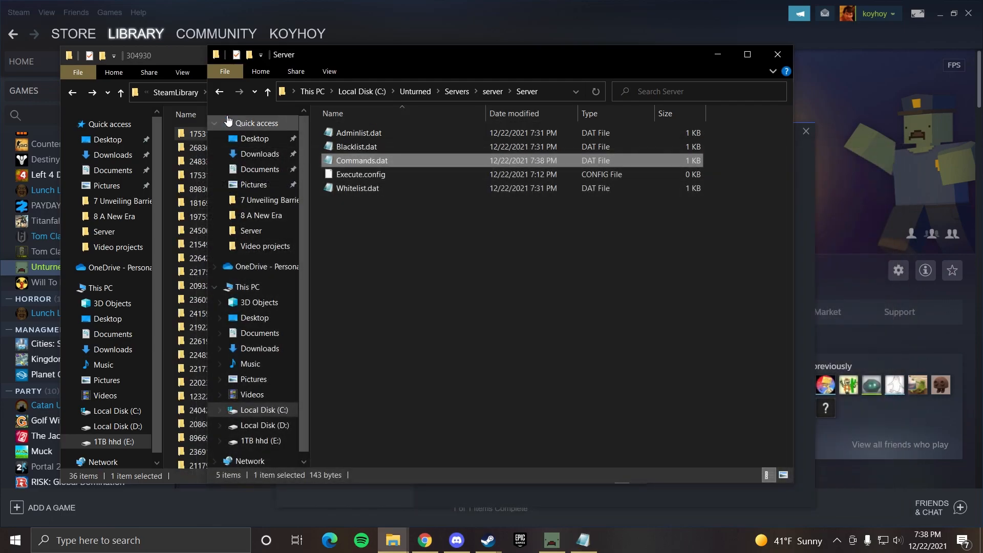
# - Revisit the server's Workshop\Content folder and the 304930 list, then return to Steam
pyautogui.click(219, 91)
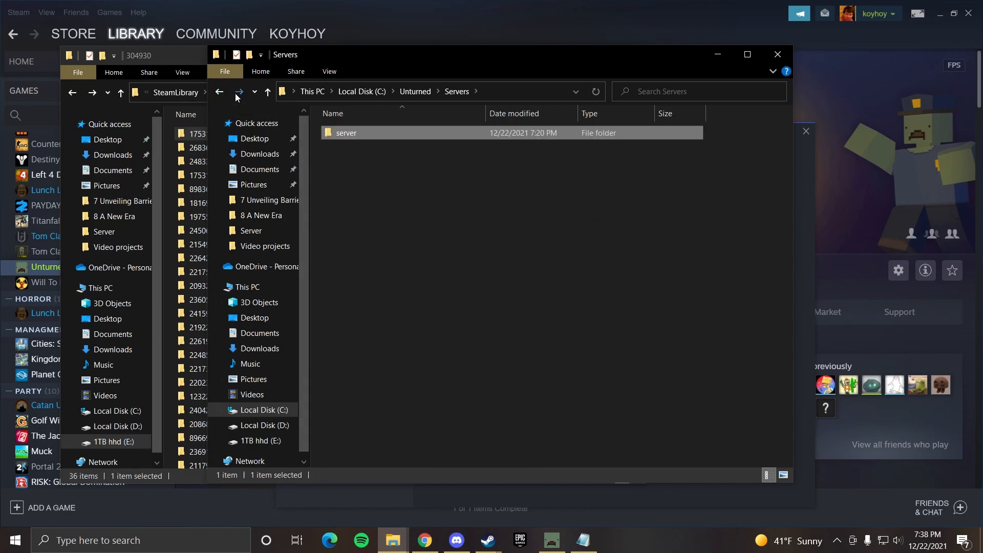
pyautogui.doubleClick(345, 132)
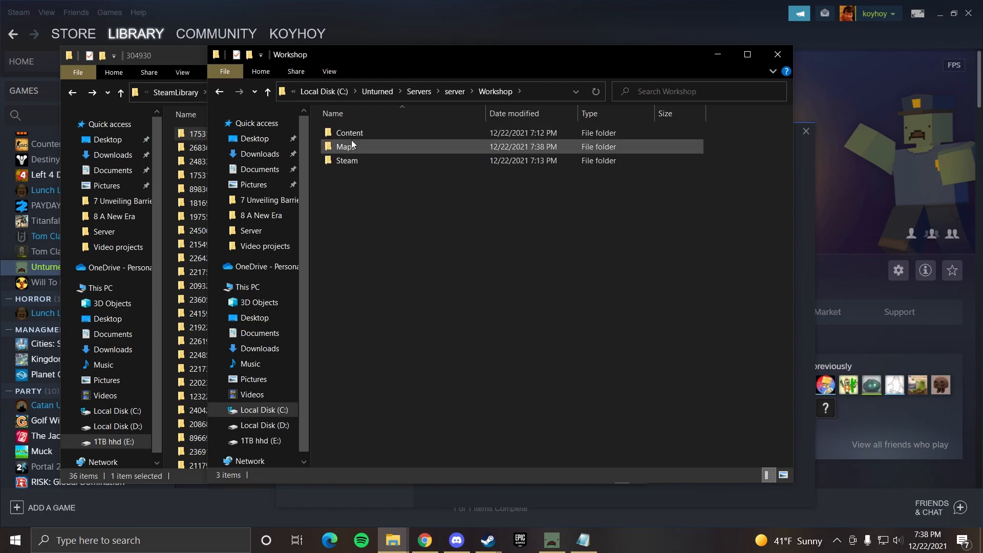
pyautogui.doubleClick(348, 132)
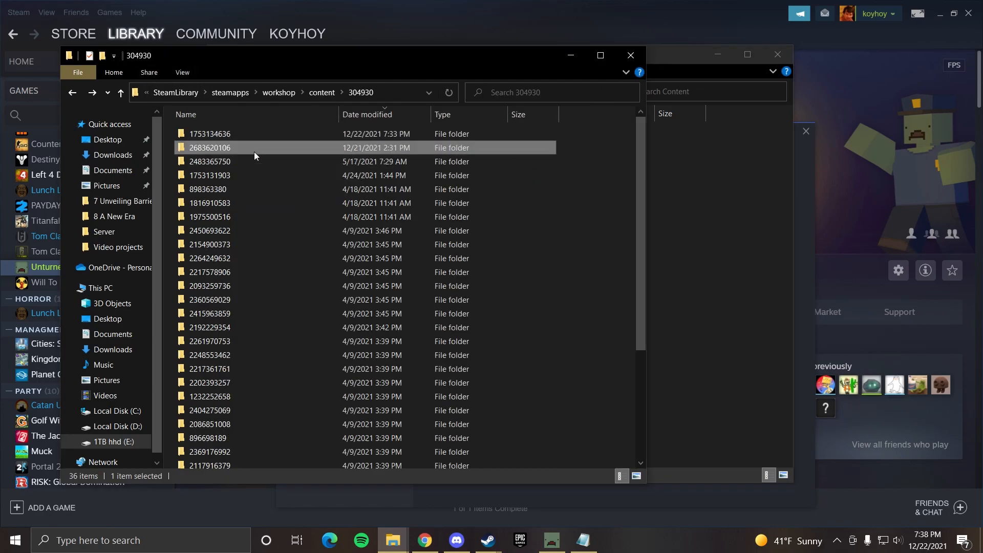
pyautogui.scroll(-3)
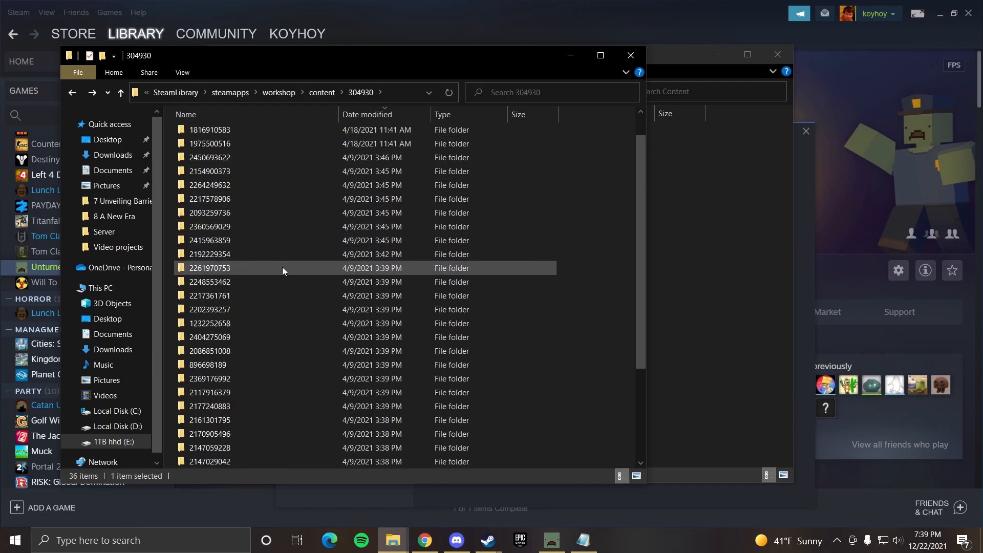
pyautogui.doubleClick(209, 336)
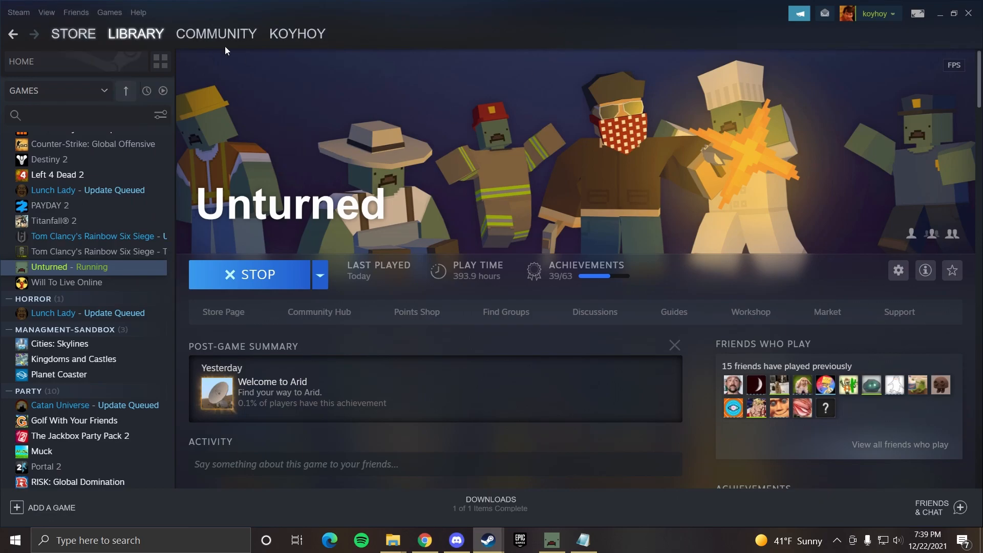
# - Briefly open and dismiss Steam settings, then open the Unturned Workshop home page
pyautogui.click(46, 12)
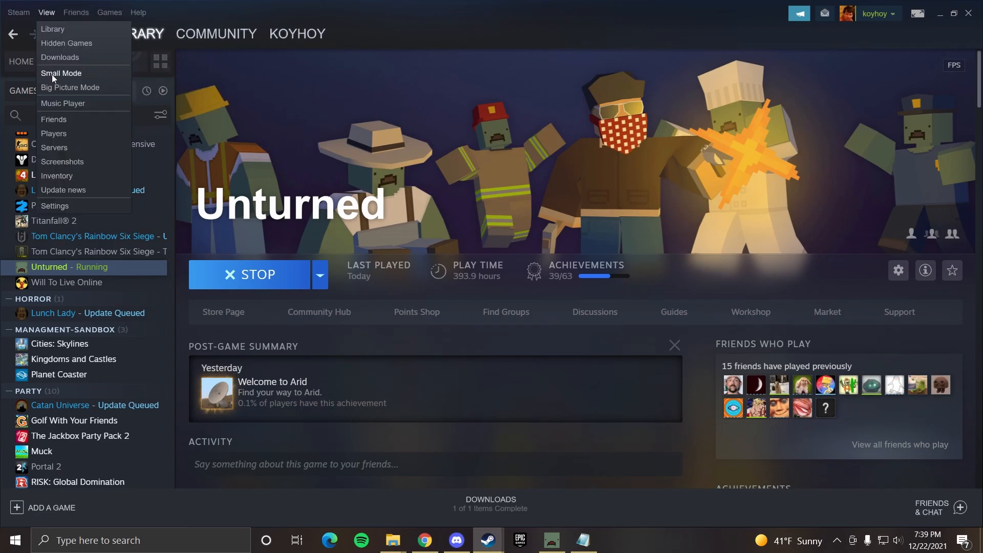
pyautogui.click(54, 206)
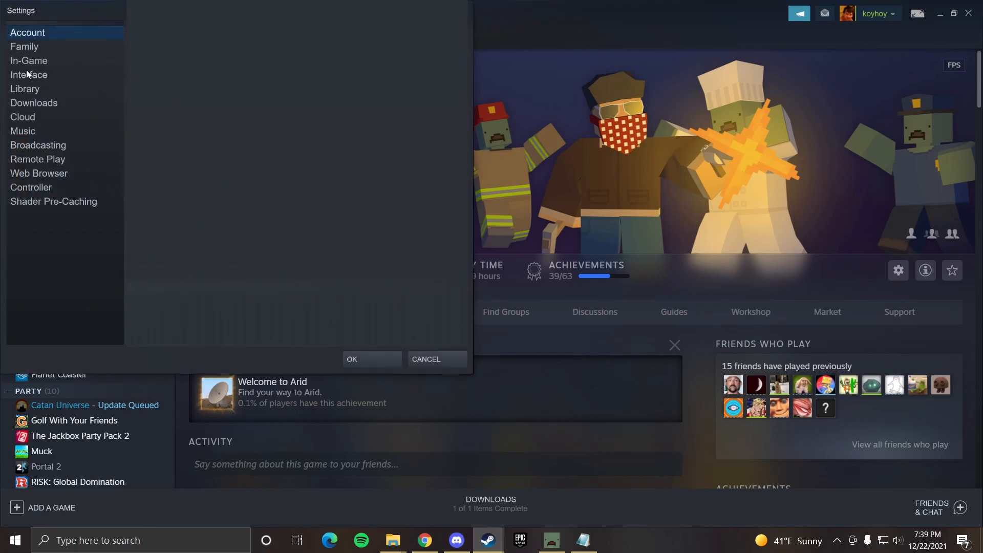
pyautogui.click(29, 75)
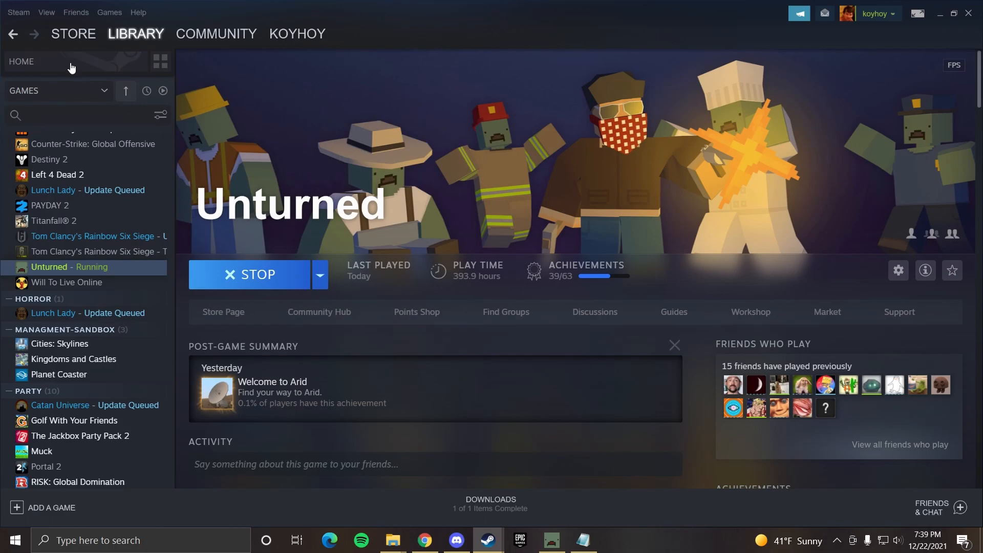
pyautogui.click(135, 33)
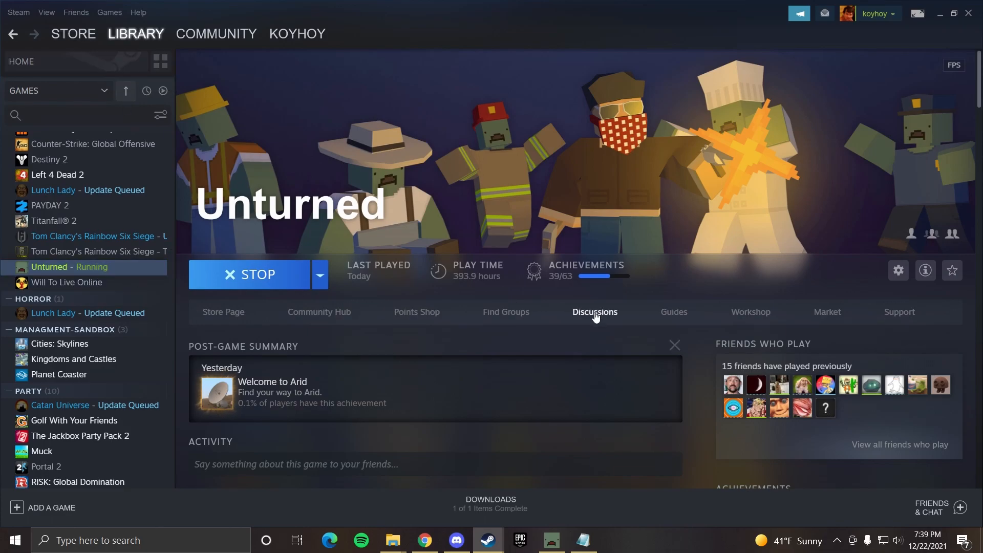
pyautogui.click(749, 311)
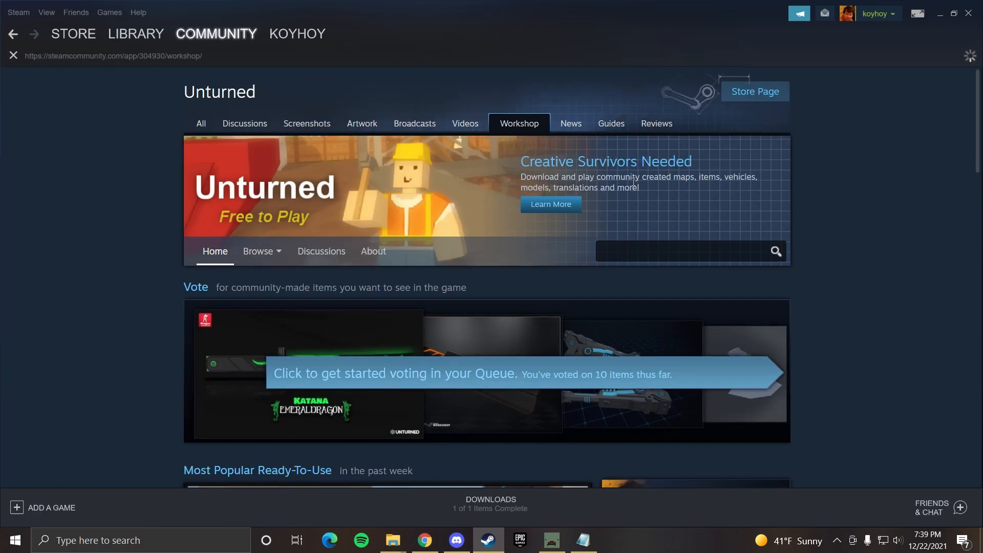
pyautogui.click(676, 251)
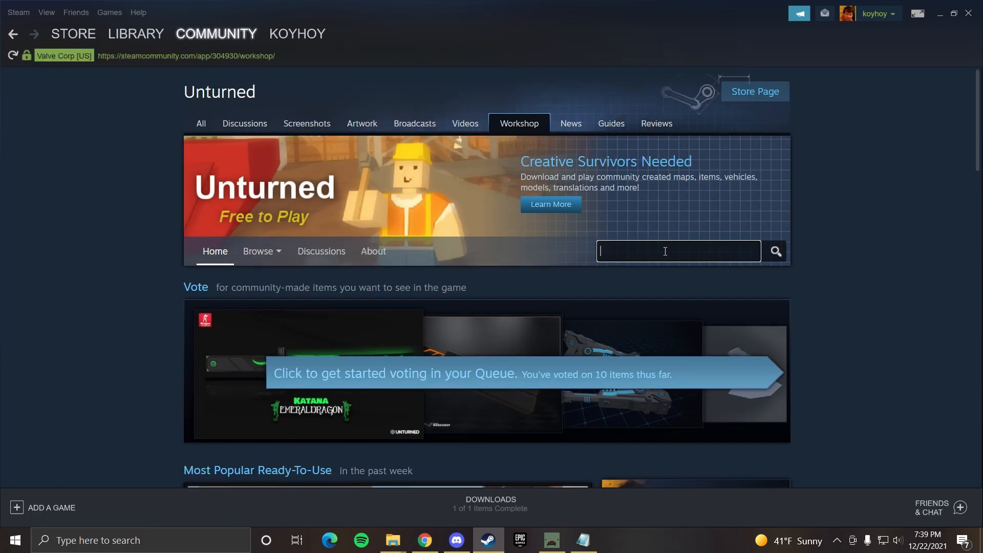
pyautogui.write('hawaii assets')
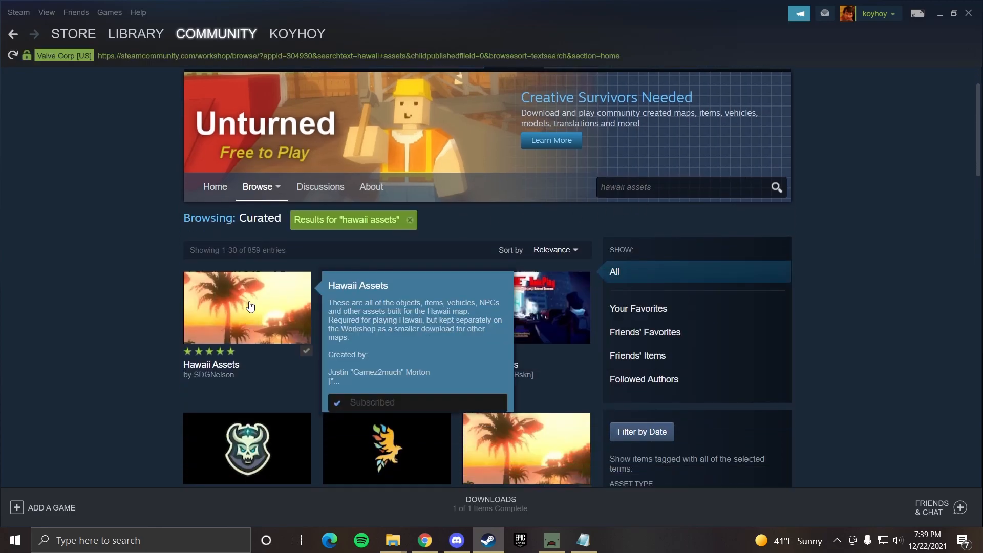
pyautogui.click(247, 306)
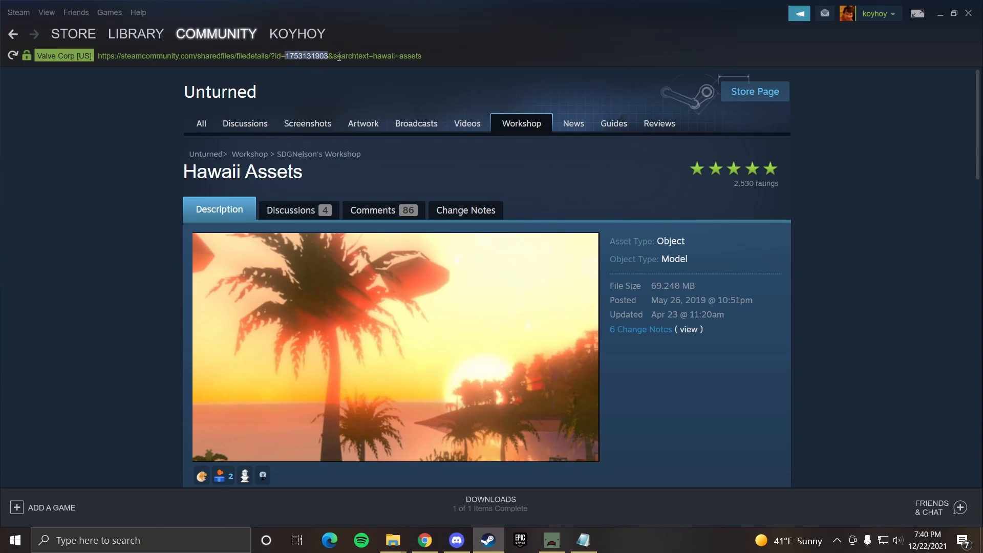
pyautogui.click(392, 539)
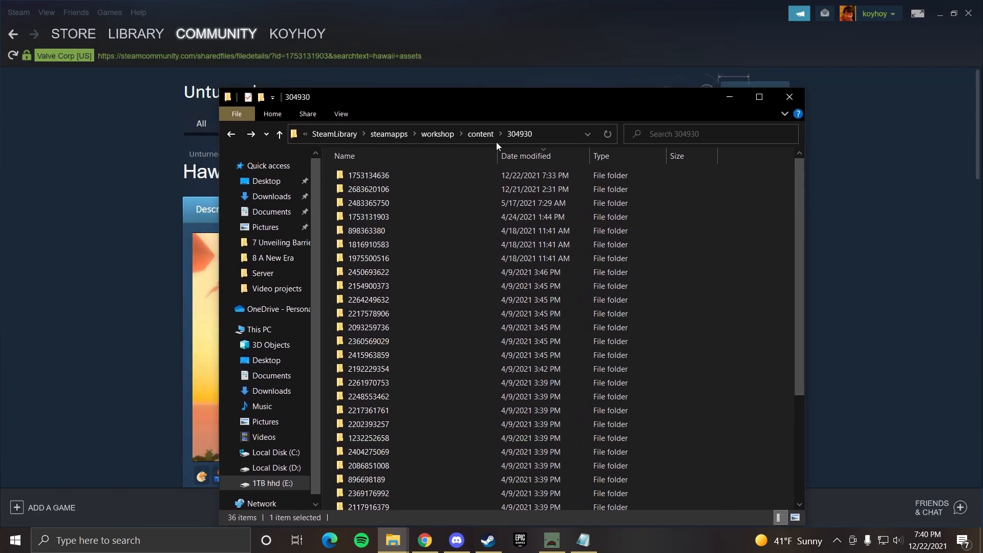
pyautogui.click(369, 175)
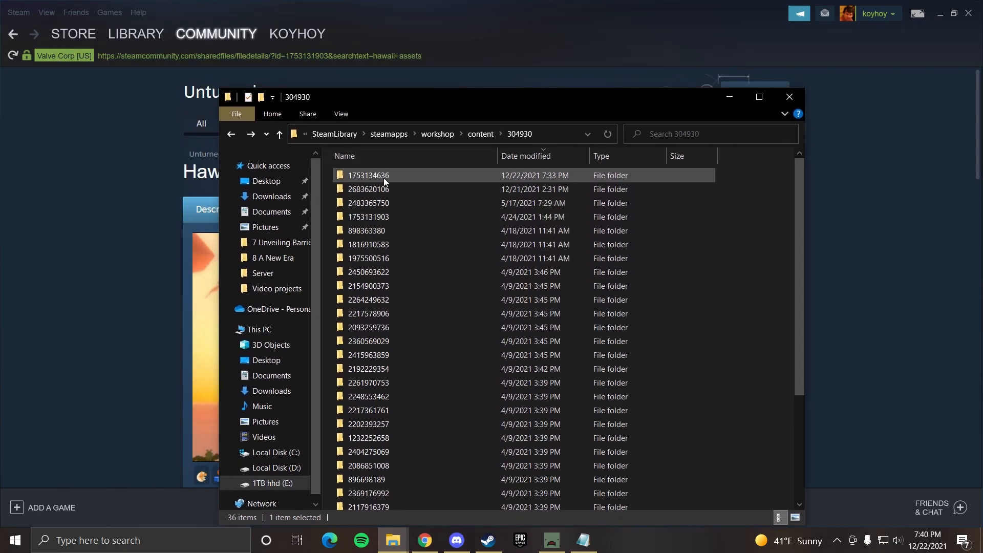
pyautogui.click(367, 189)
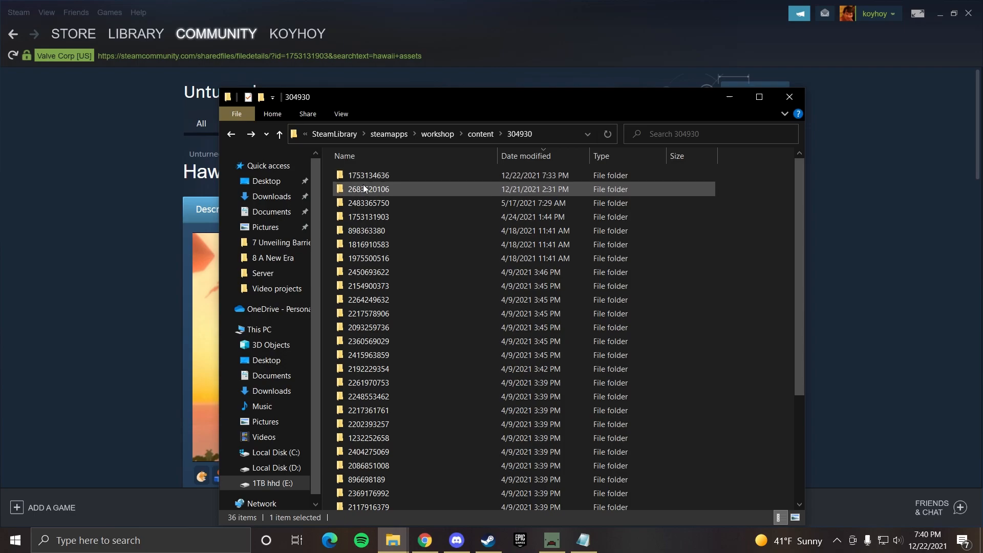
pyautogui.click(369, 175)
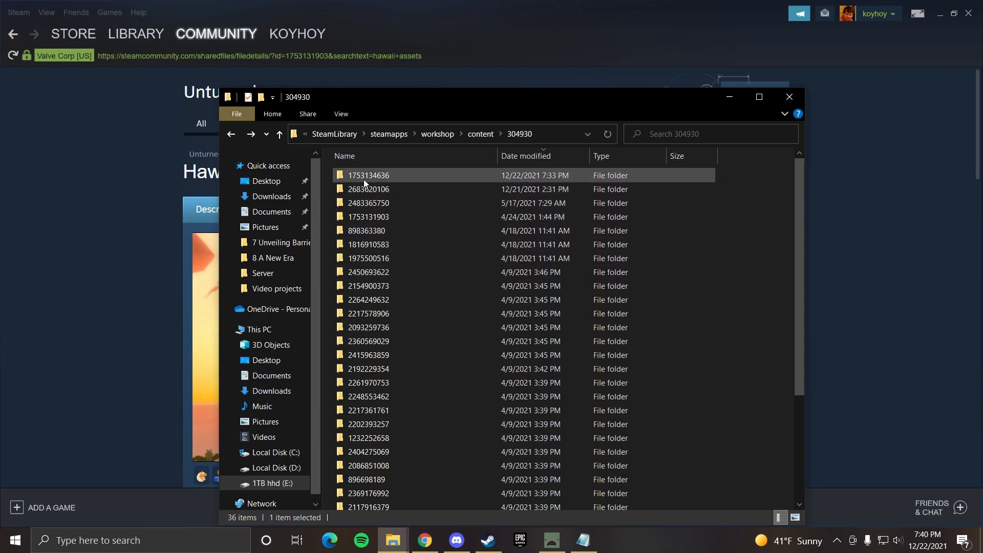
pyautogui.moveTo(368, 182)
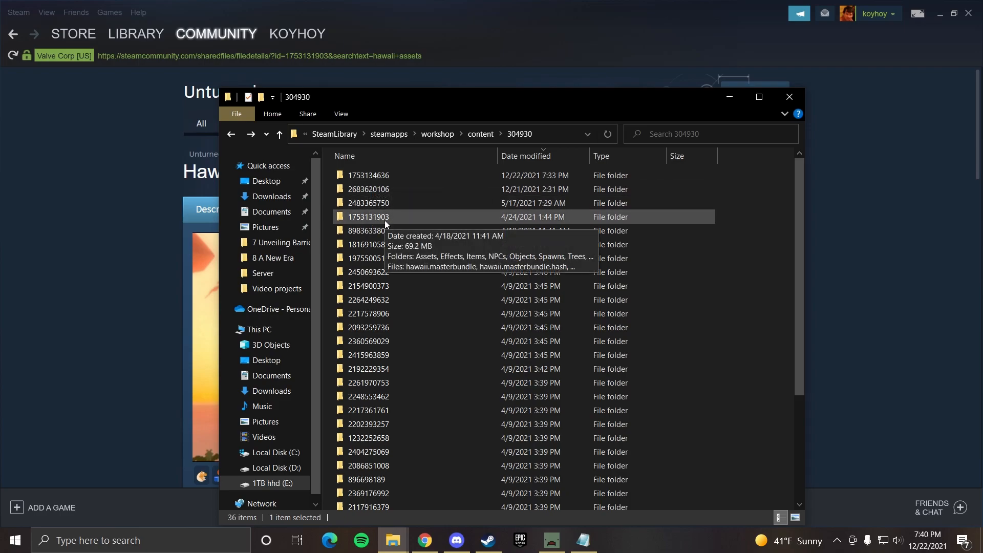
pyautogui.moveTo(278, 156)
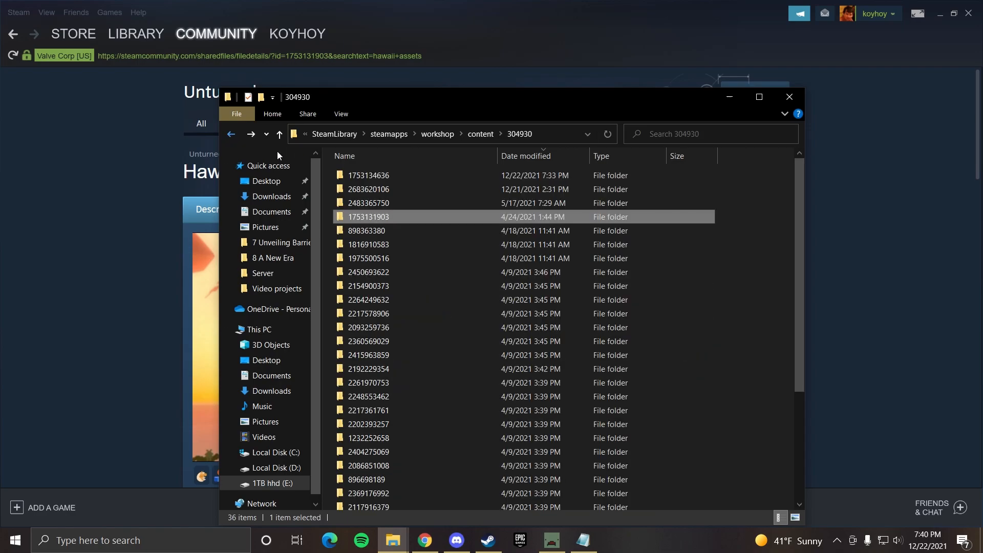
pyautogui.rightClick(369, 216)
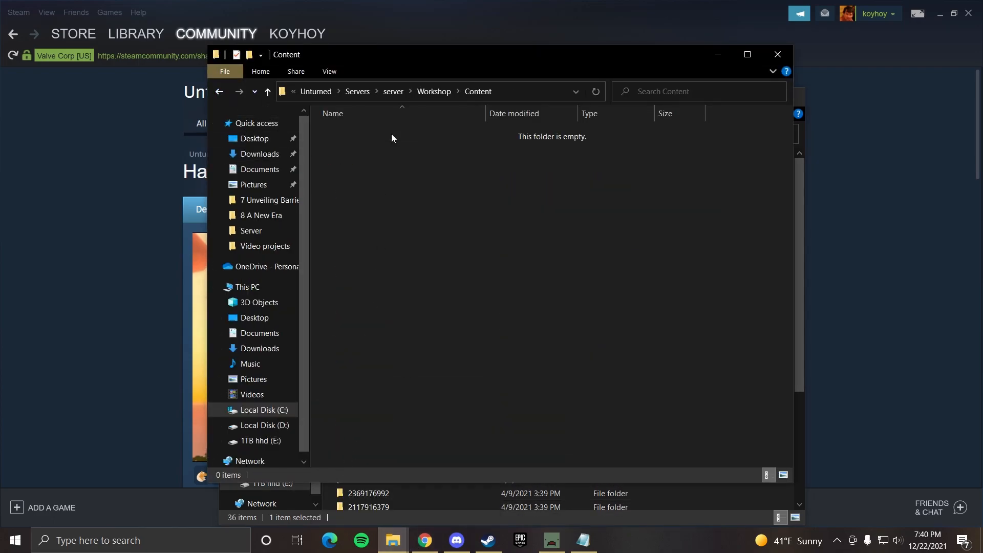
pyautogui.rightClick(391, 138)
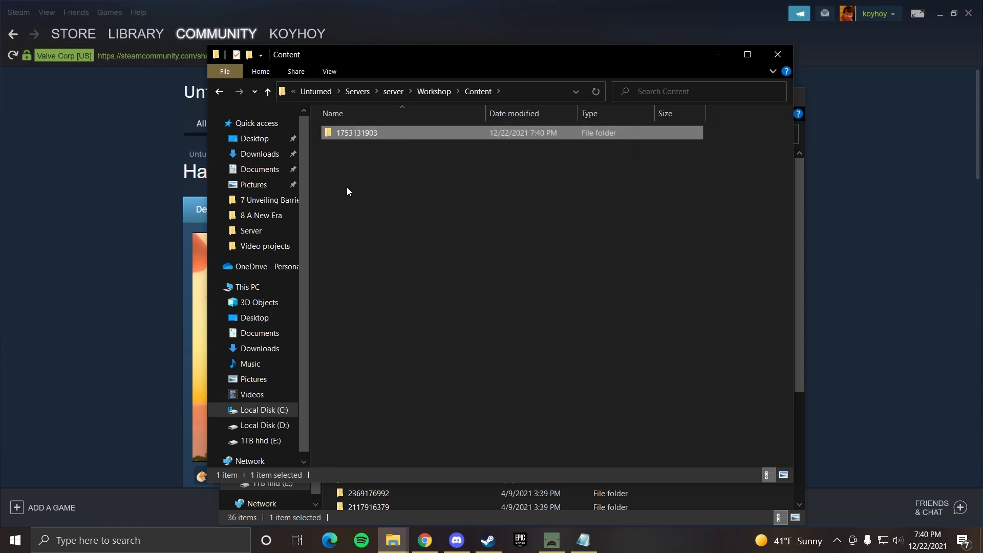
pyautogui.click(219, 91)
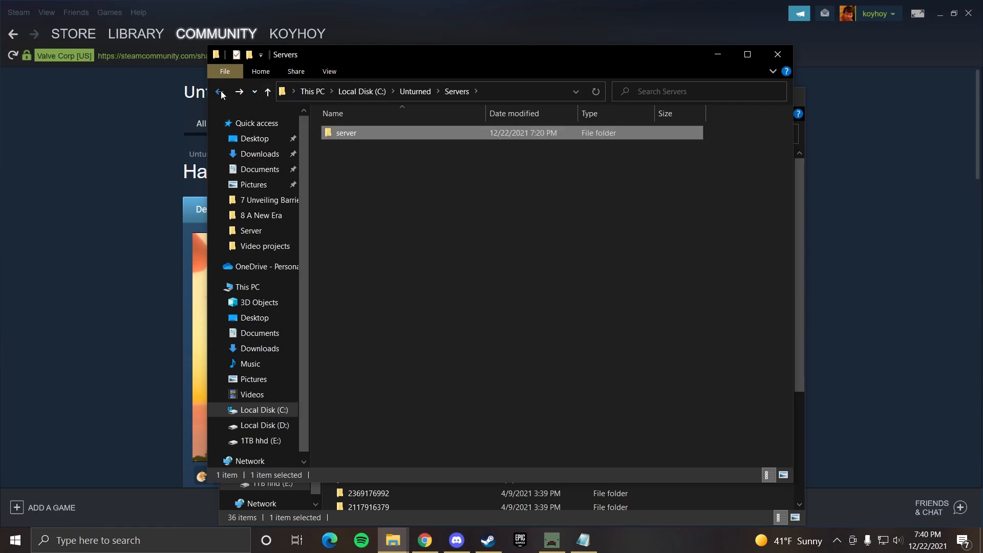
pyautogui.click(219, 91)
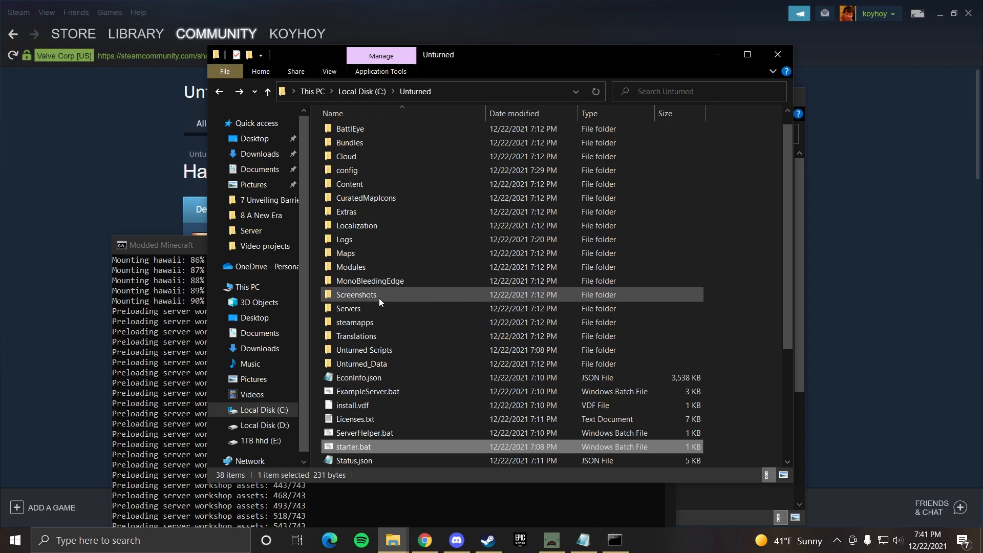
pyautogui.doubleClick(348, 308)
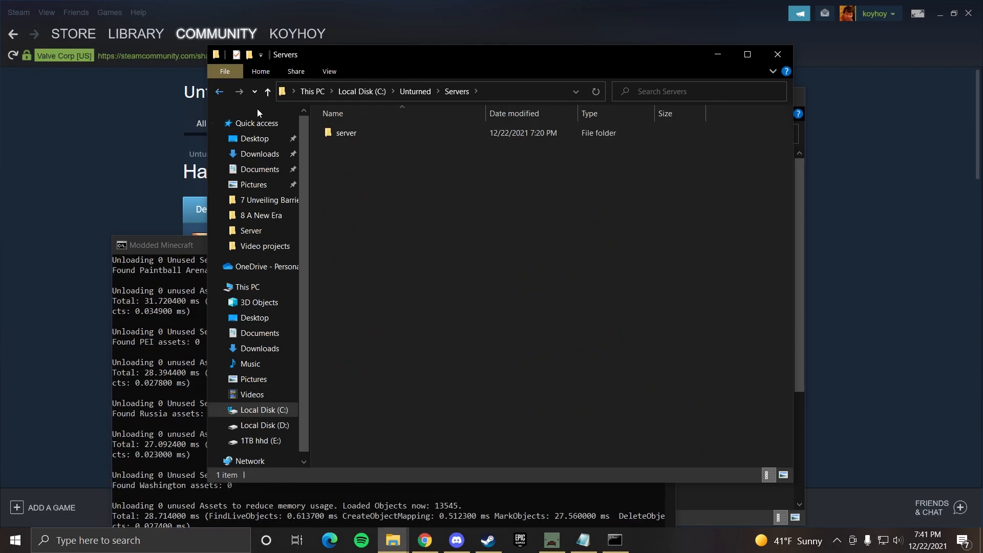
pyautogui.doubleClick(345, 132)
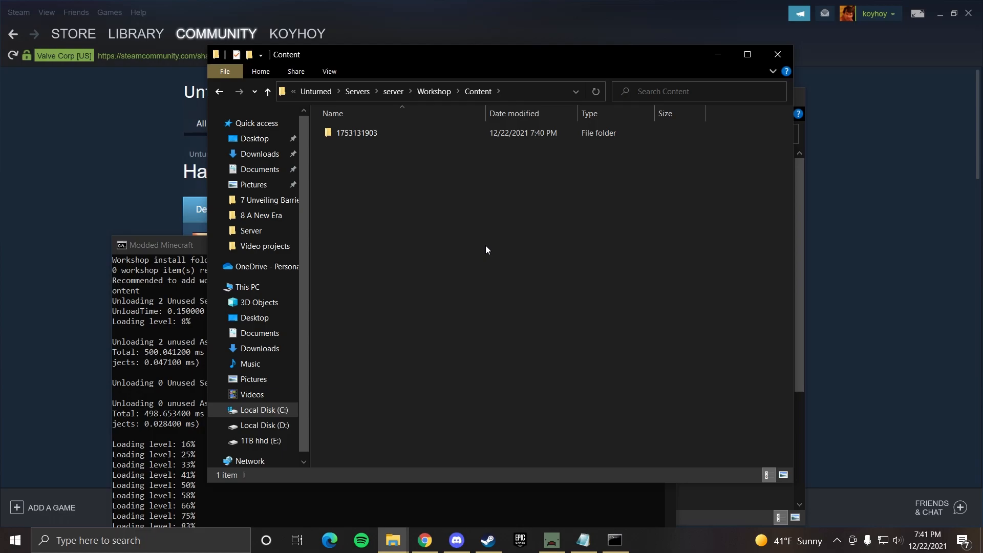
pyautogui.moveTo(390, 184)
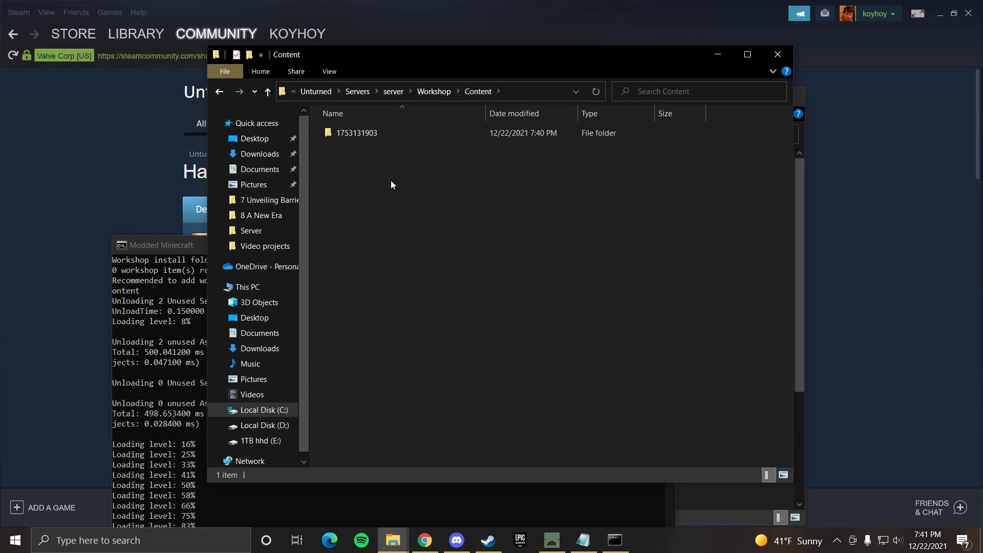
pyautogui.moveTo(538, 225)
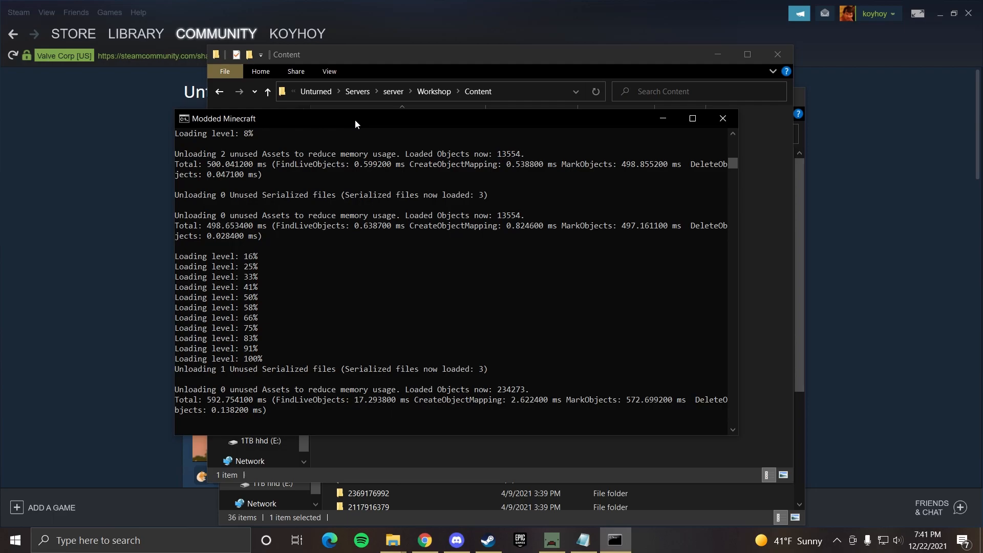
pyautogui.moveTo(264, 274)
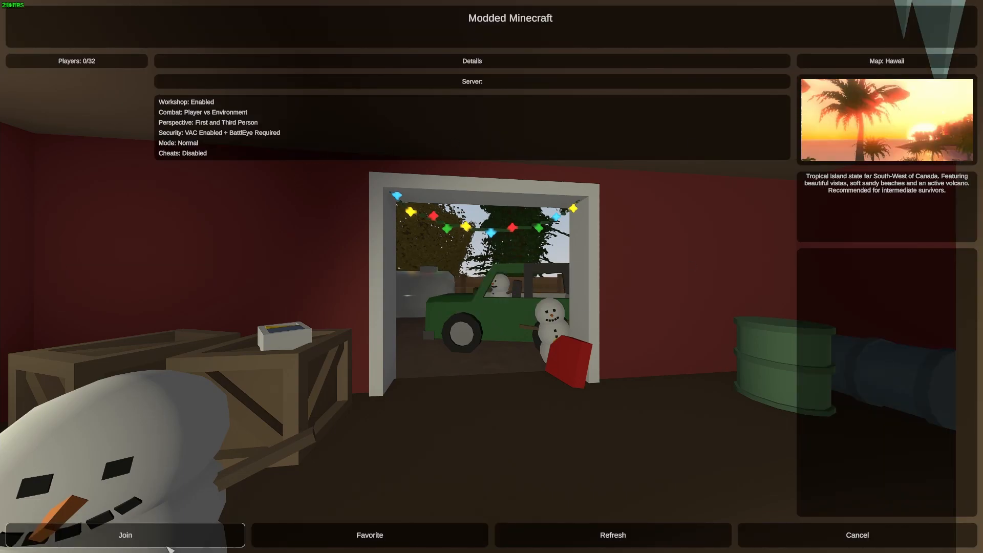
# - Join the Hawaii server from its details screen and submit the server password to connect
pyautogui.click(125, 534)
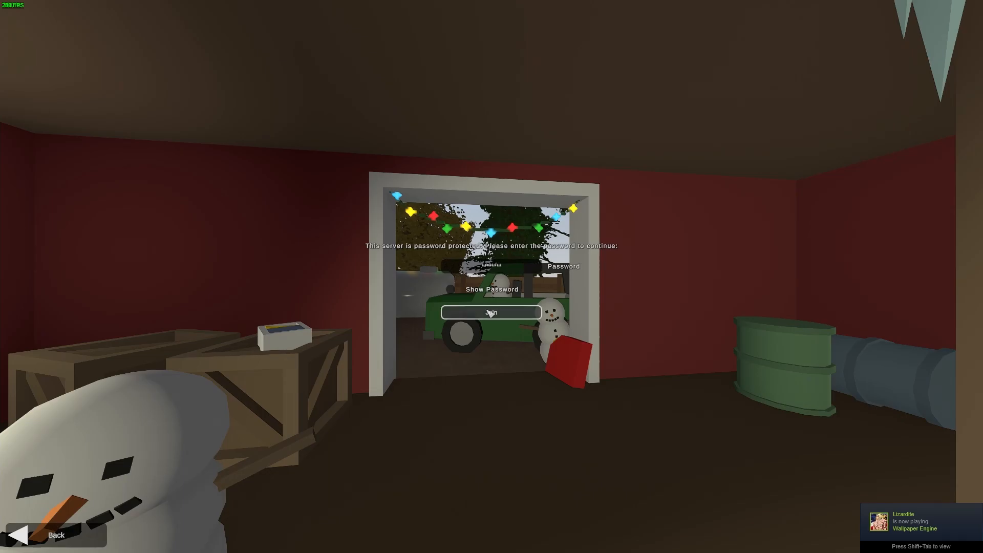
pyautogui.click(492, 313)
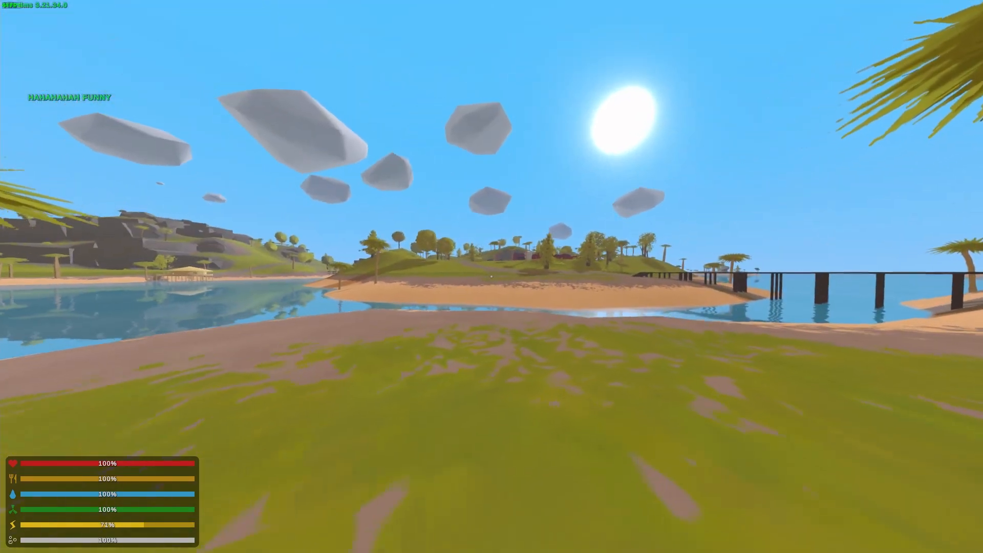
pyautogui.moveTo(491, 277)
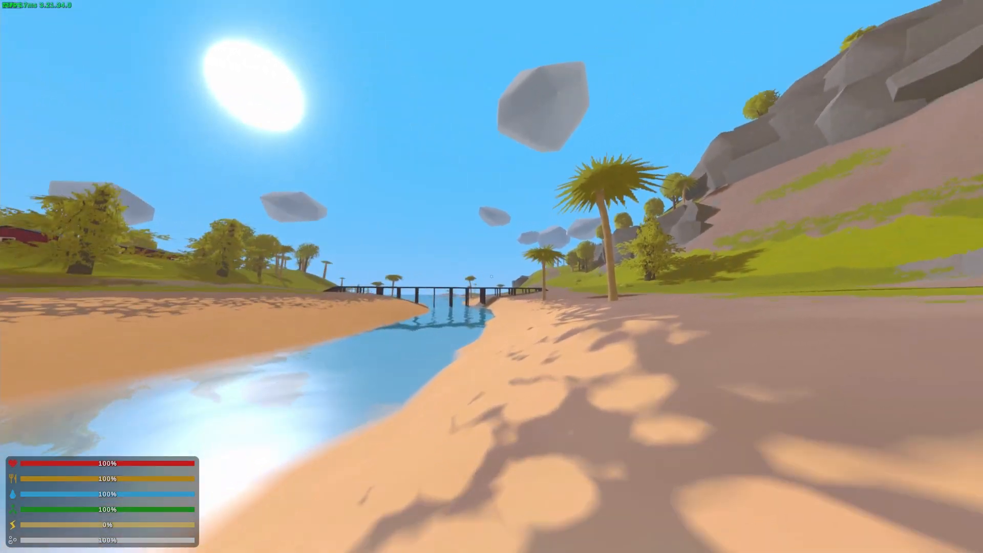
pyautogui.moveTo(492, 277)
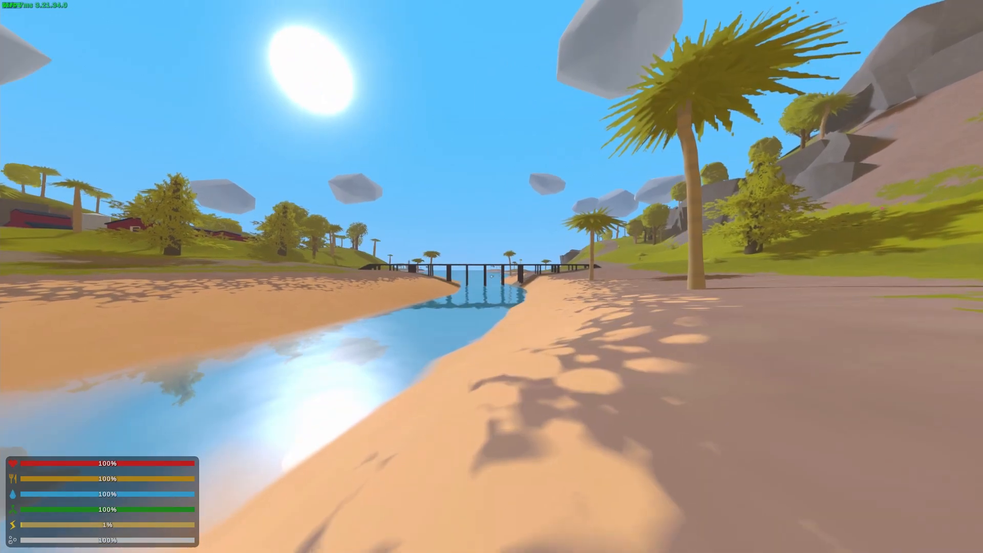